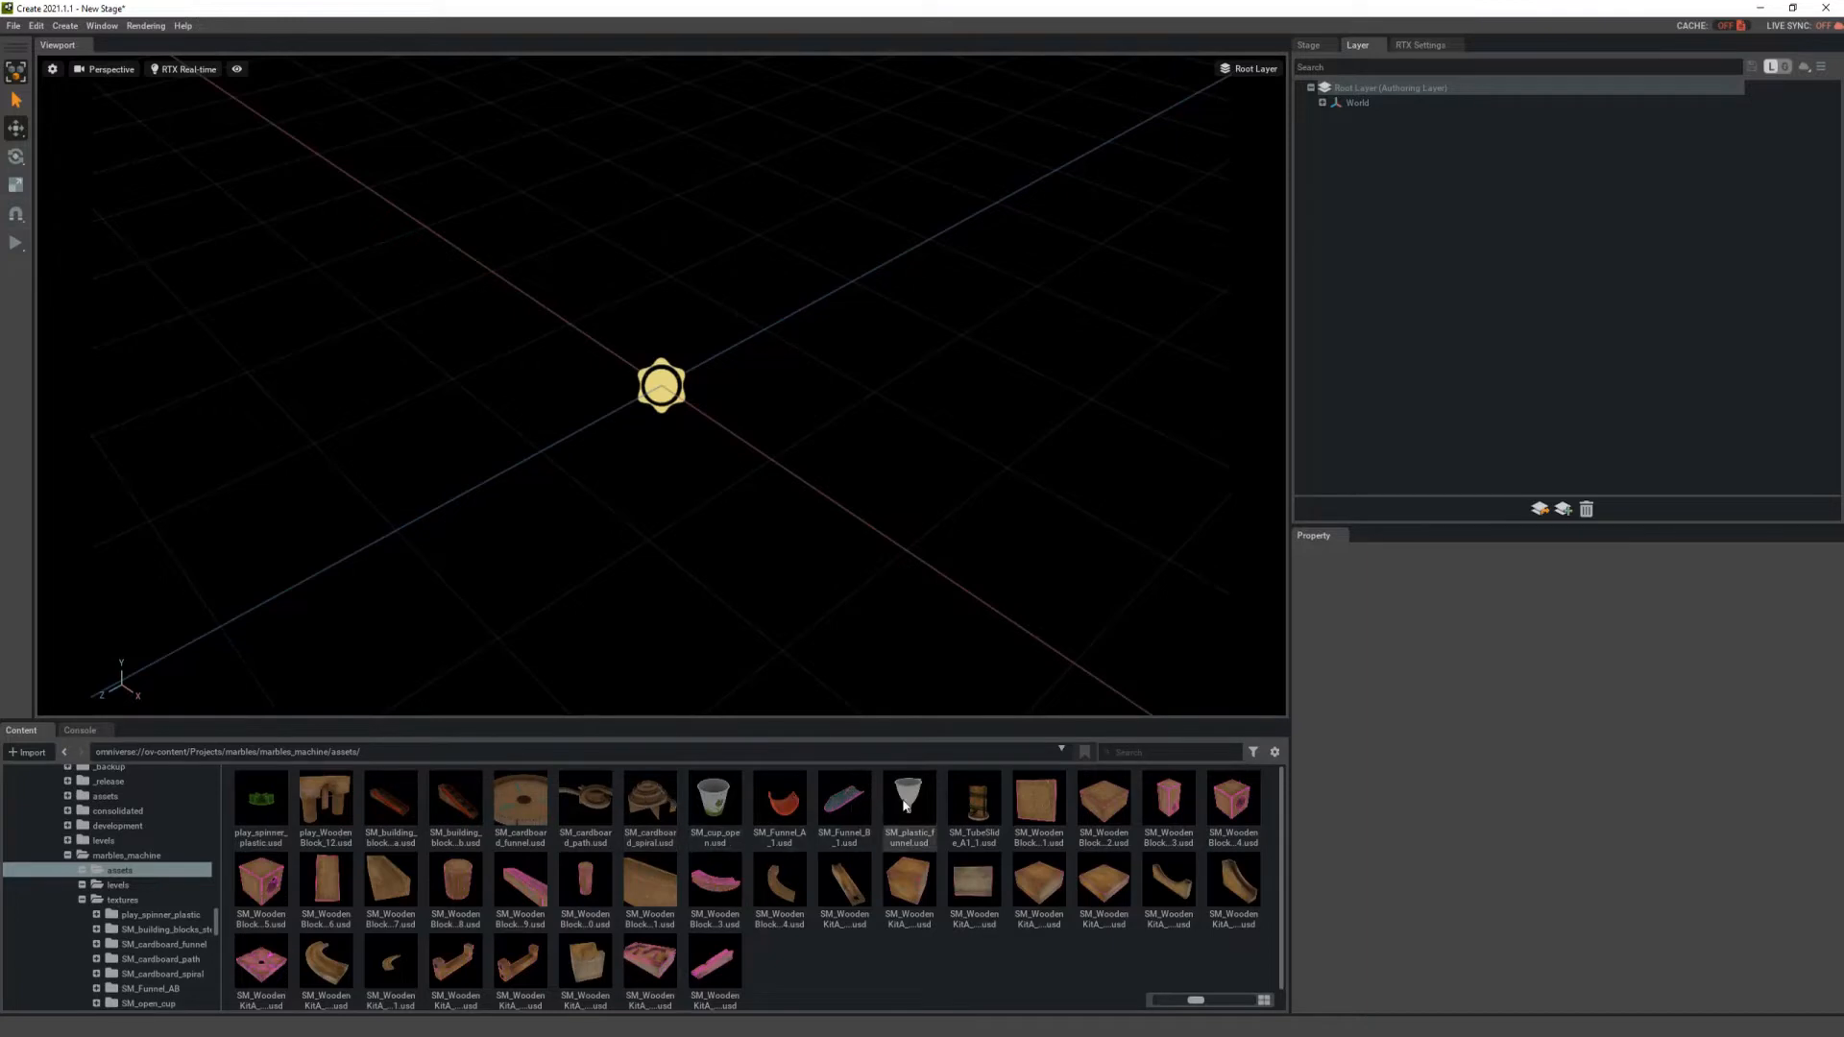
pyautogui.moveTo(909, 805)
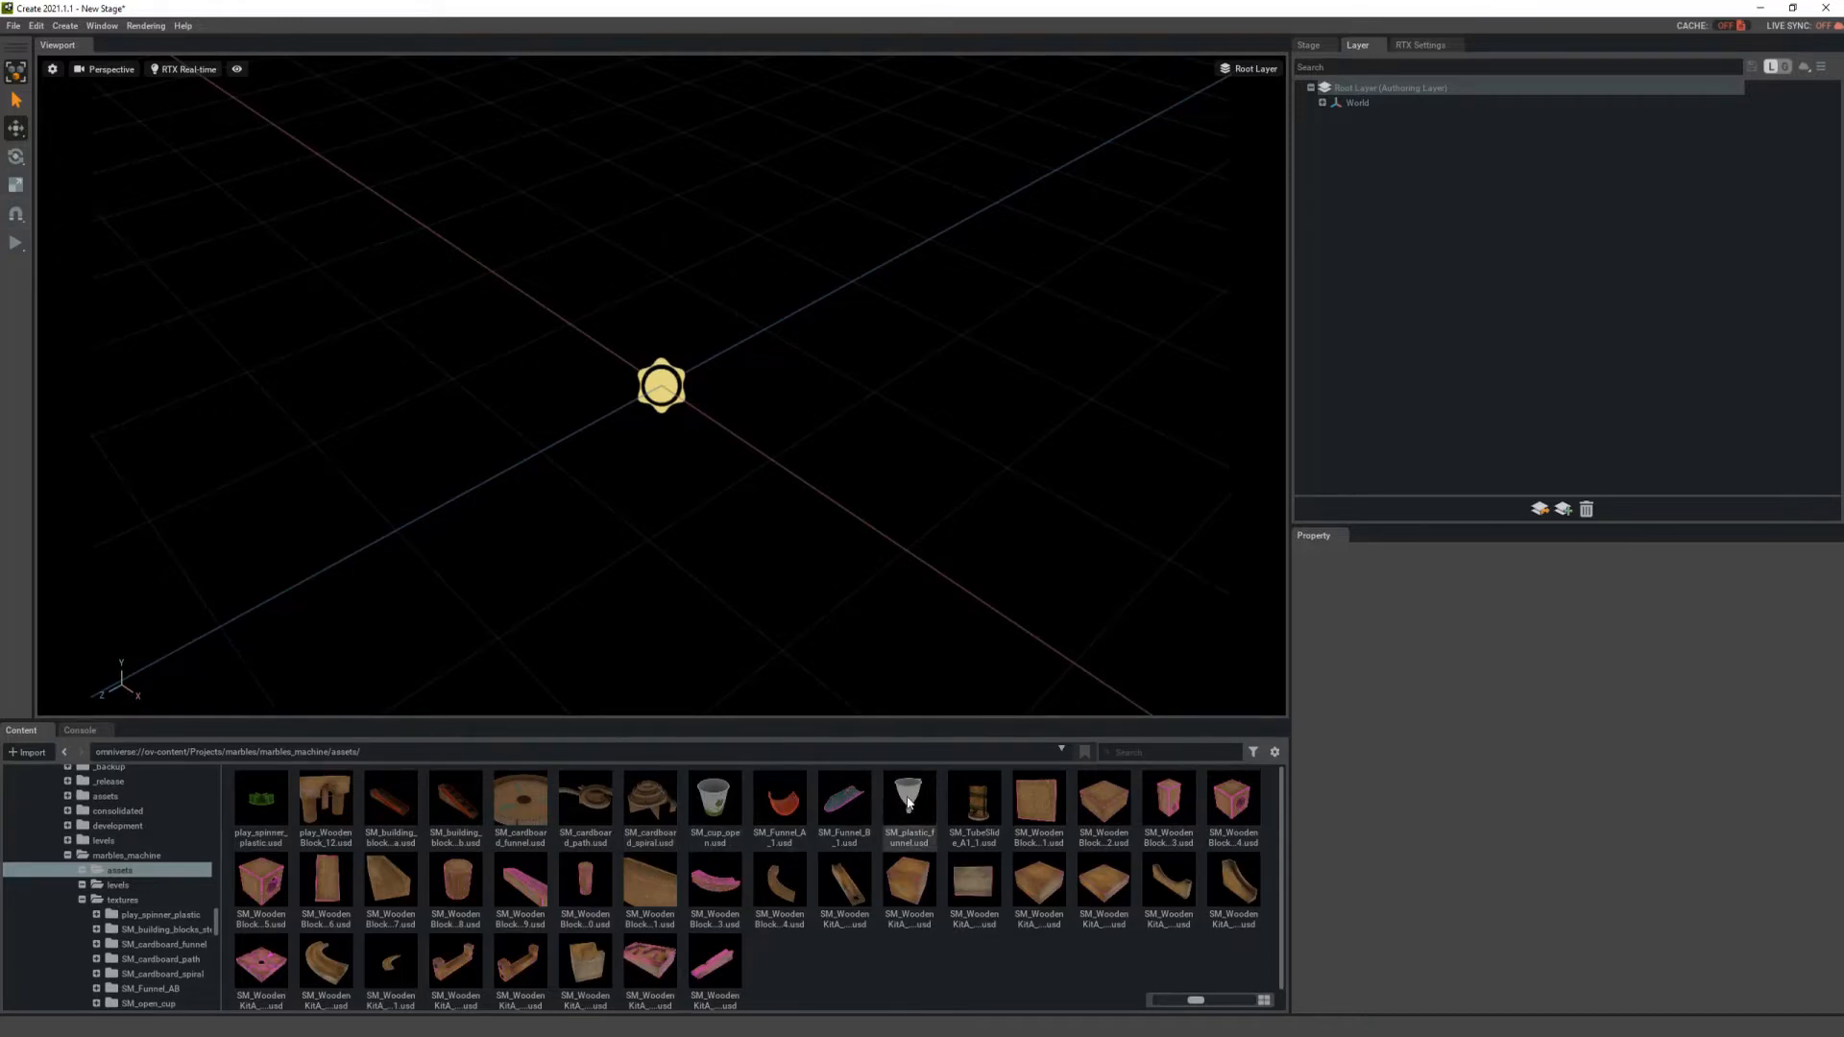
pyautogui.moveTo(779, 800)
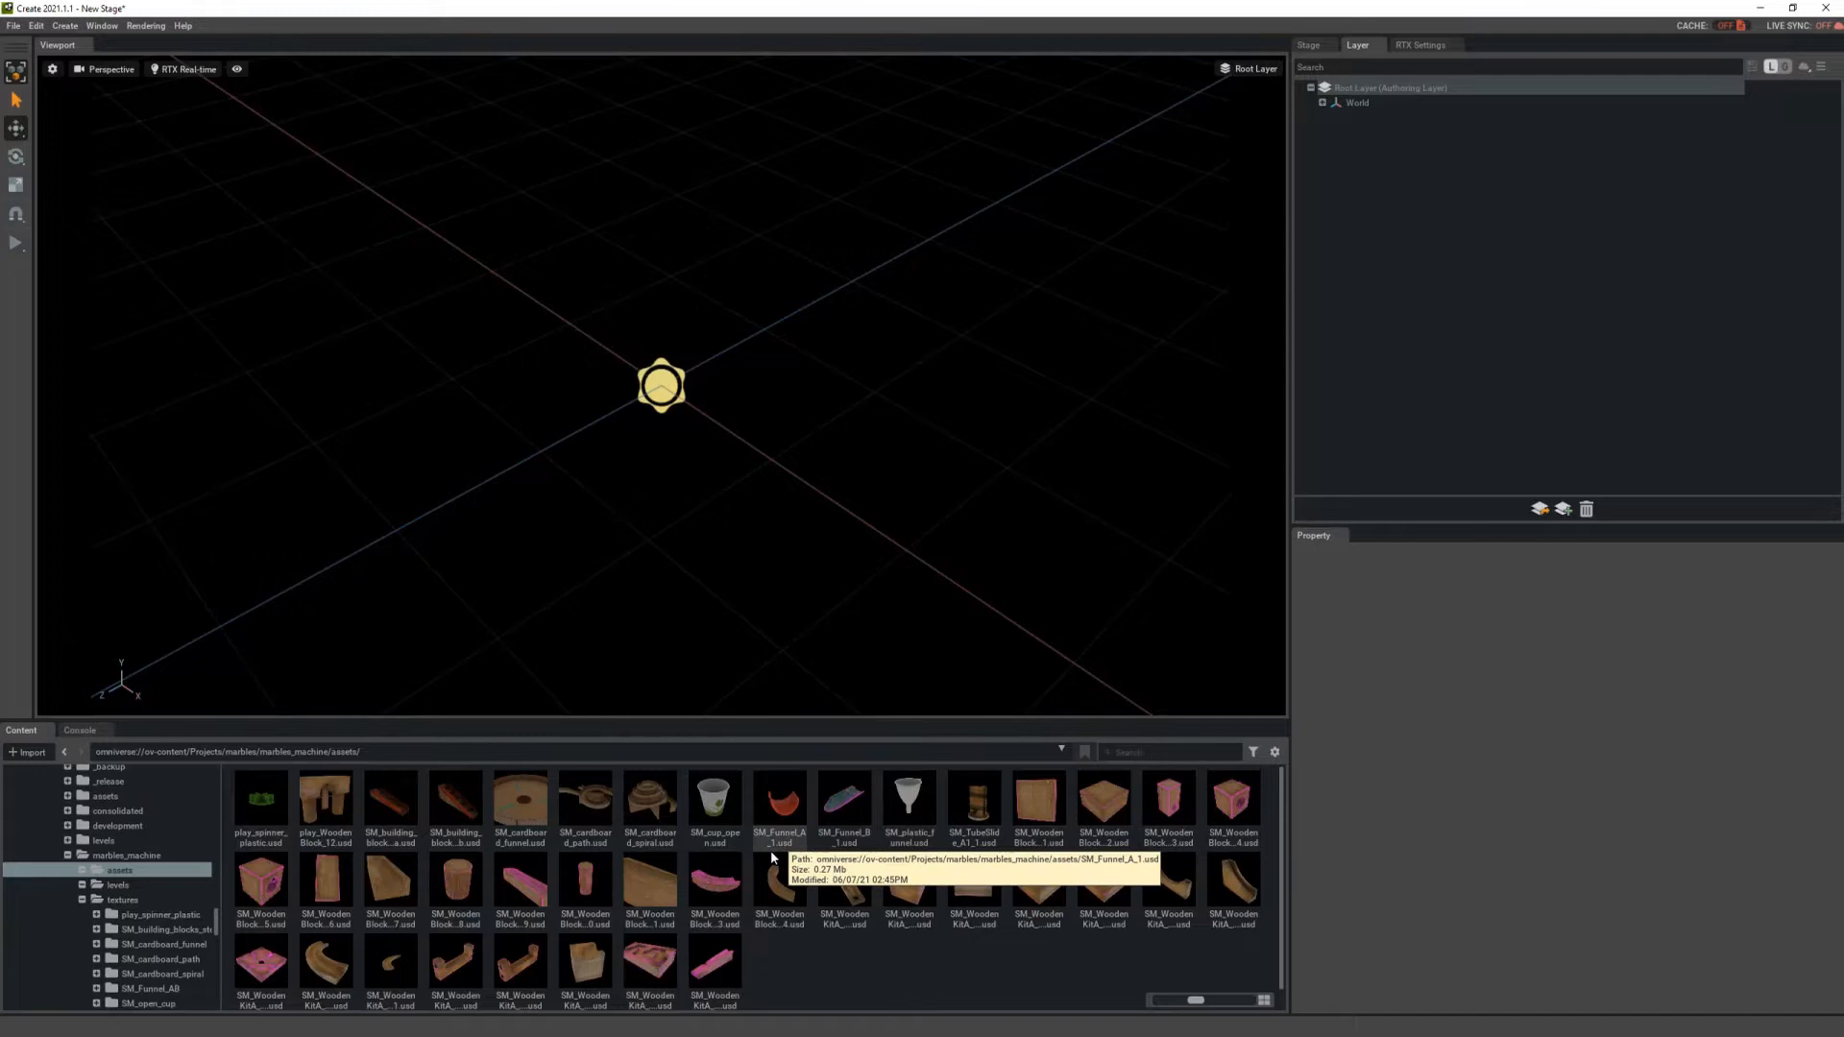
pyautogui.moveTo(795, 973)
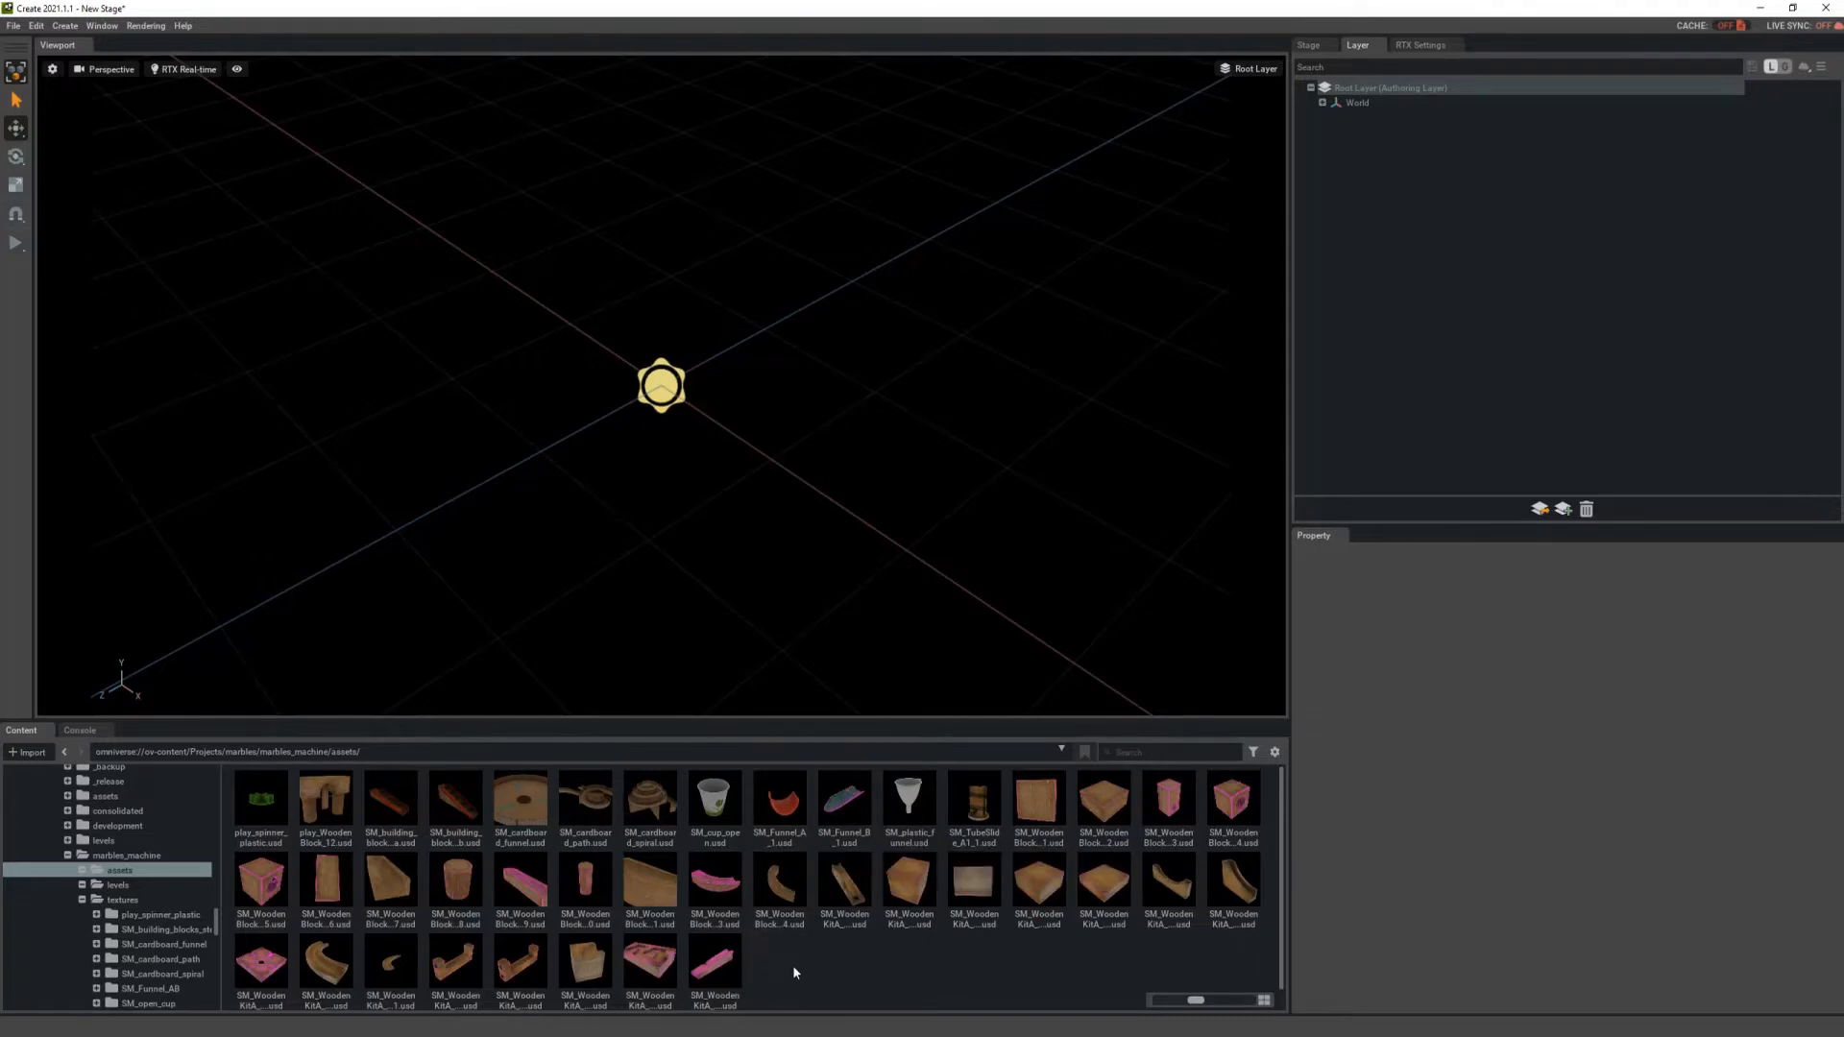
pyautogui.moveTo(643, 593)
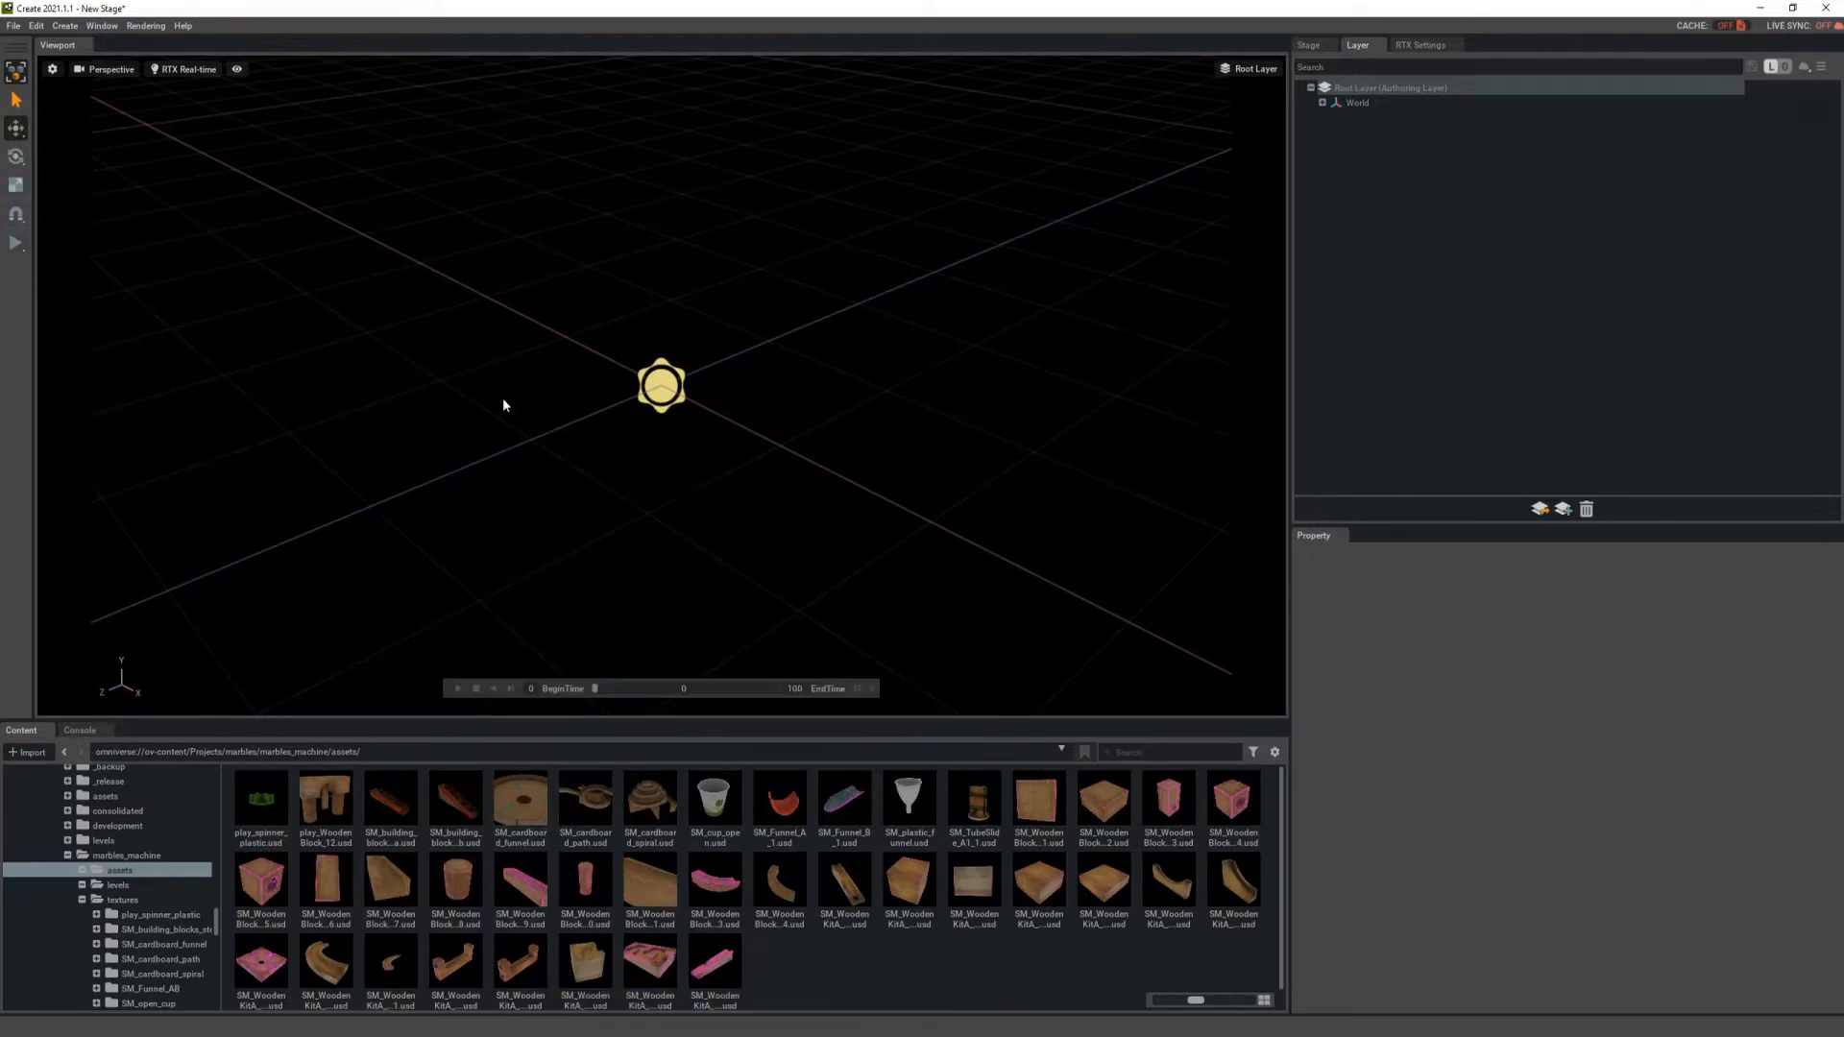
# Step: Add a Plane primitive from Create > Shapes as the ground floor
pyautogui.click(11, 25)
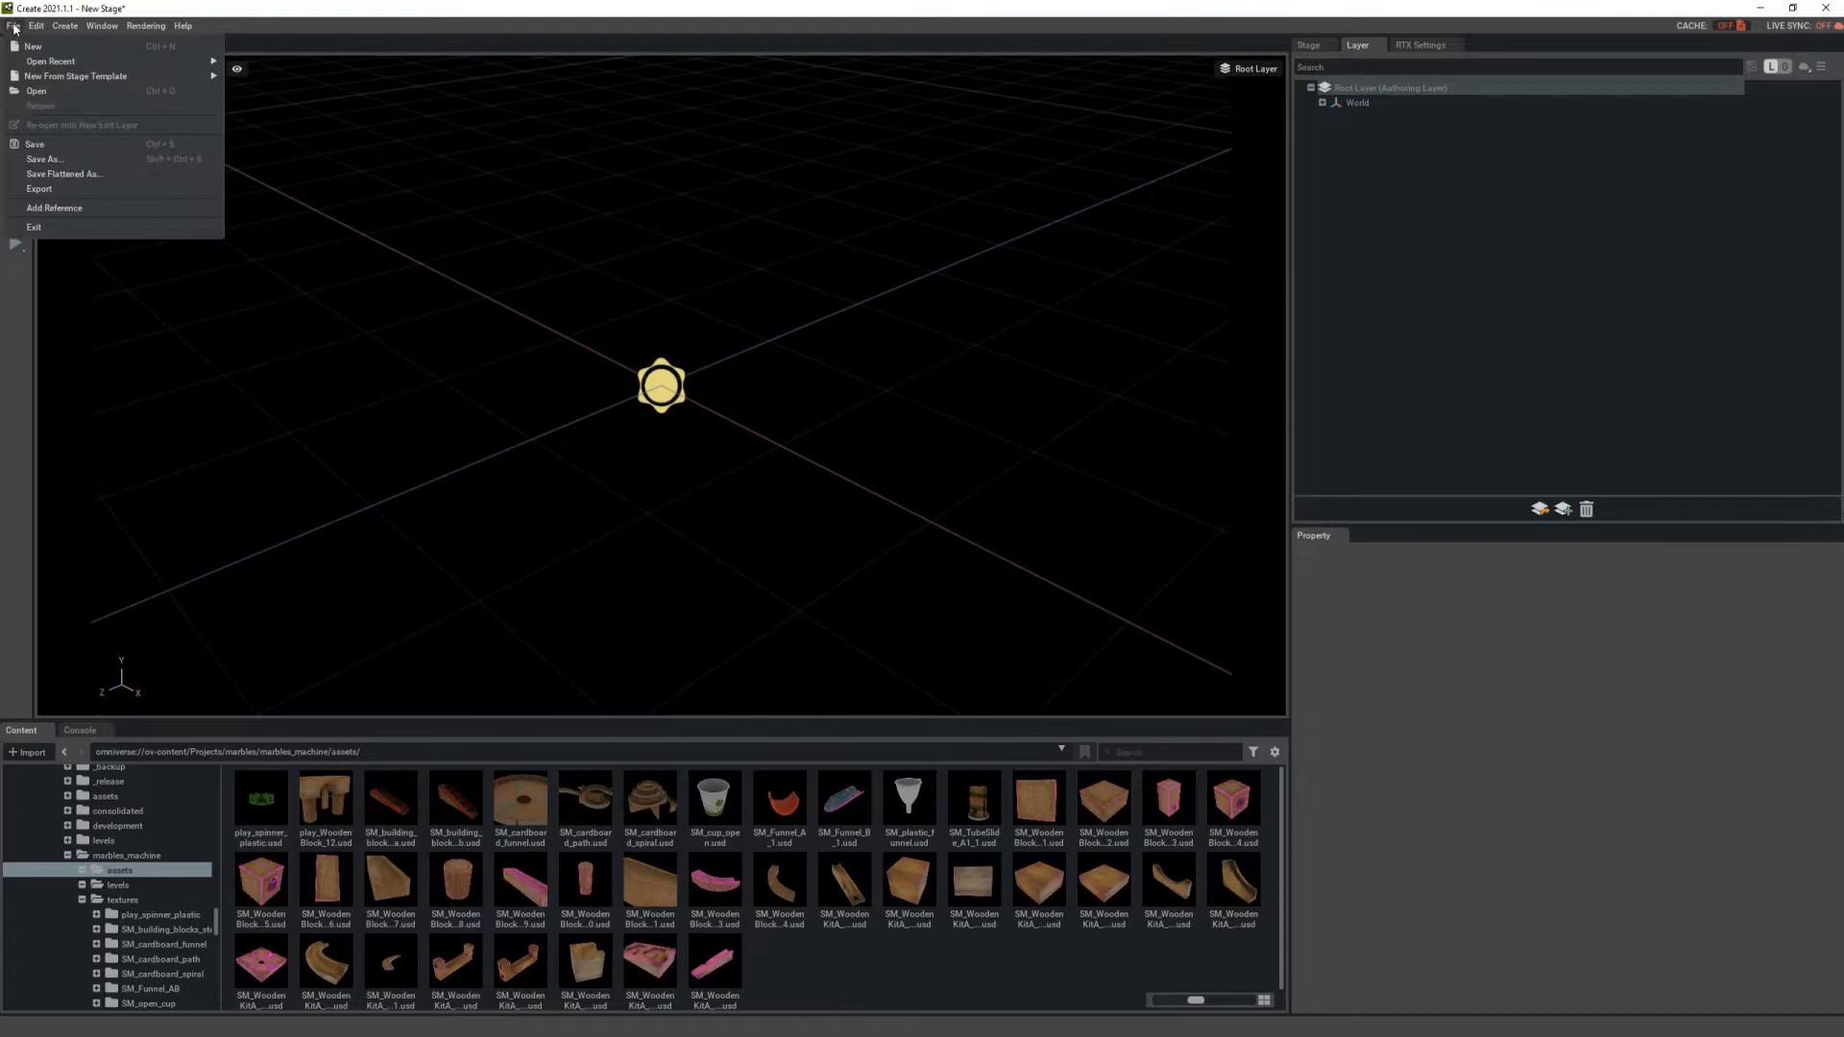
pyautogui.click(61, 26)
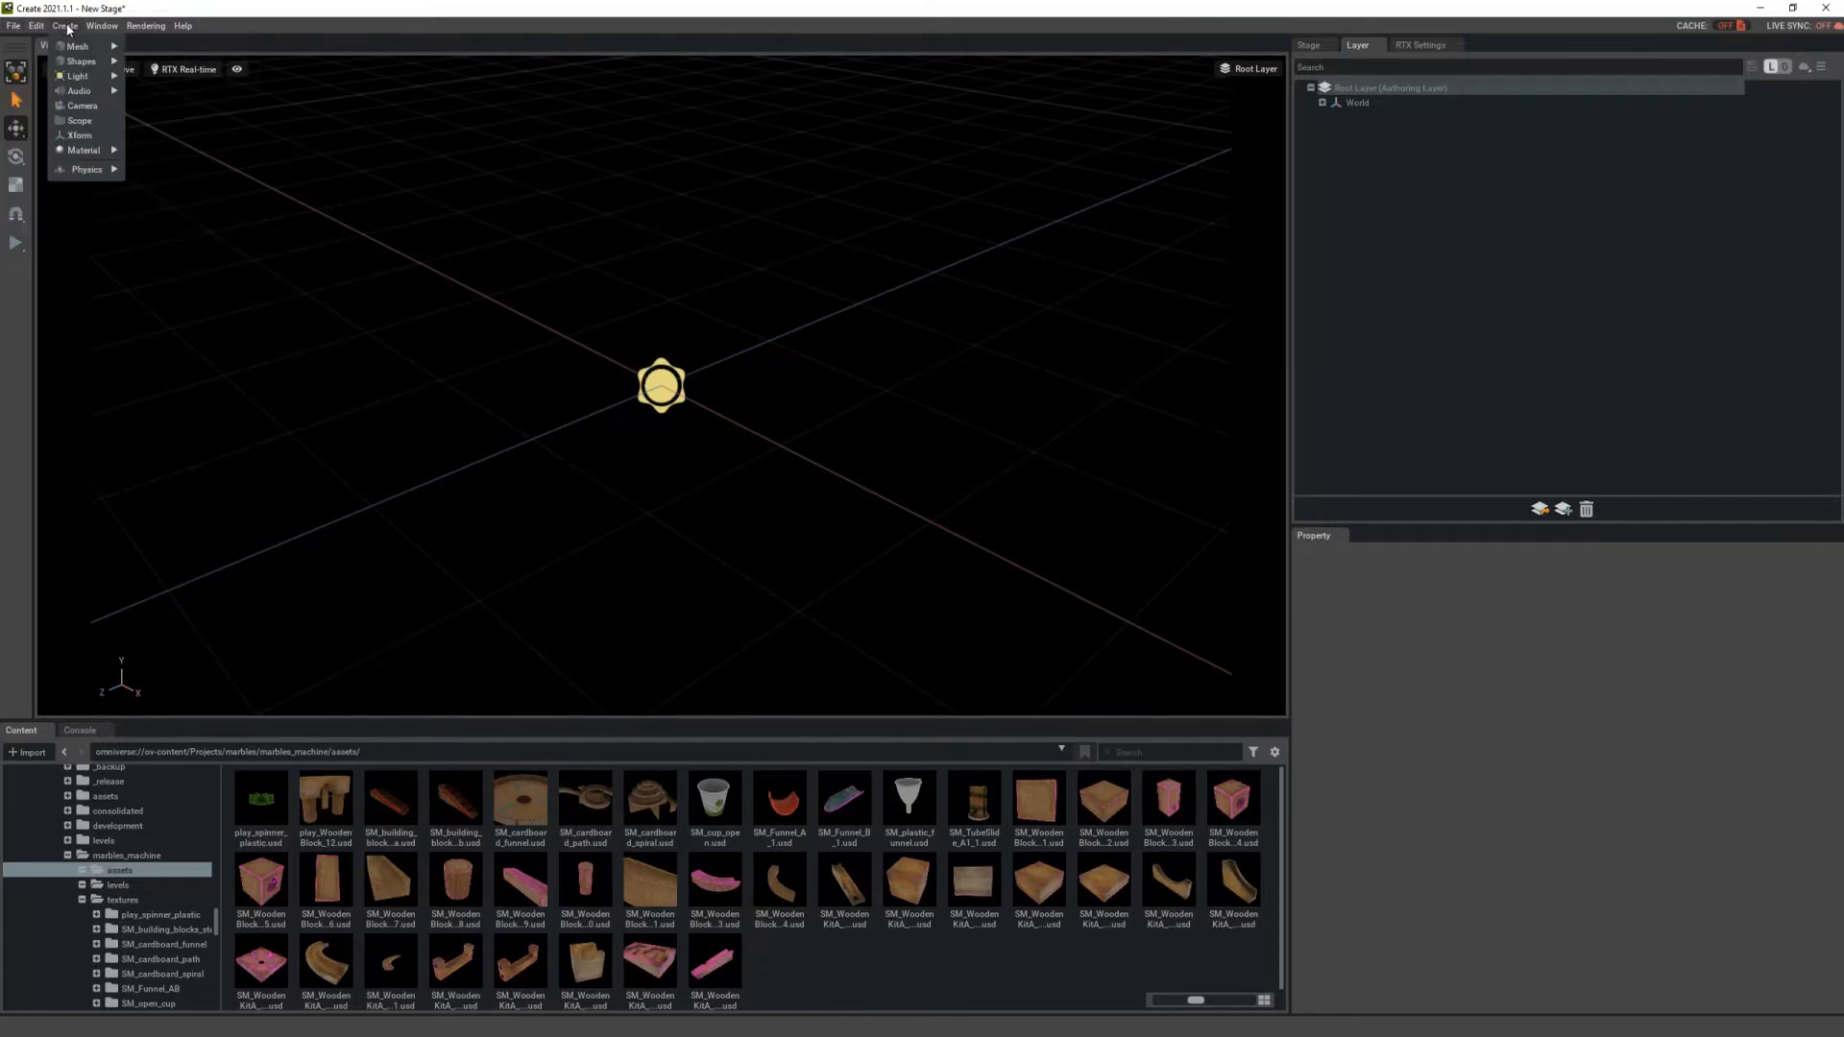
pyautogui.moveTo(75, 45)
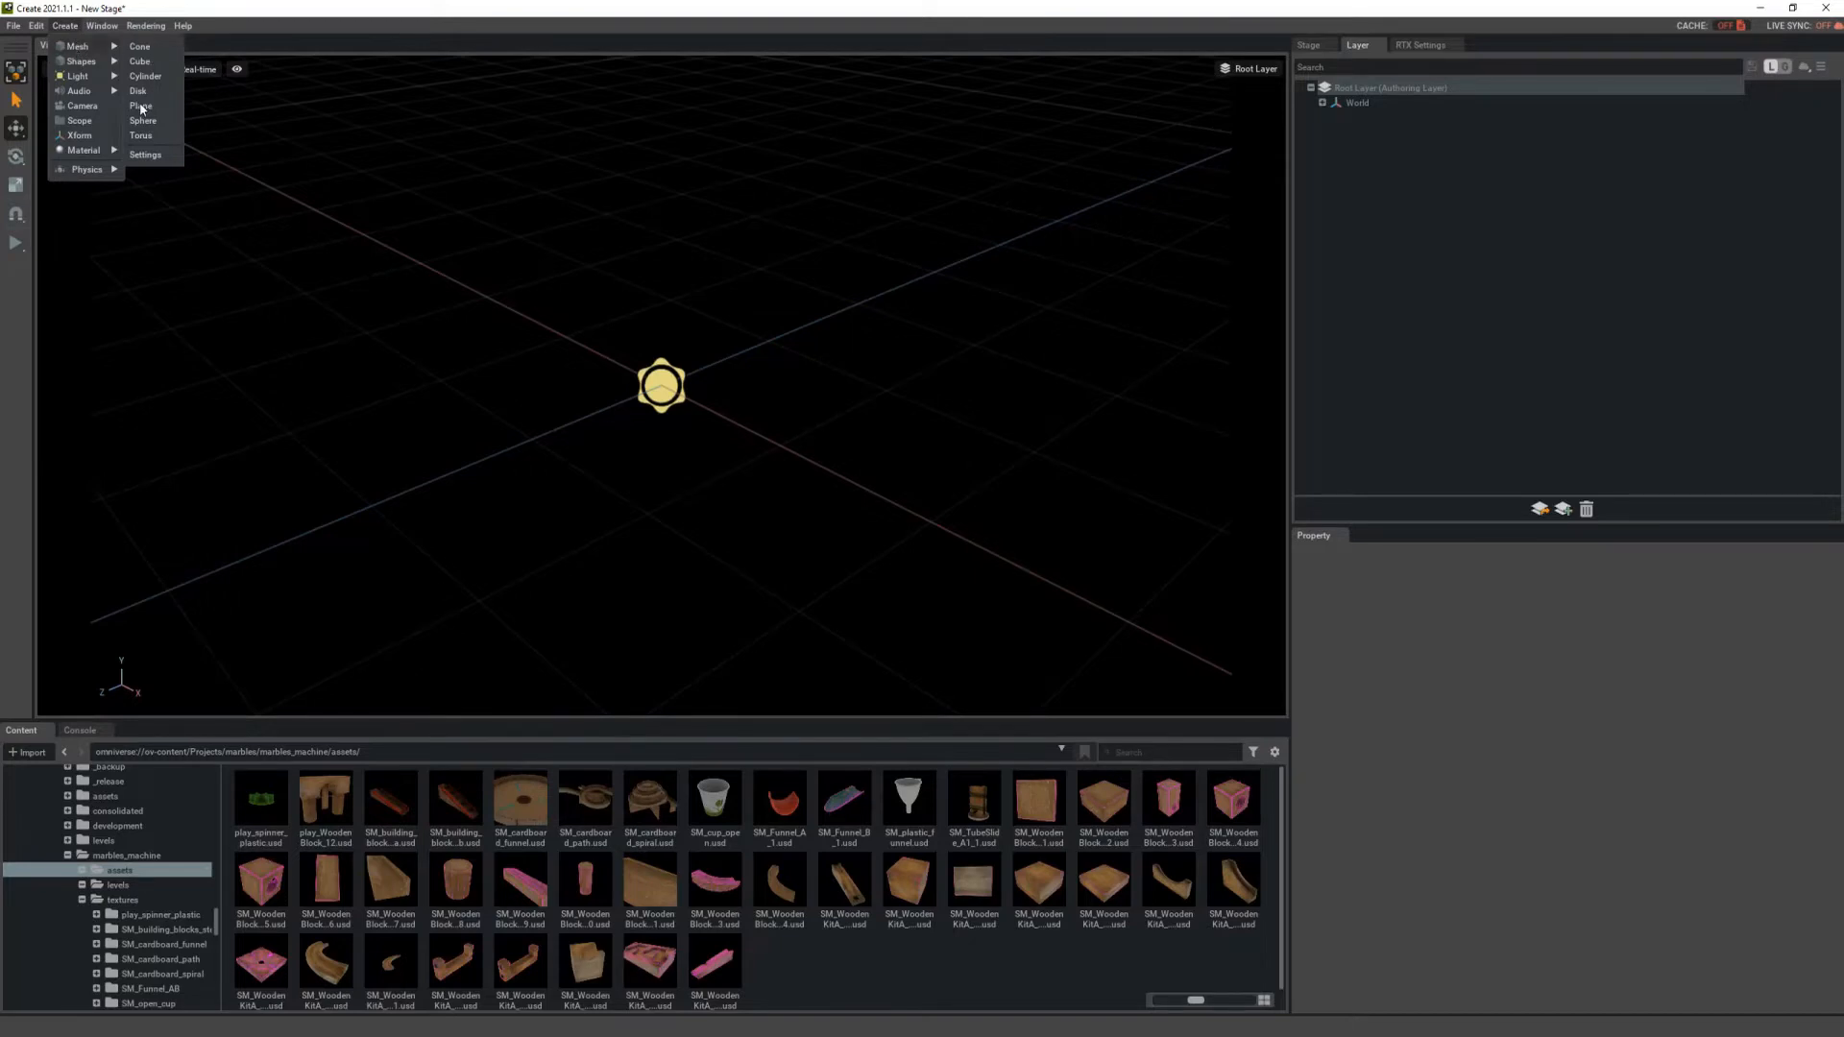
pyautogui.click(140, 106)
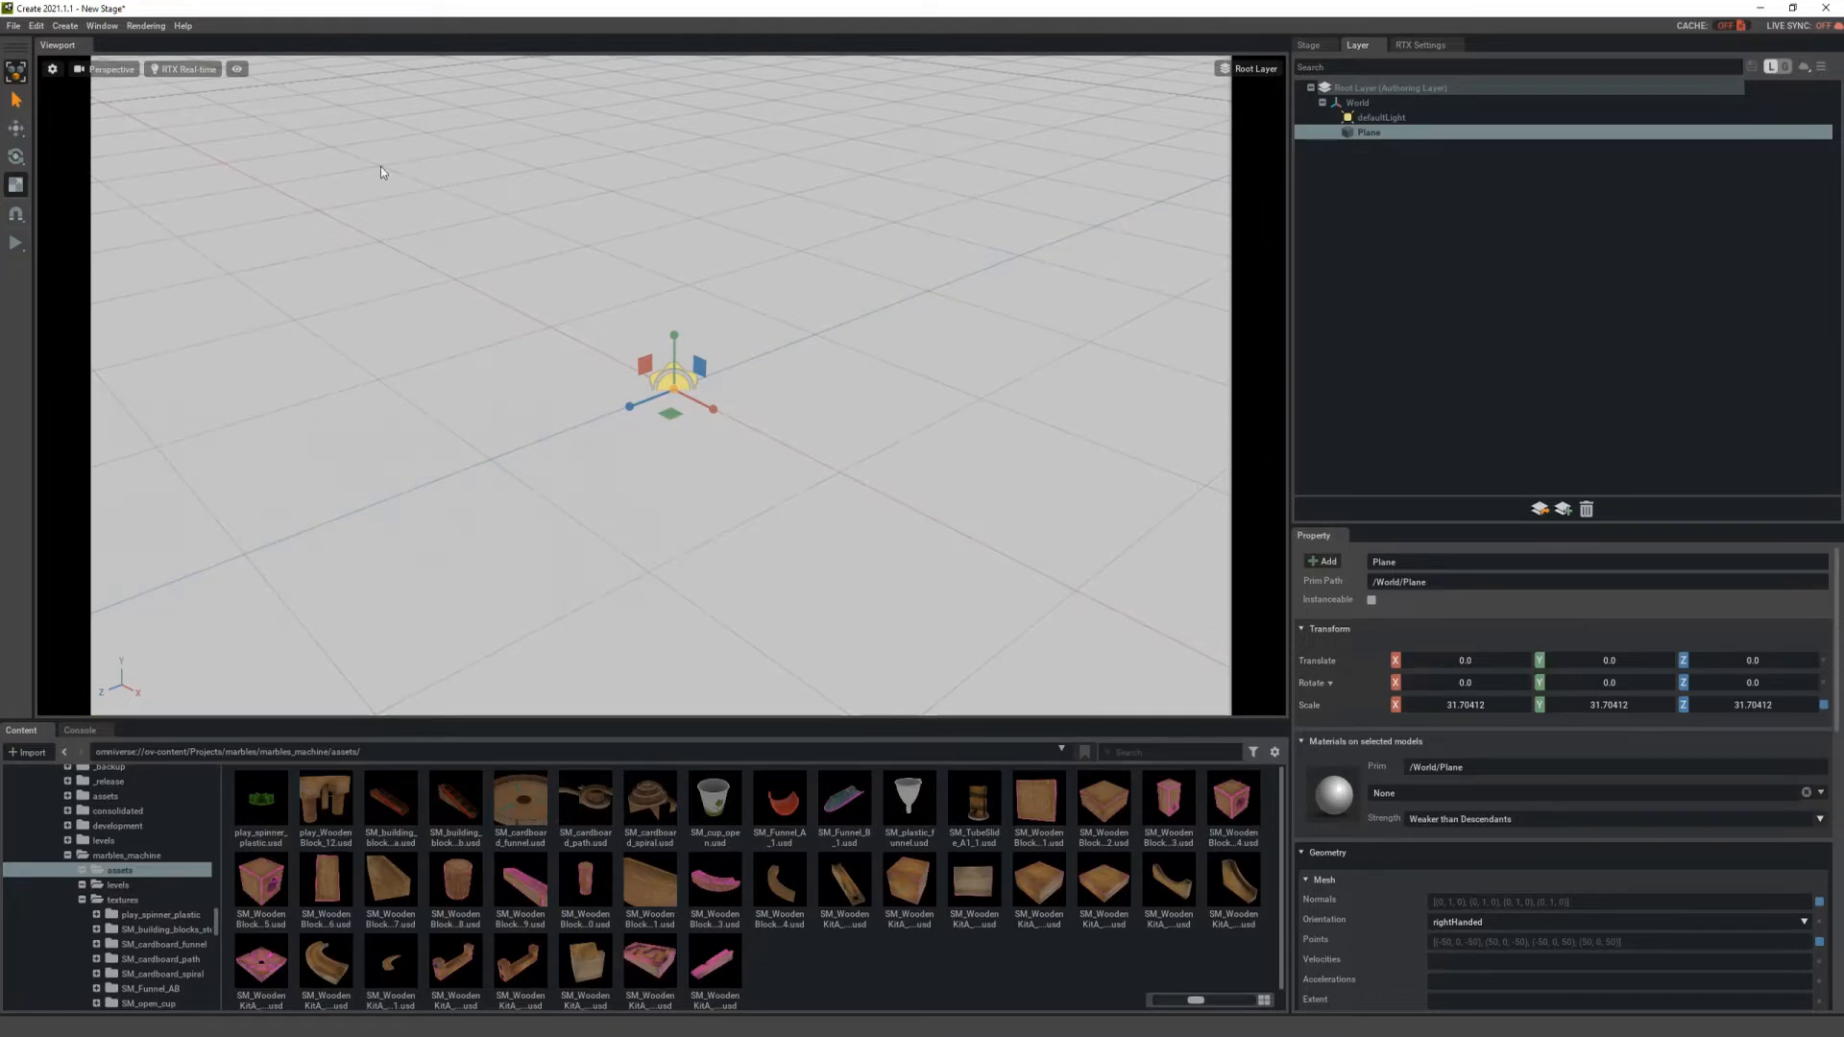
# Step: Turn off the Grid overlay in the viewport display options
pyautogui.click(239, 69)
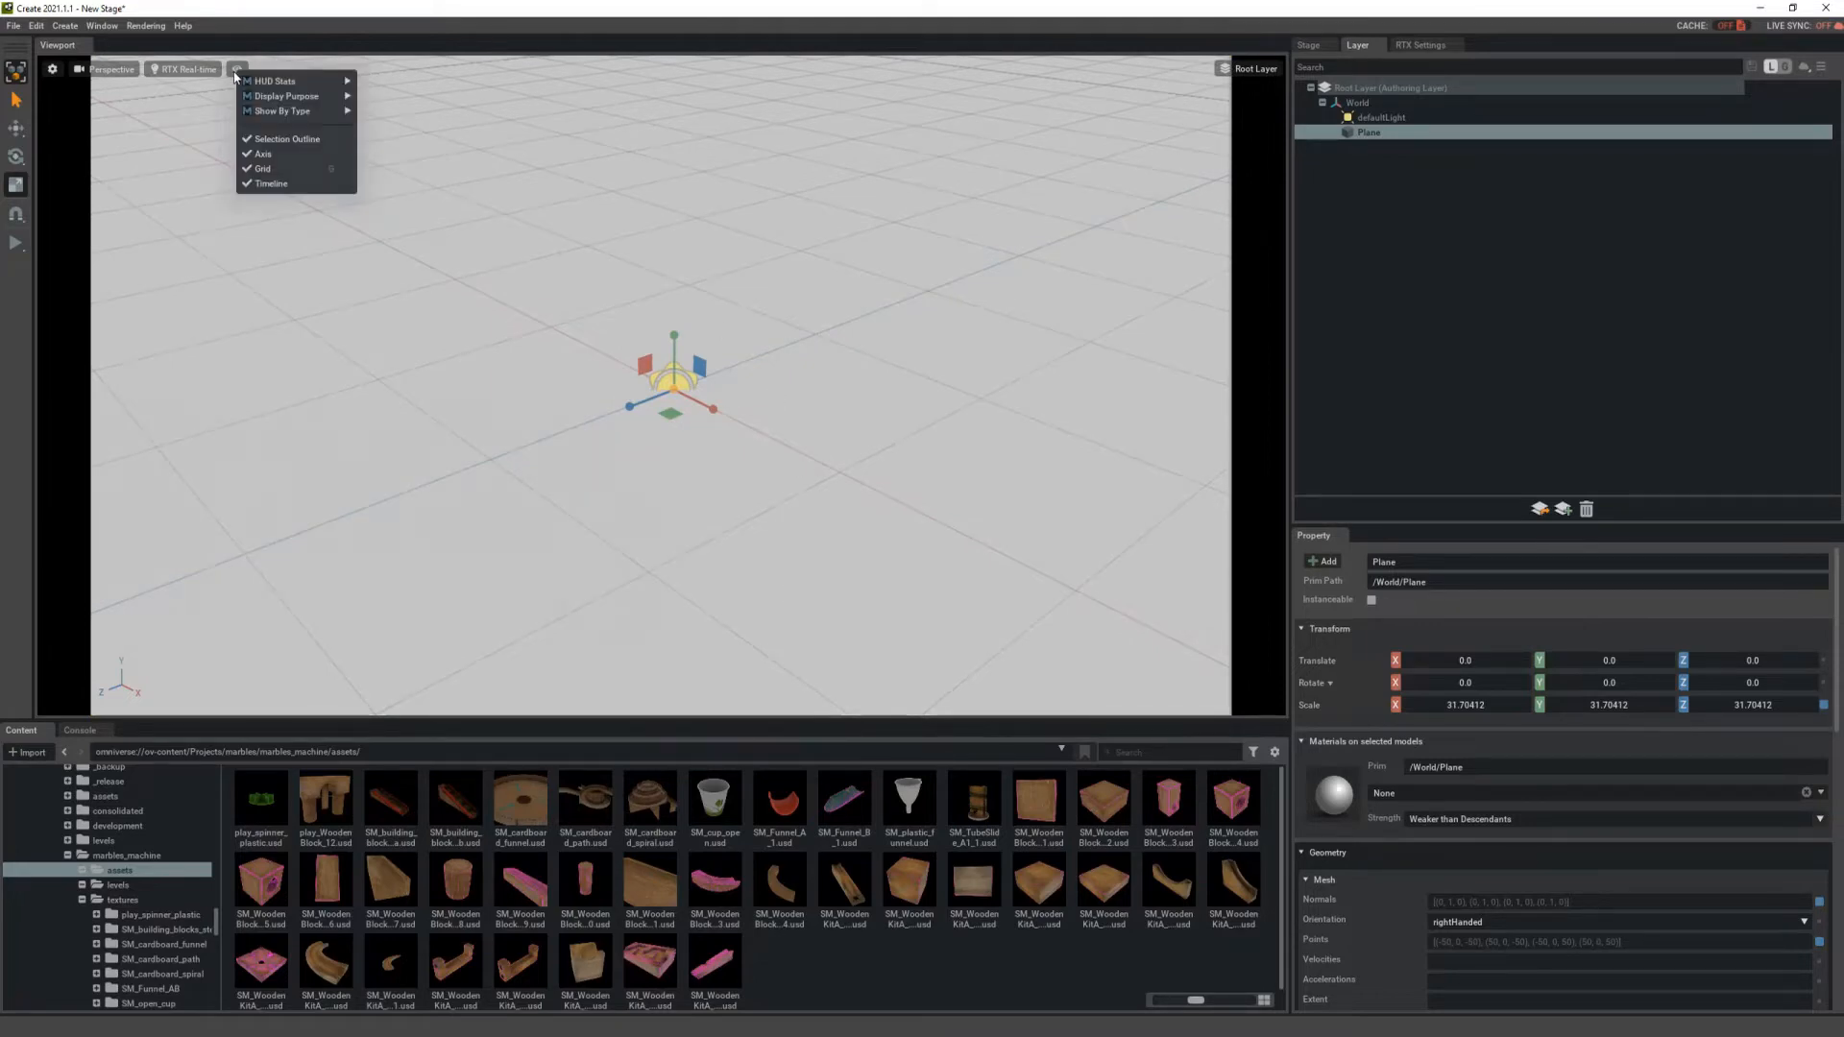
pyautogui.click(262, 169)
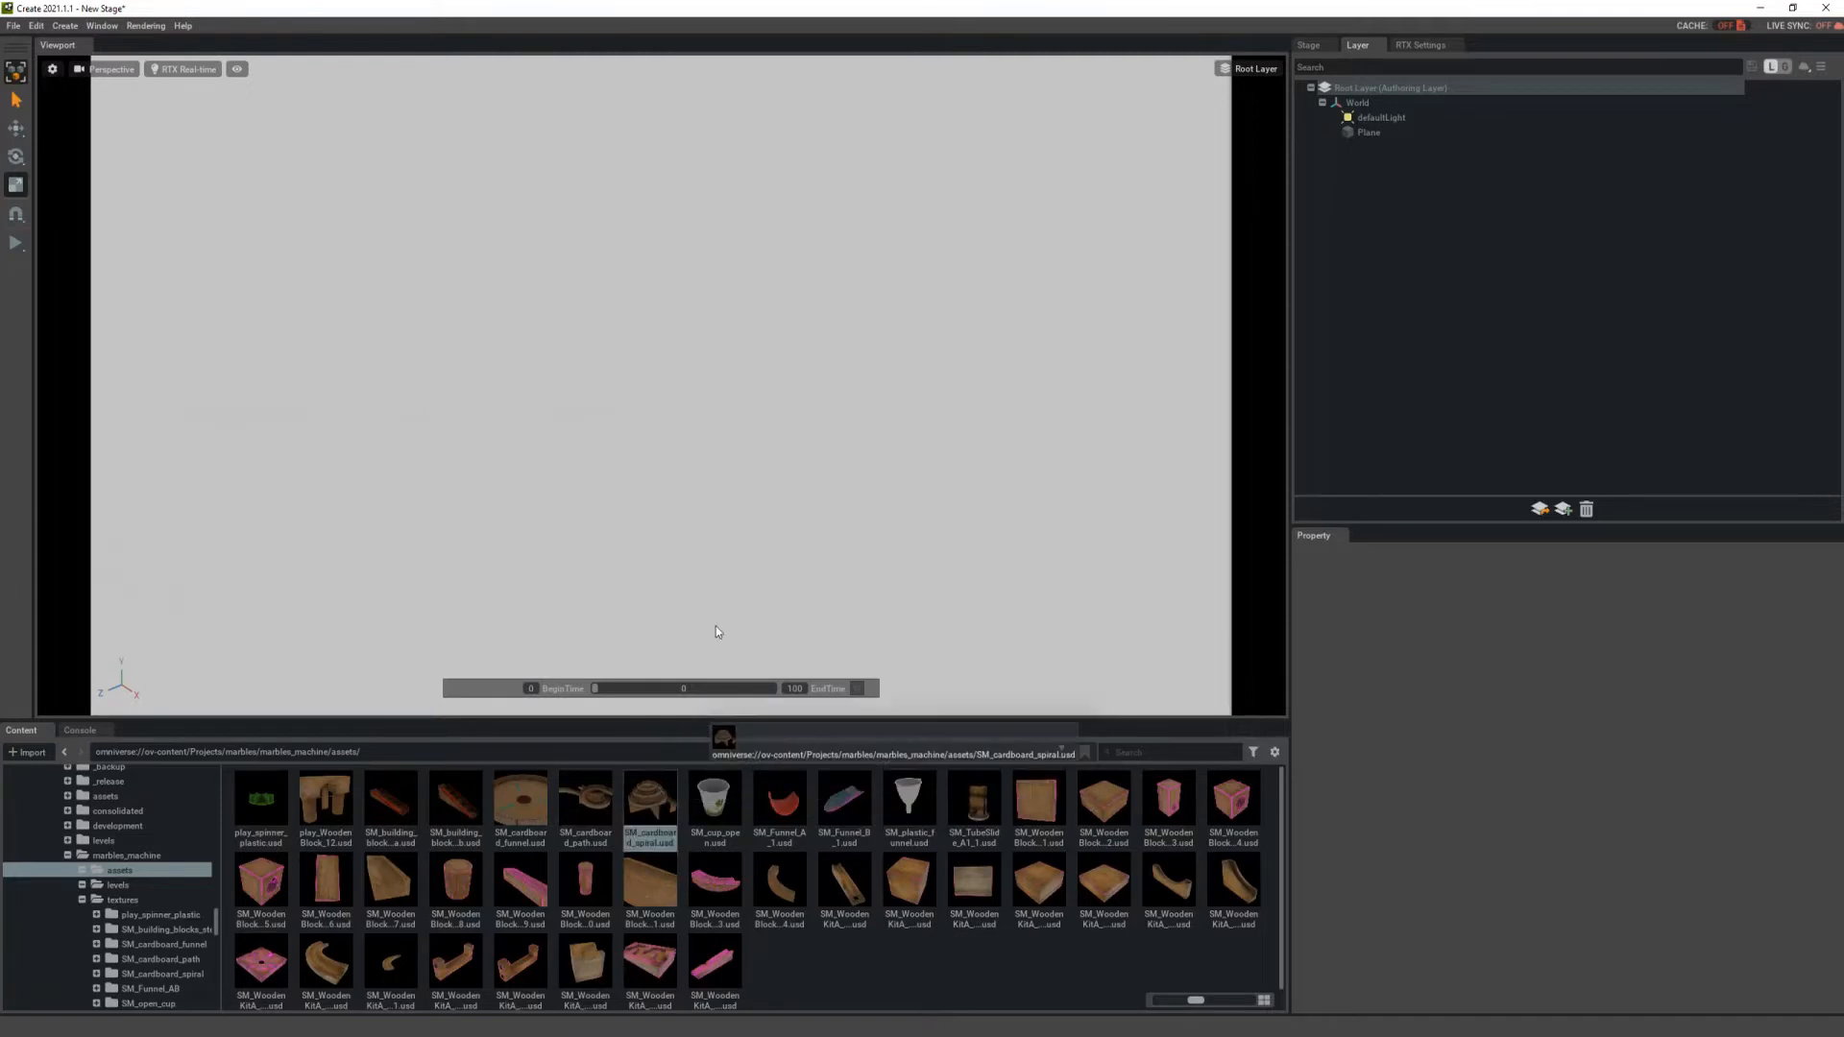
# Step: Drop SM_cardboard_spiral.usd onto the plane and SM_WoodenKitA_A10_1.usd on top of it
pyautogui.moveTo(650, 806); pyautogui.dragTo(700, 399)
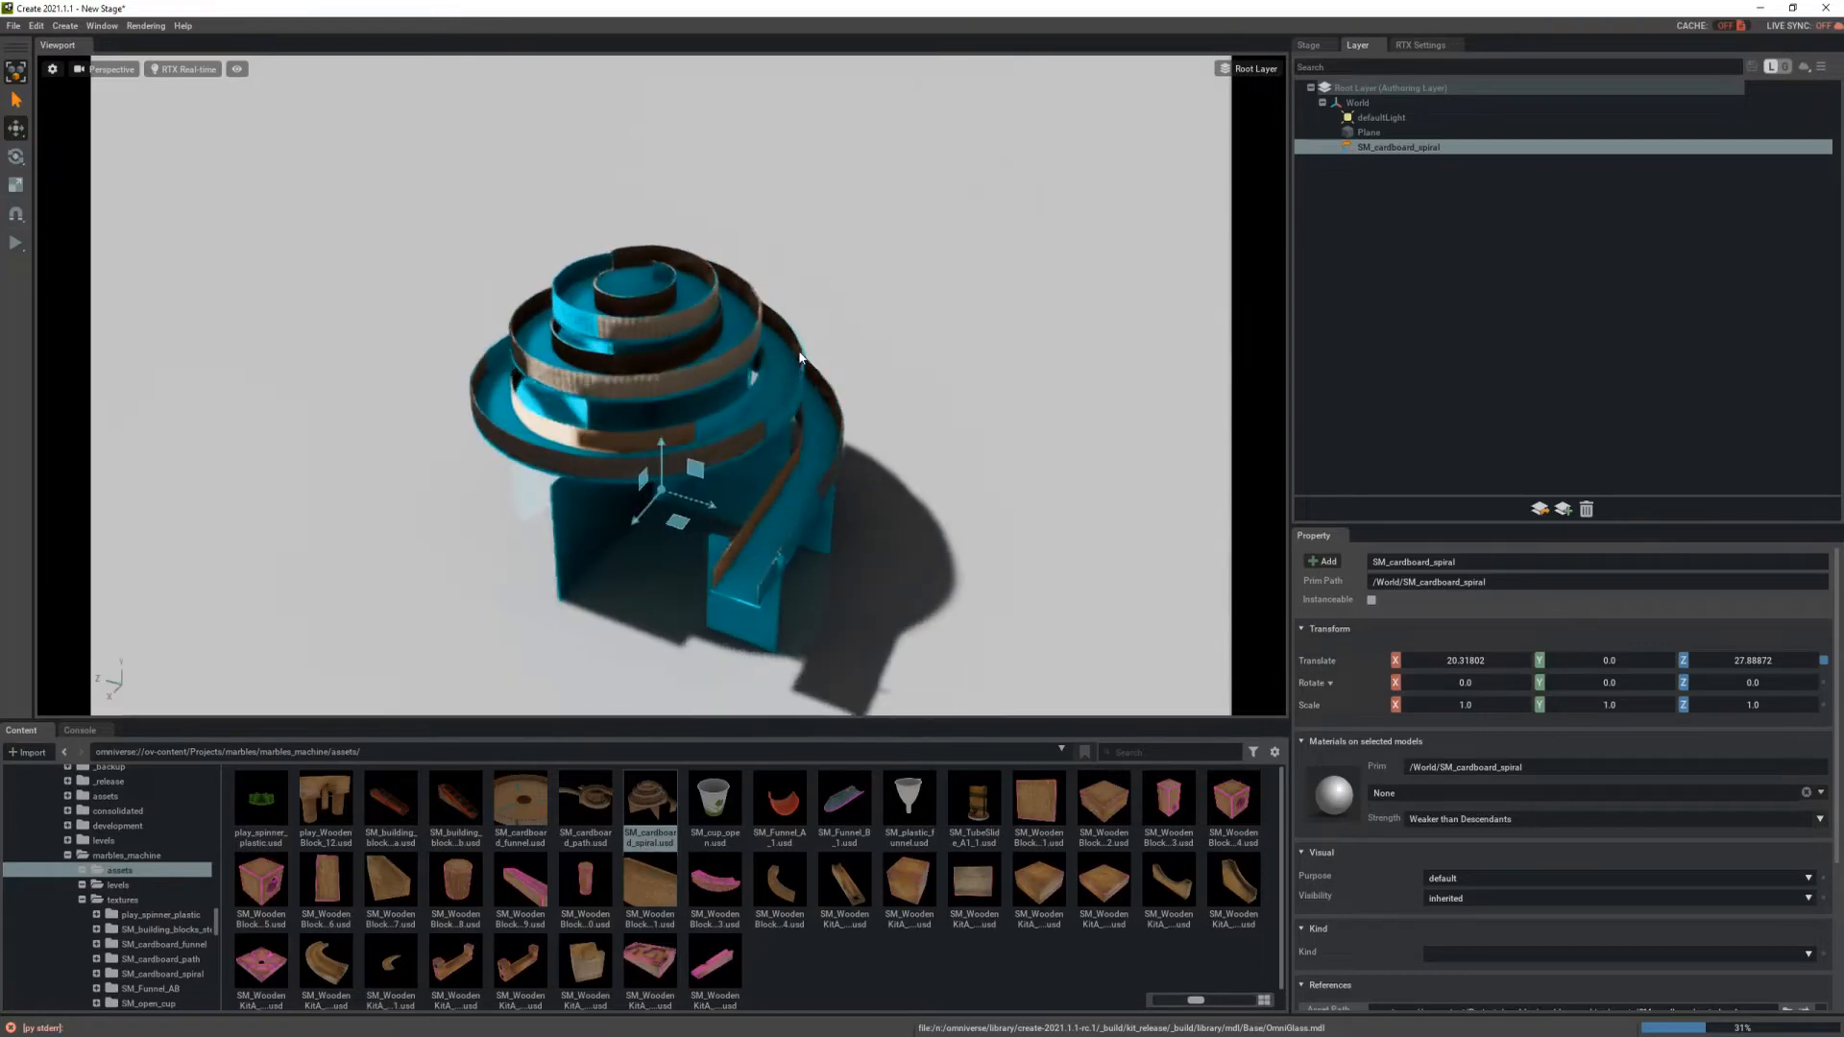
pyautogui.moveTo(800, 359); pyautogui.dragTo(806, 453)
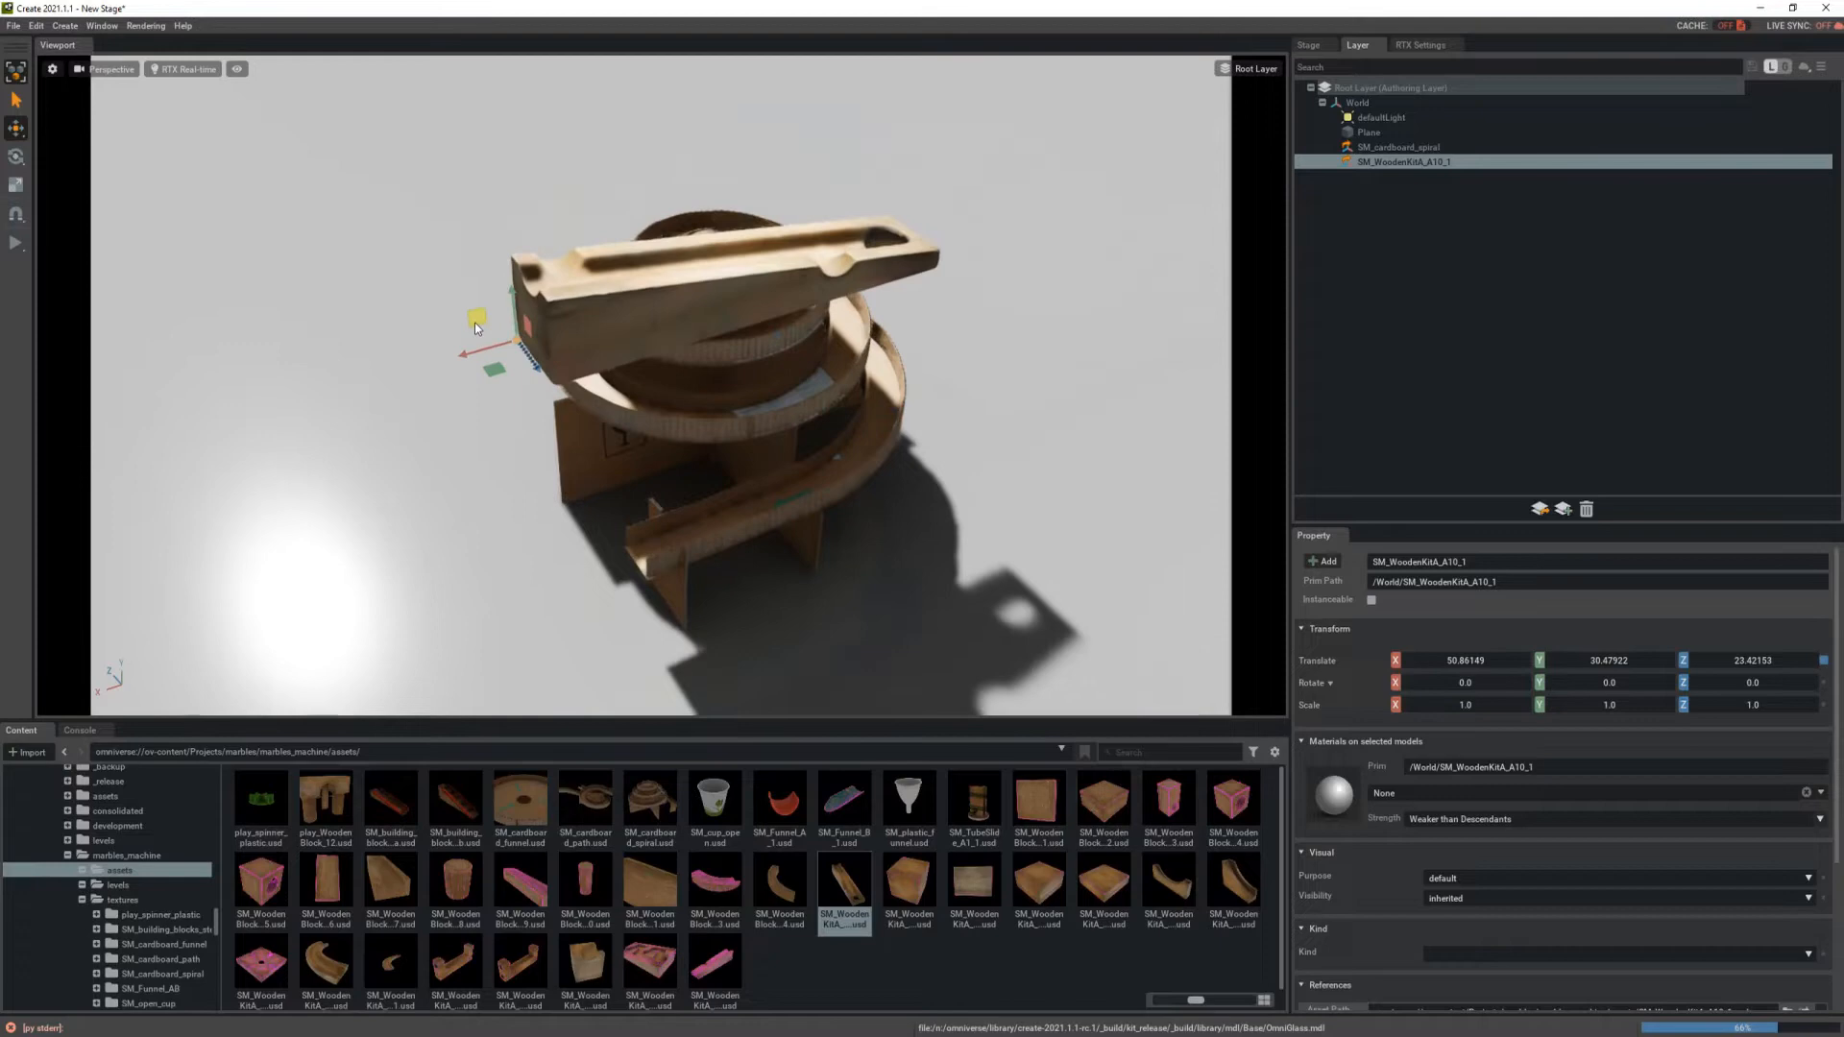
# Step: Move the wooden ramp outward over the spiral's top, then orbit to check it
pyautogui.moveTo(475, 326); pyautogui.dragTo(466, 470)
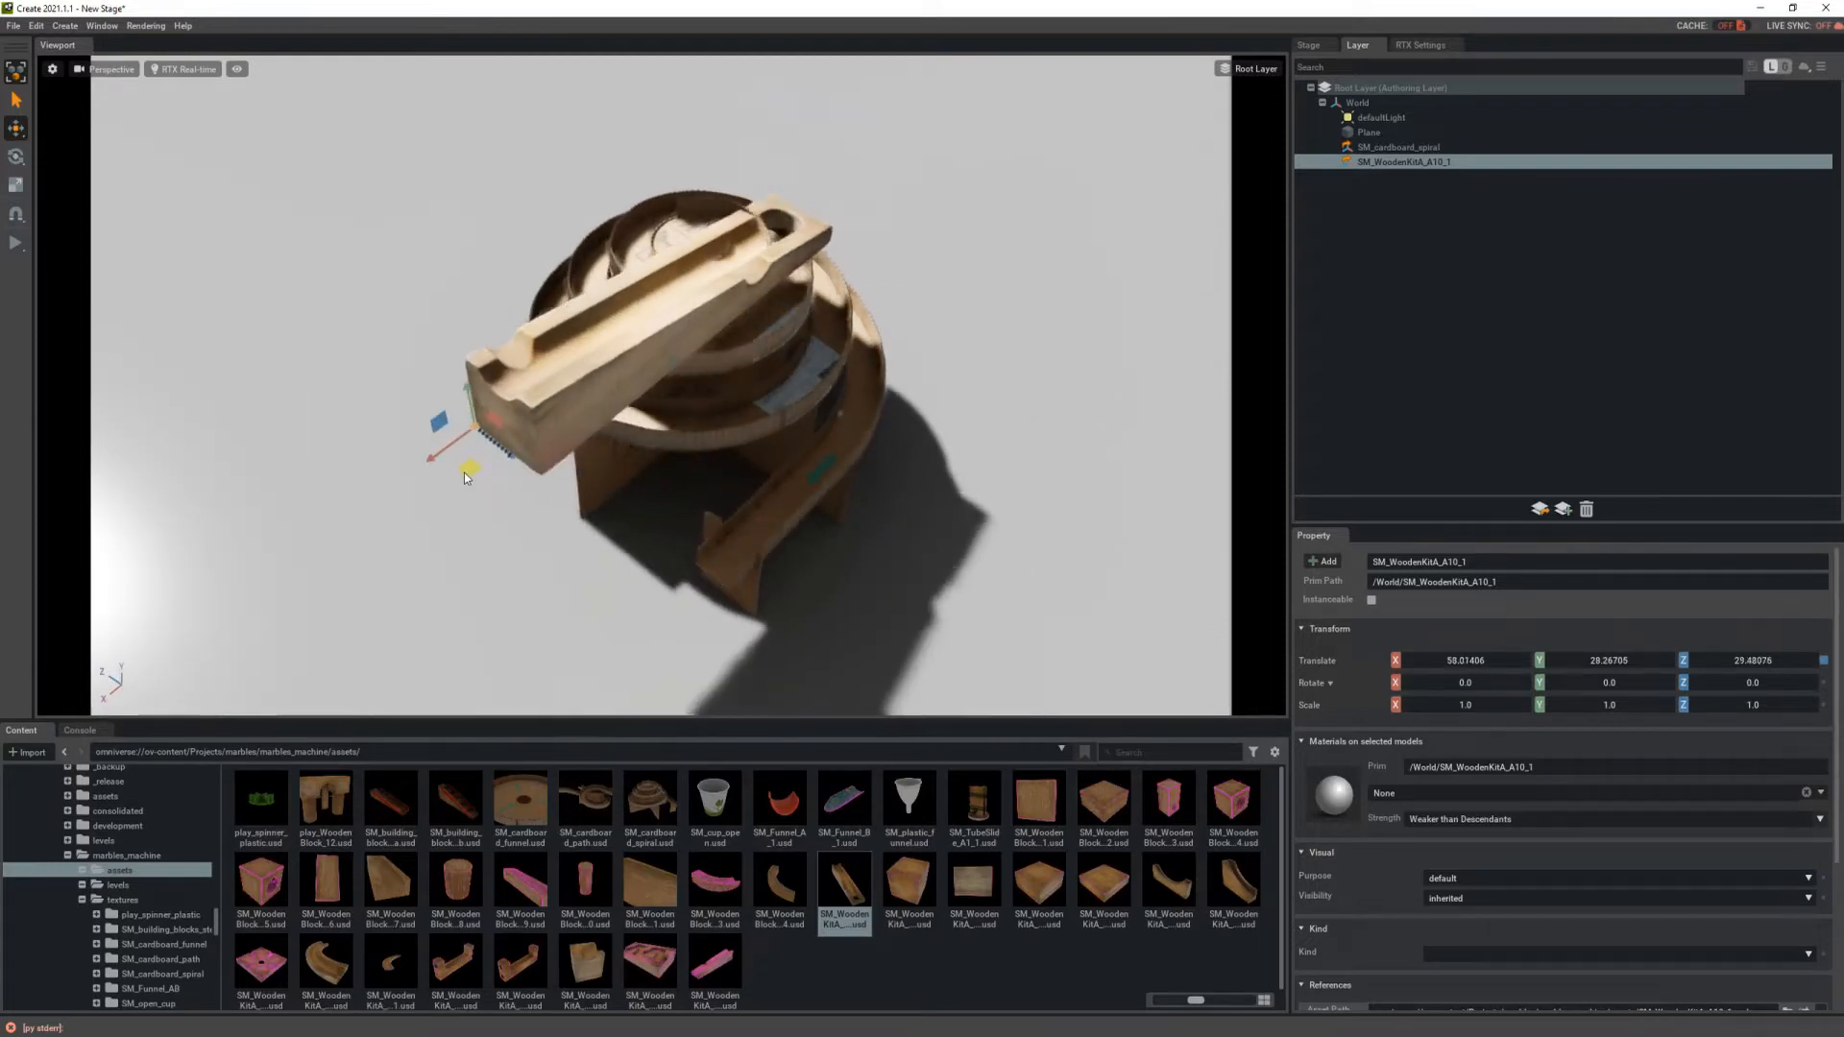
pyautogui.moveTo(465, 452); pyautogui.dragTo(359, 452)
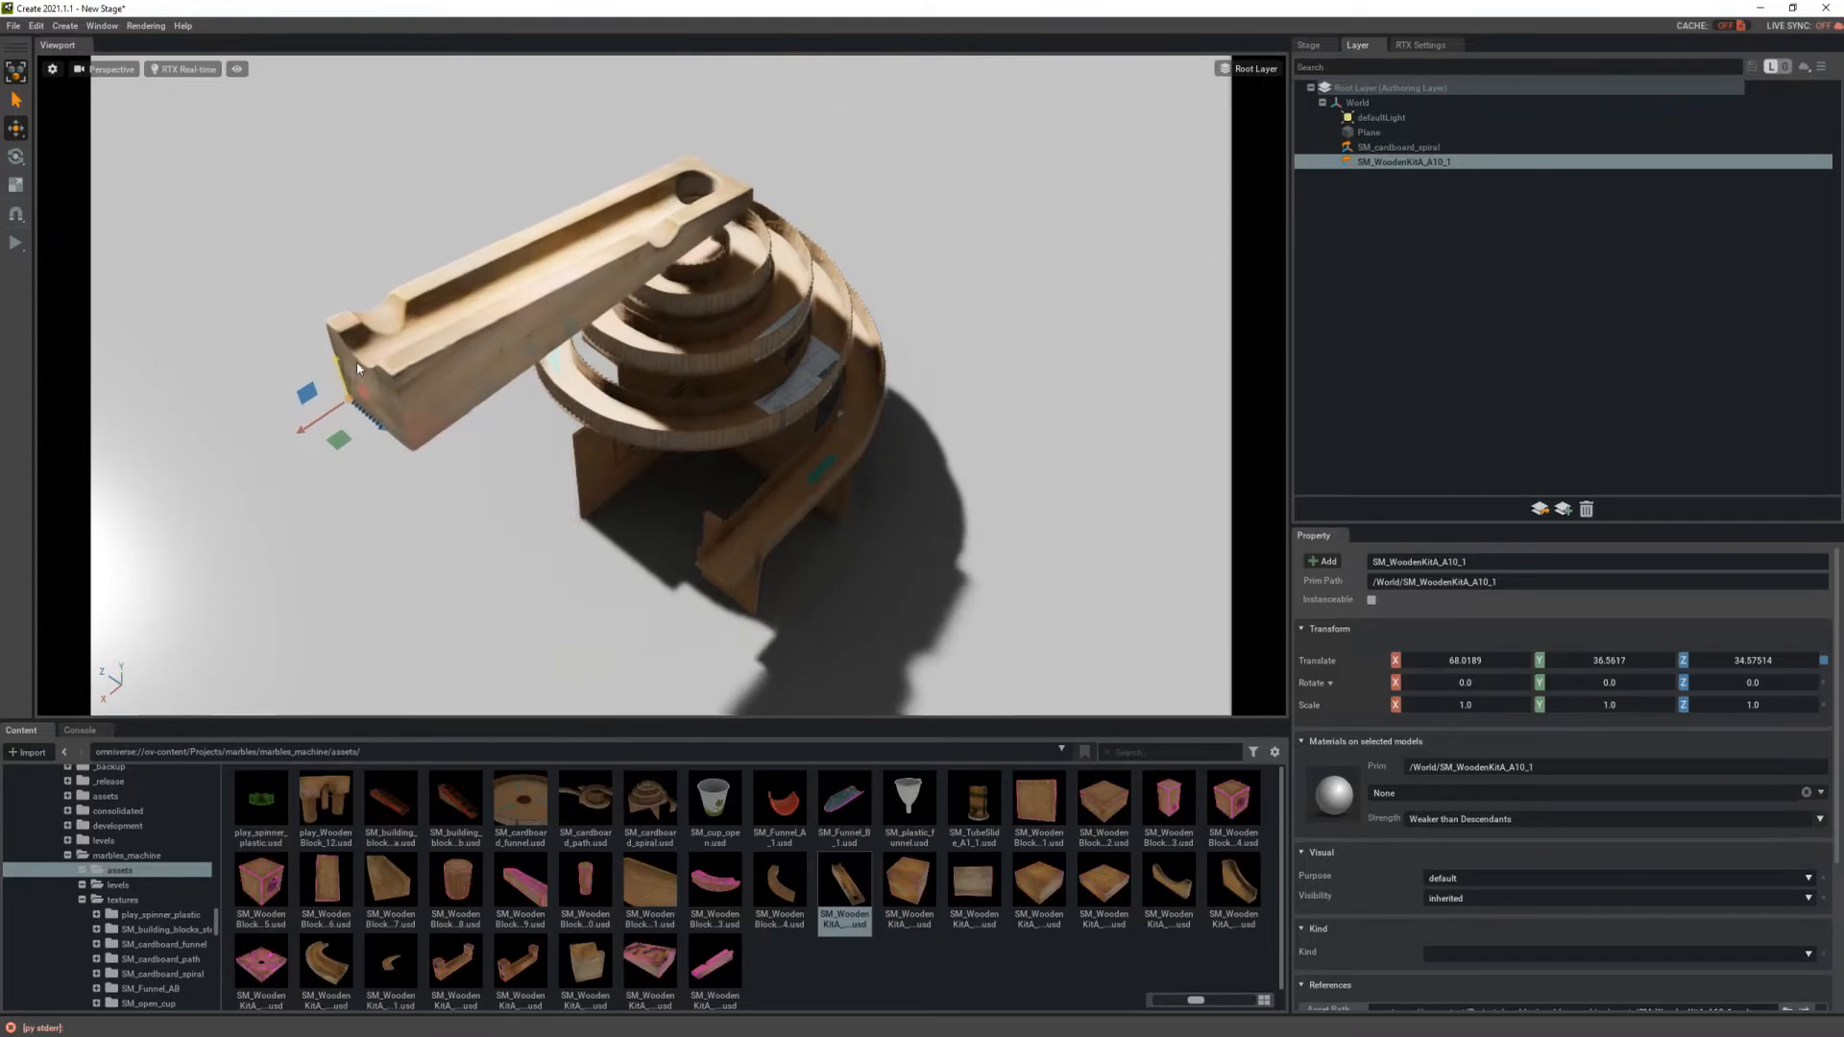
pyautogui.moveTo(357, 367); pyautogui.dragTo(513, 350)
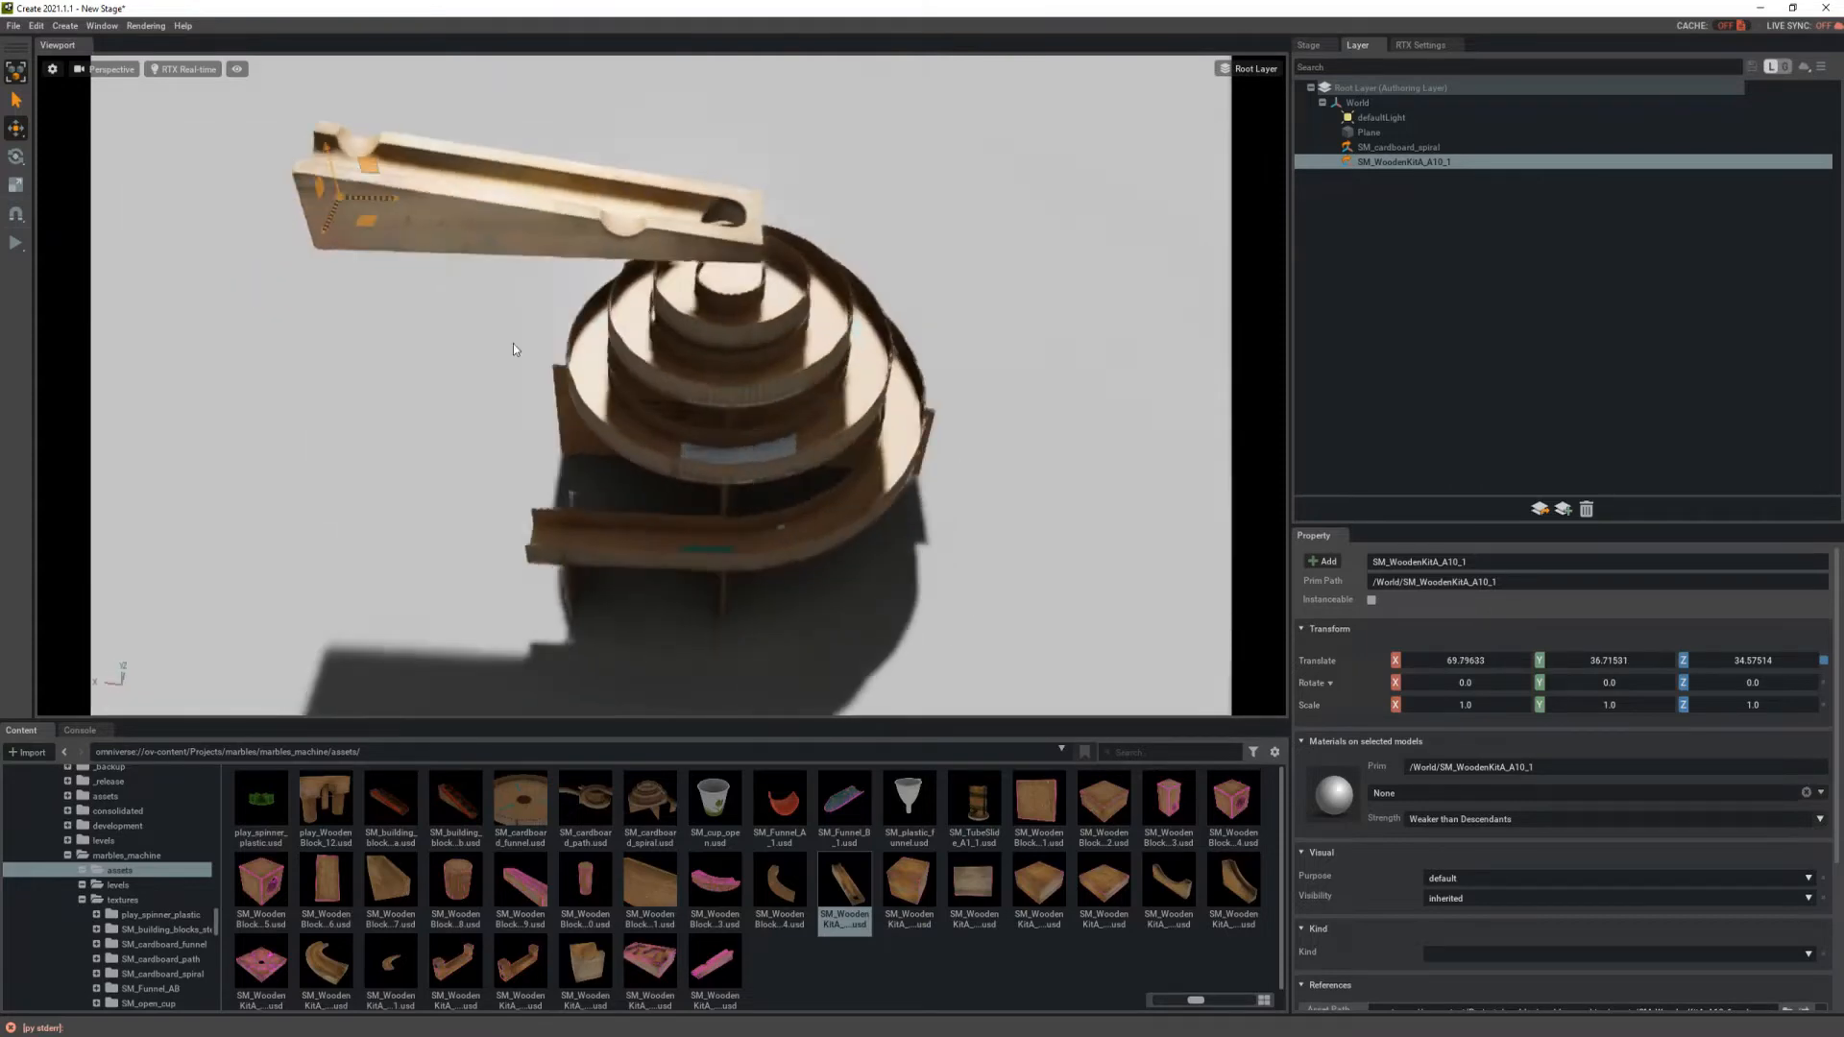
pyautogui.moveTo(512, 350); pyautogui.dragTo(528, 309)
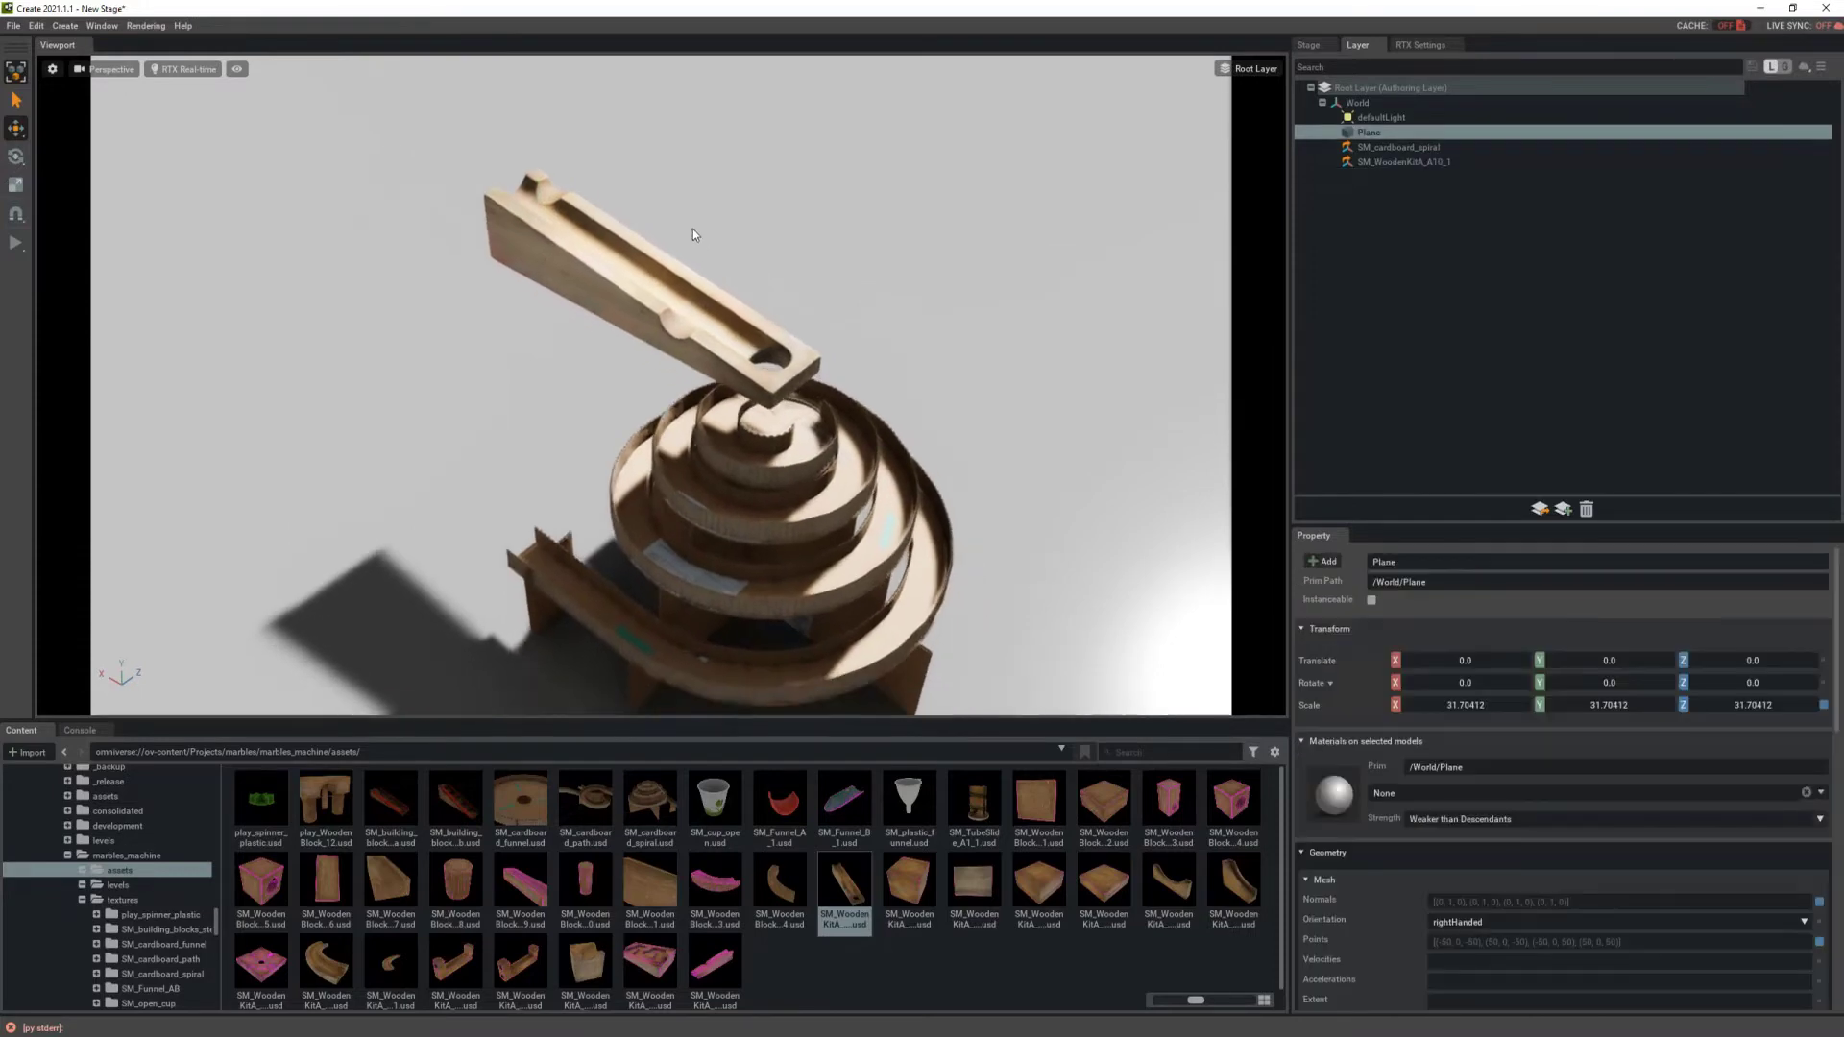
pyautogui.moveTo(726, 312)
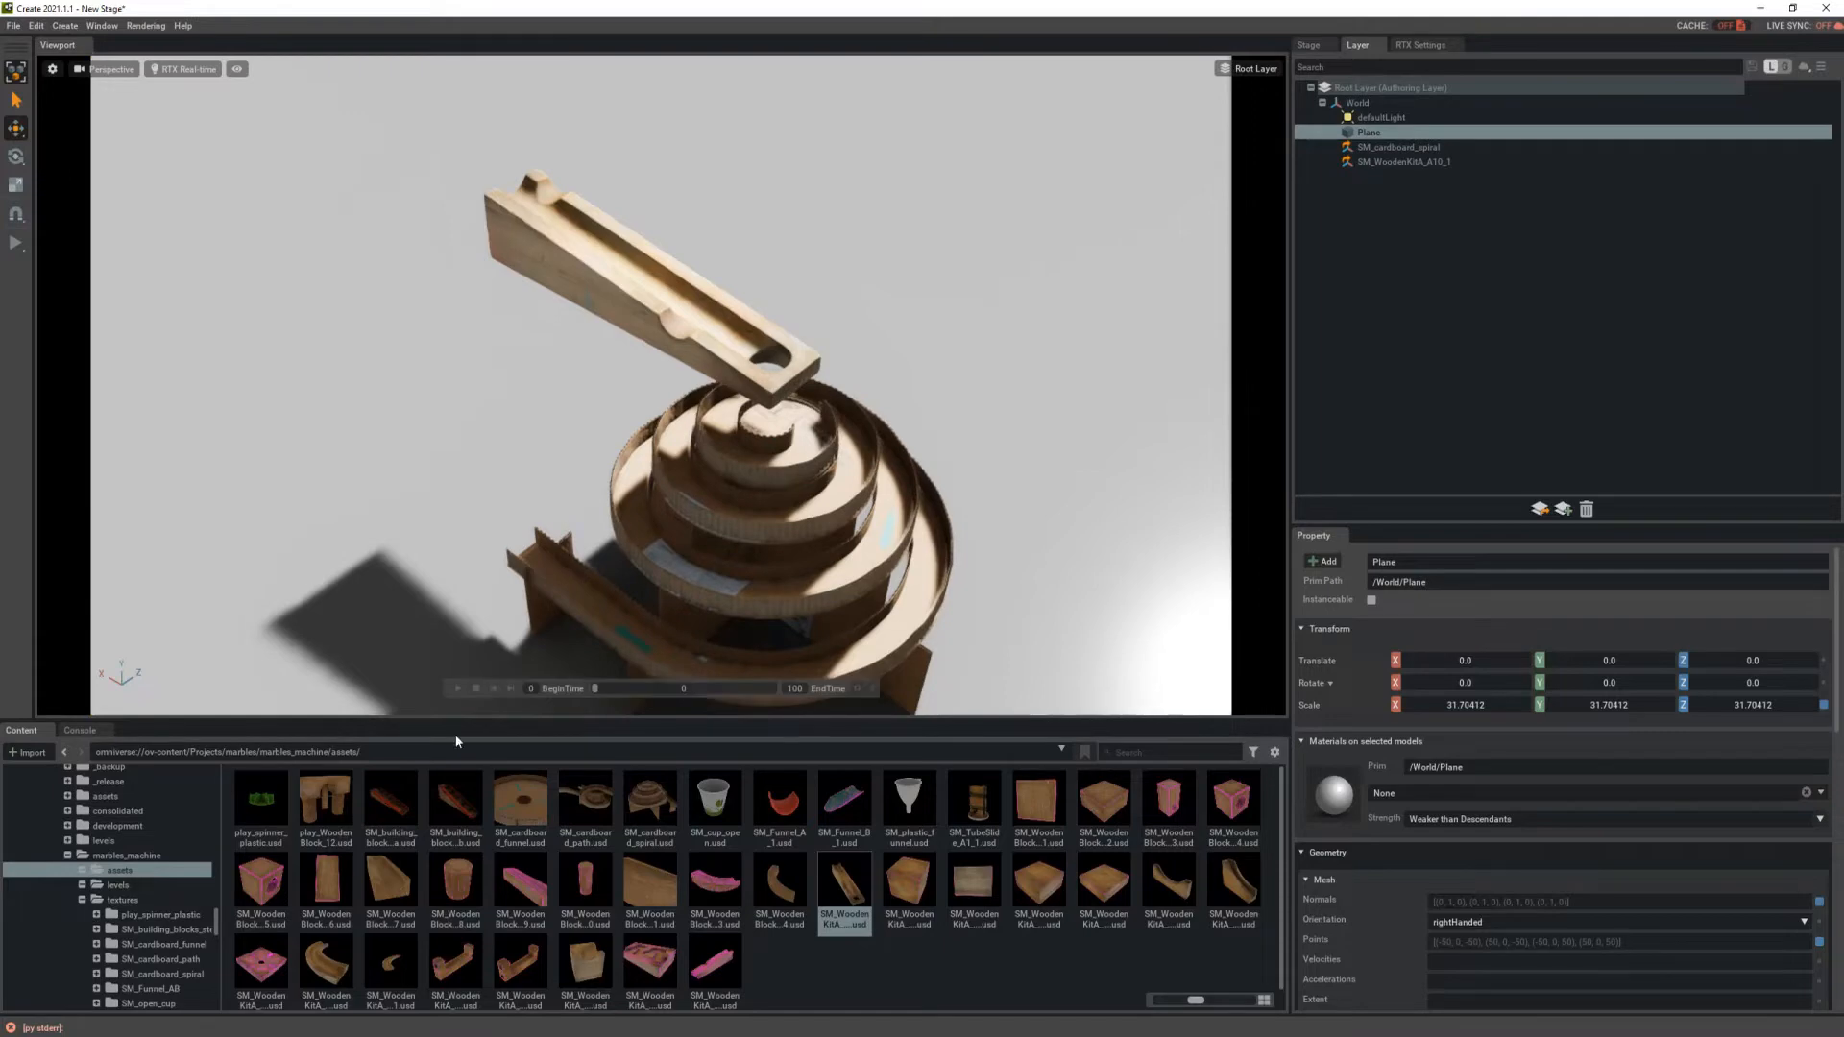
pyautogui.moveTo(718, 804)
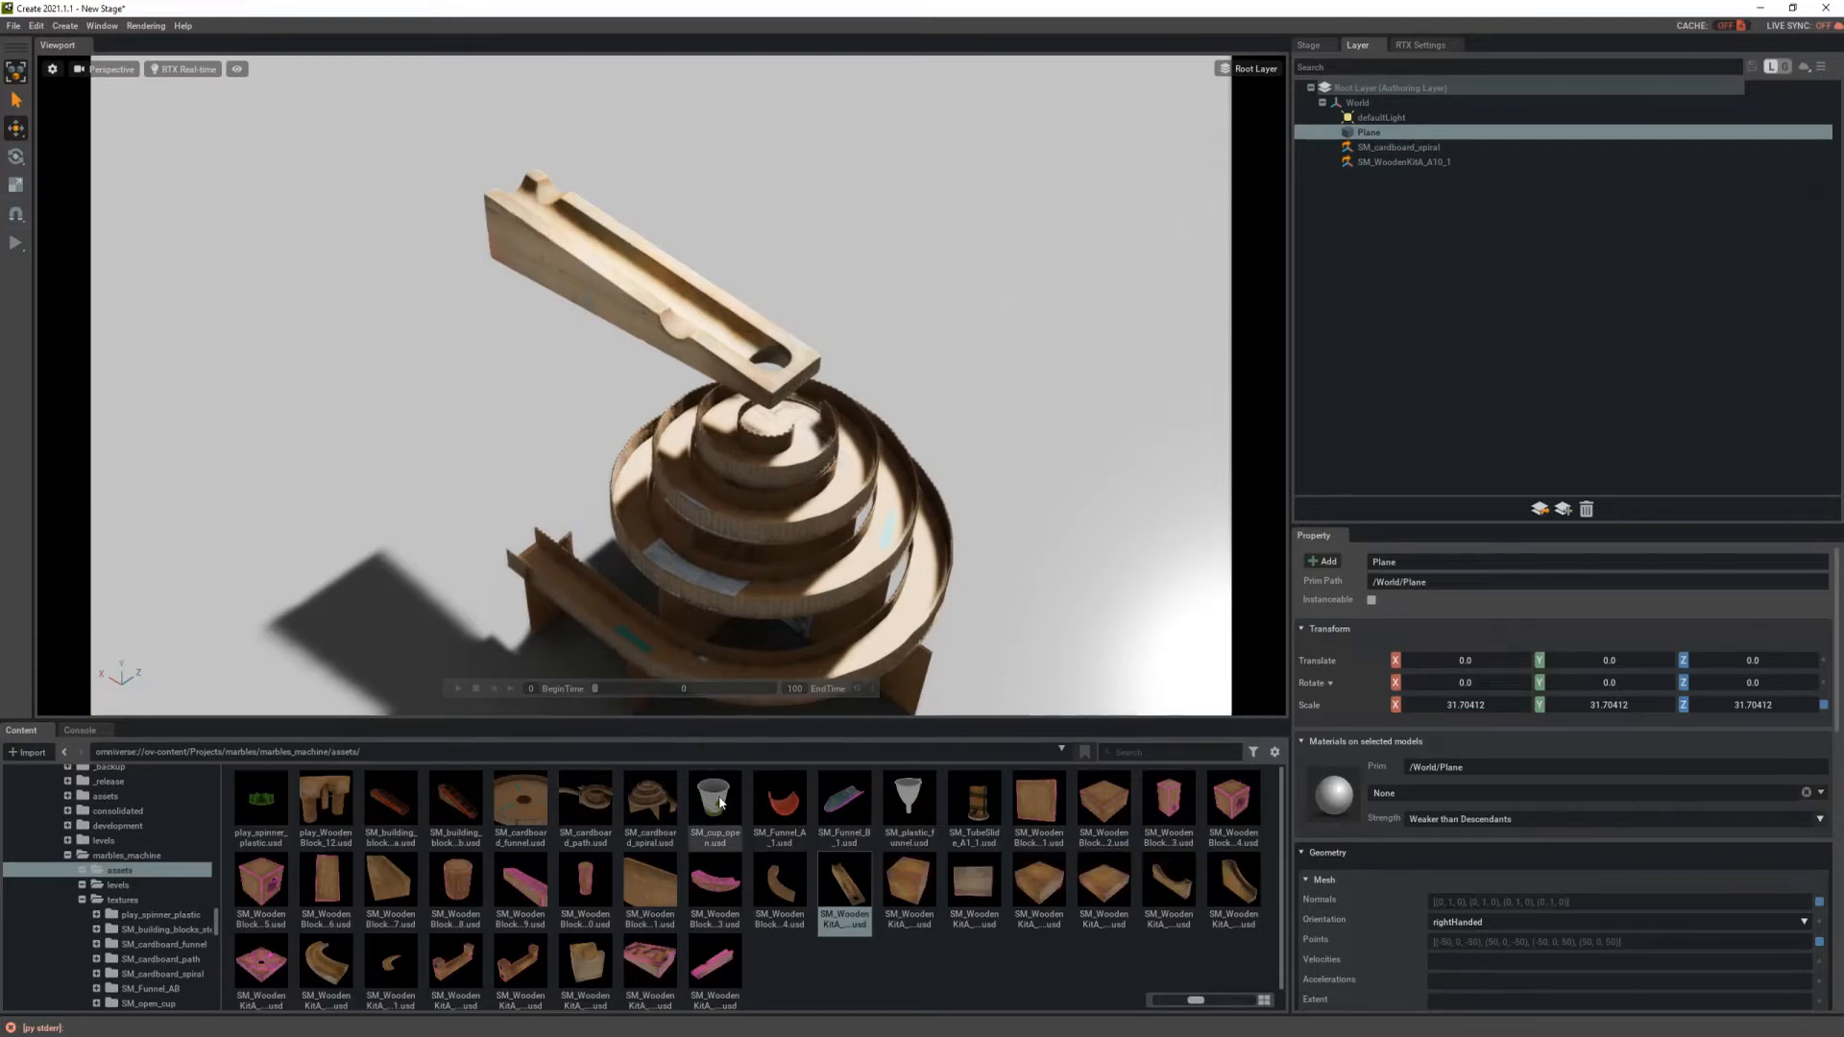
# Step: Add SM_cup_open.usd and move it to the end of the exit track
pyautogui.moveTo(714, 794); pyautogui.dragTo(492, 547)
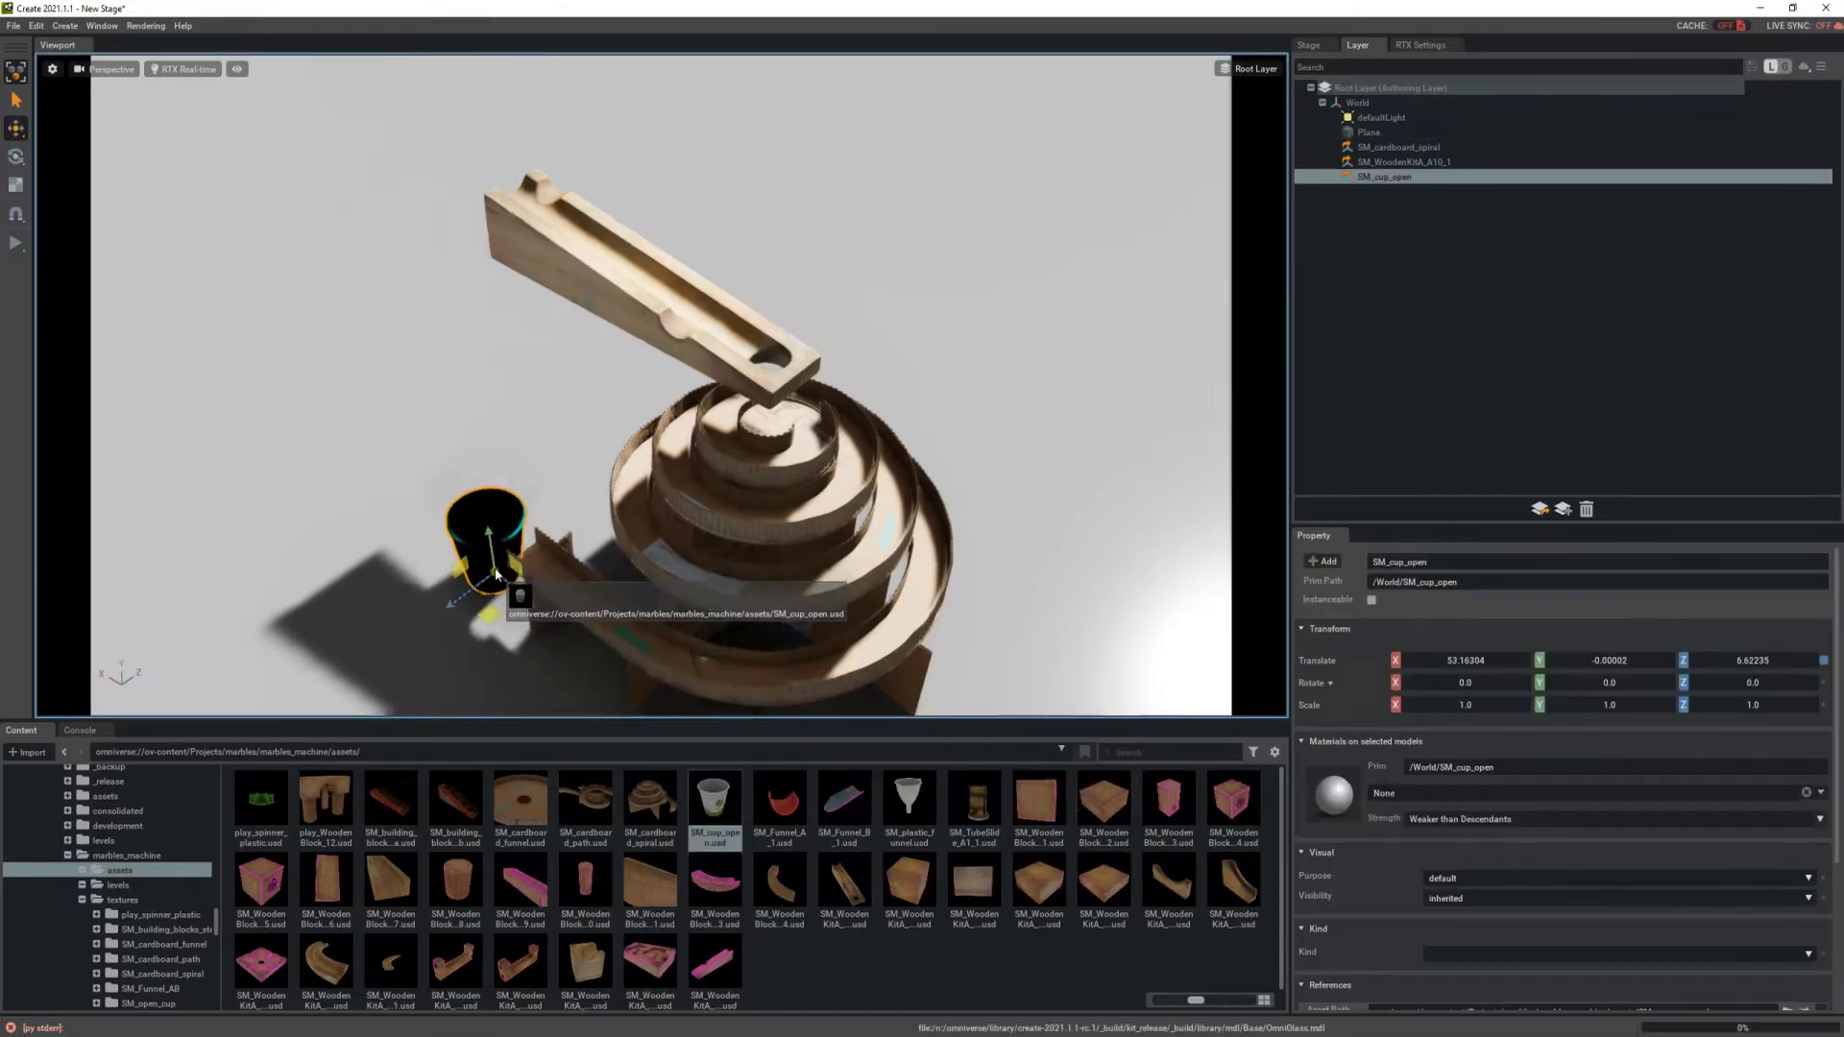
pyautogui.moveTo(488, 553); pyautogui.dragTo(503, 593)
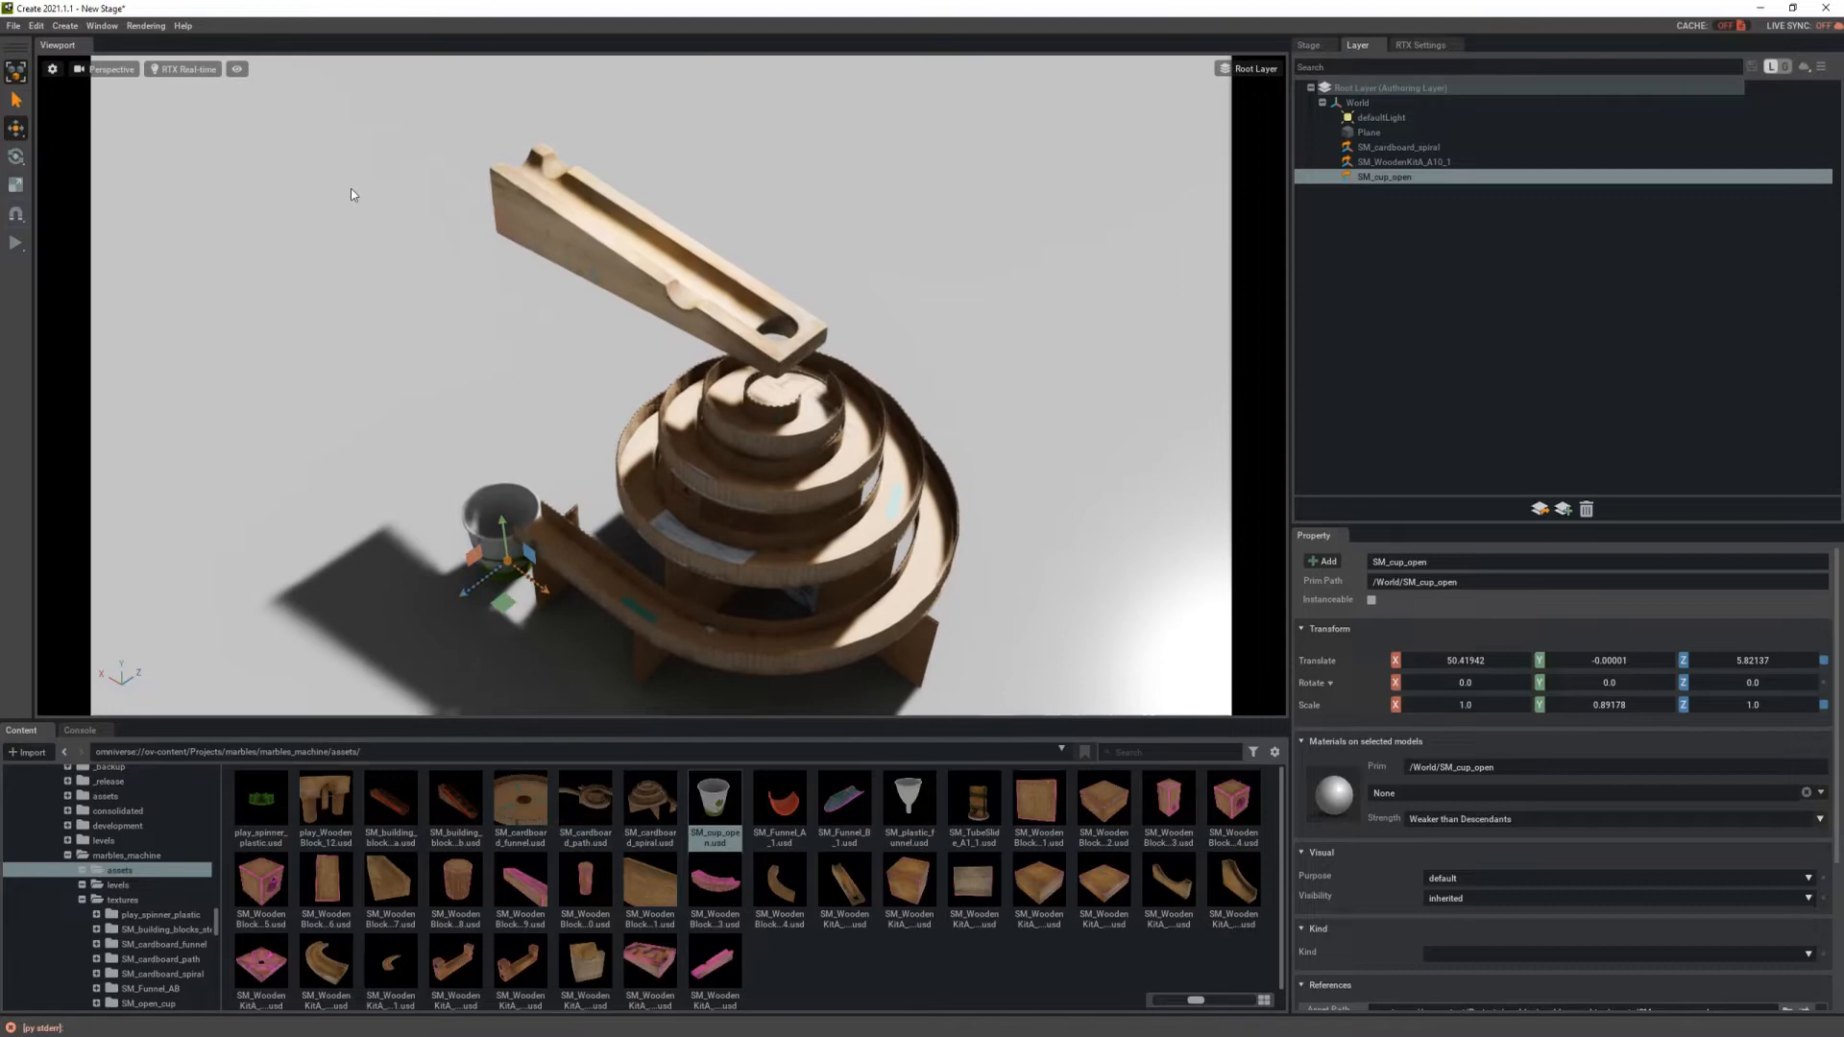
pyautogui.click(61, 25)
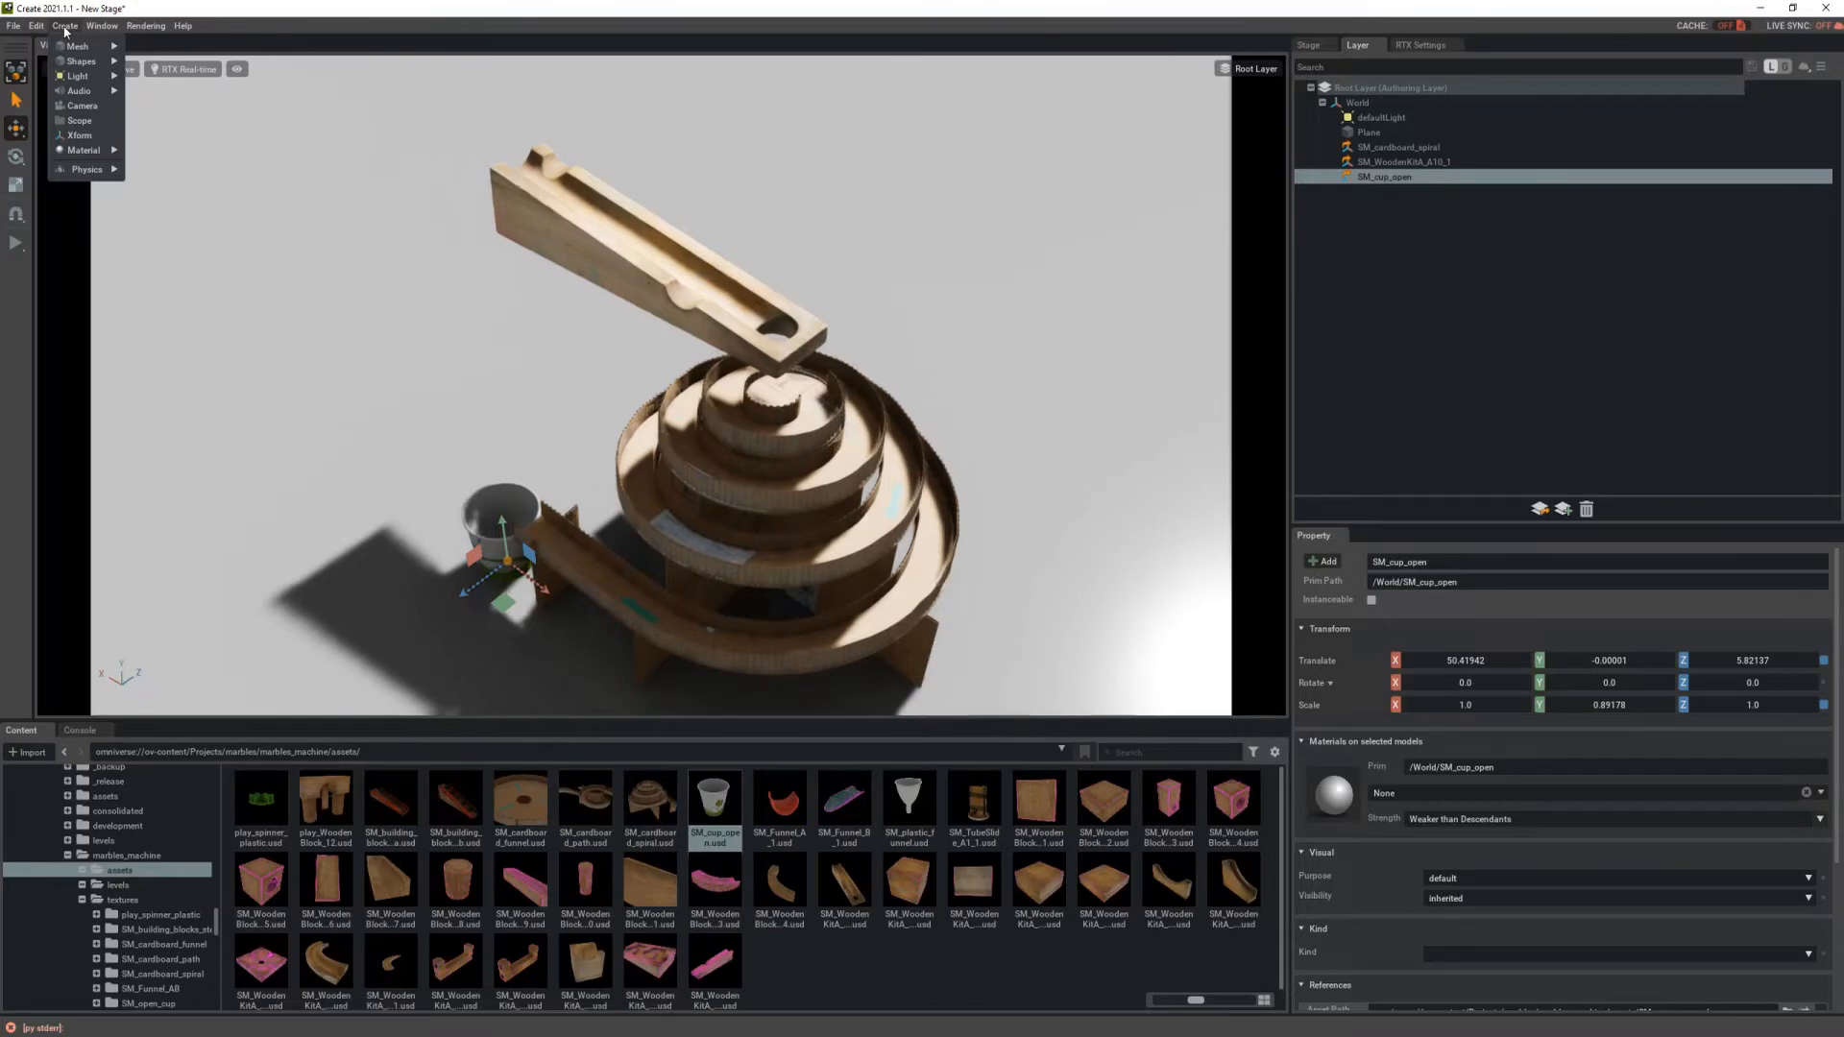
pyautogui.moveTo(81, 46)
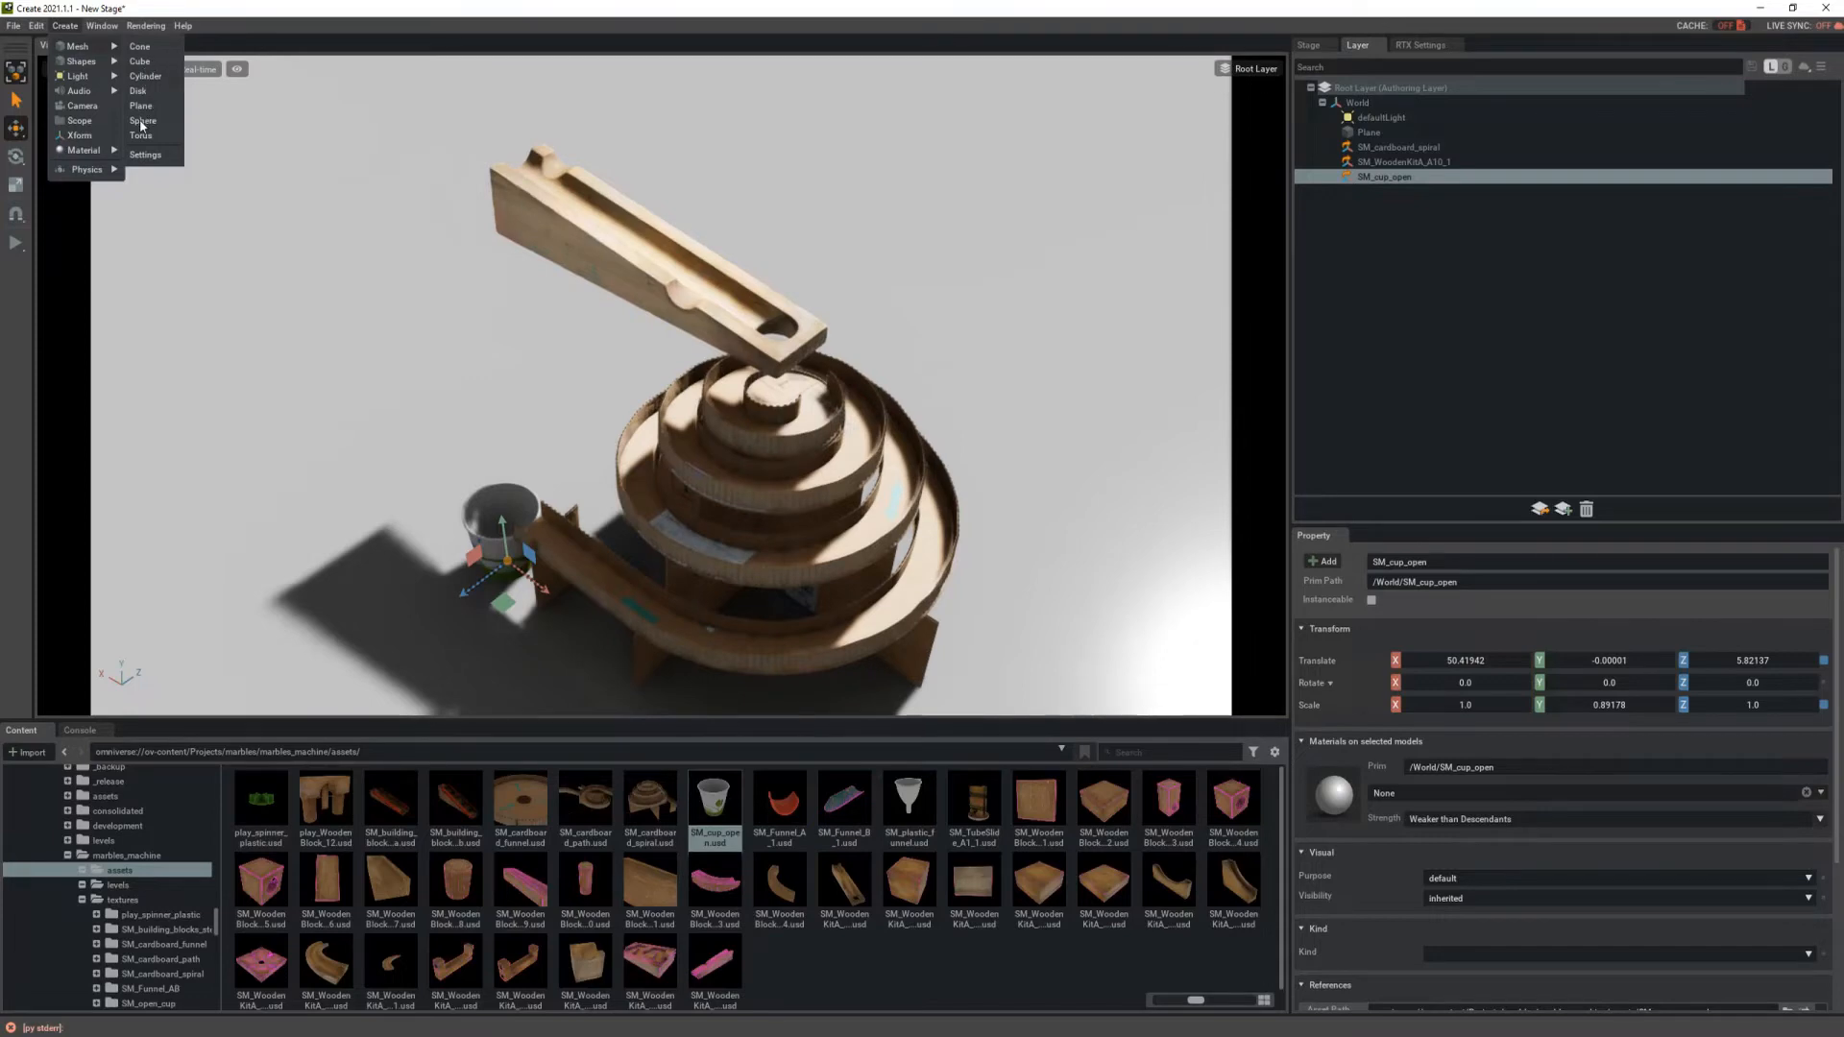
# Step: Add a Sphere scaled to 0.03 and move it to the top of the ramp
pyautogui.click(141, 120)
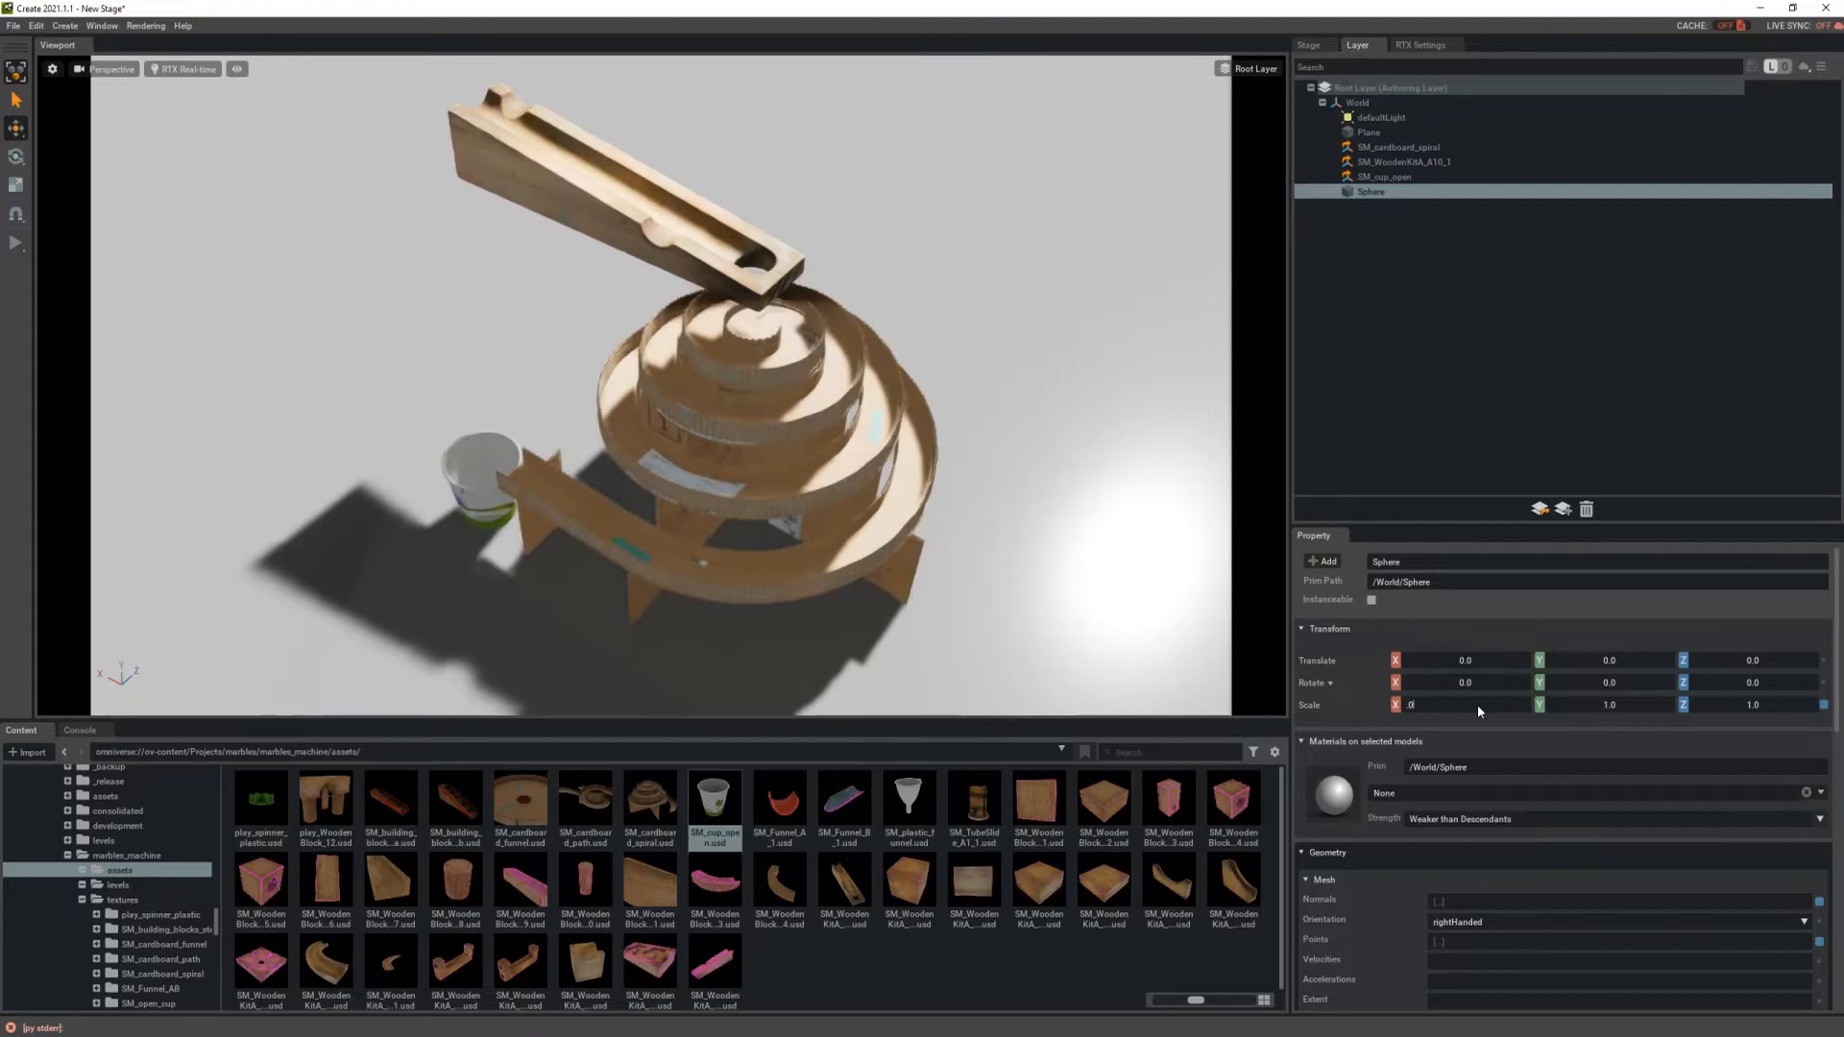
pyautogui.write('0.03')
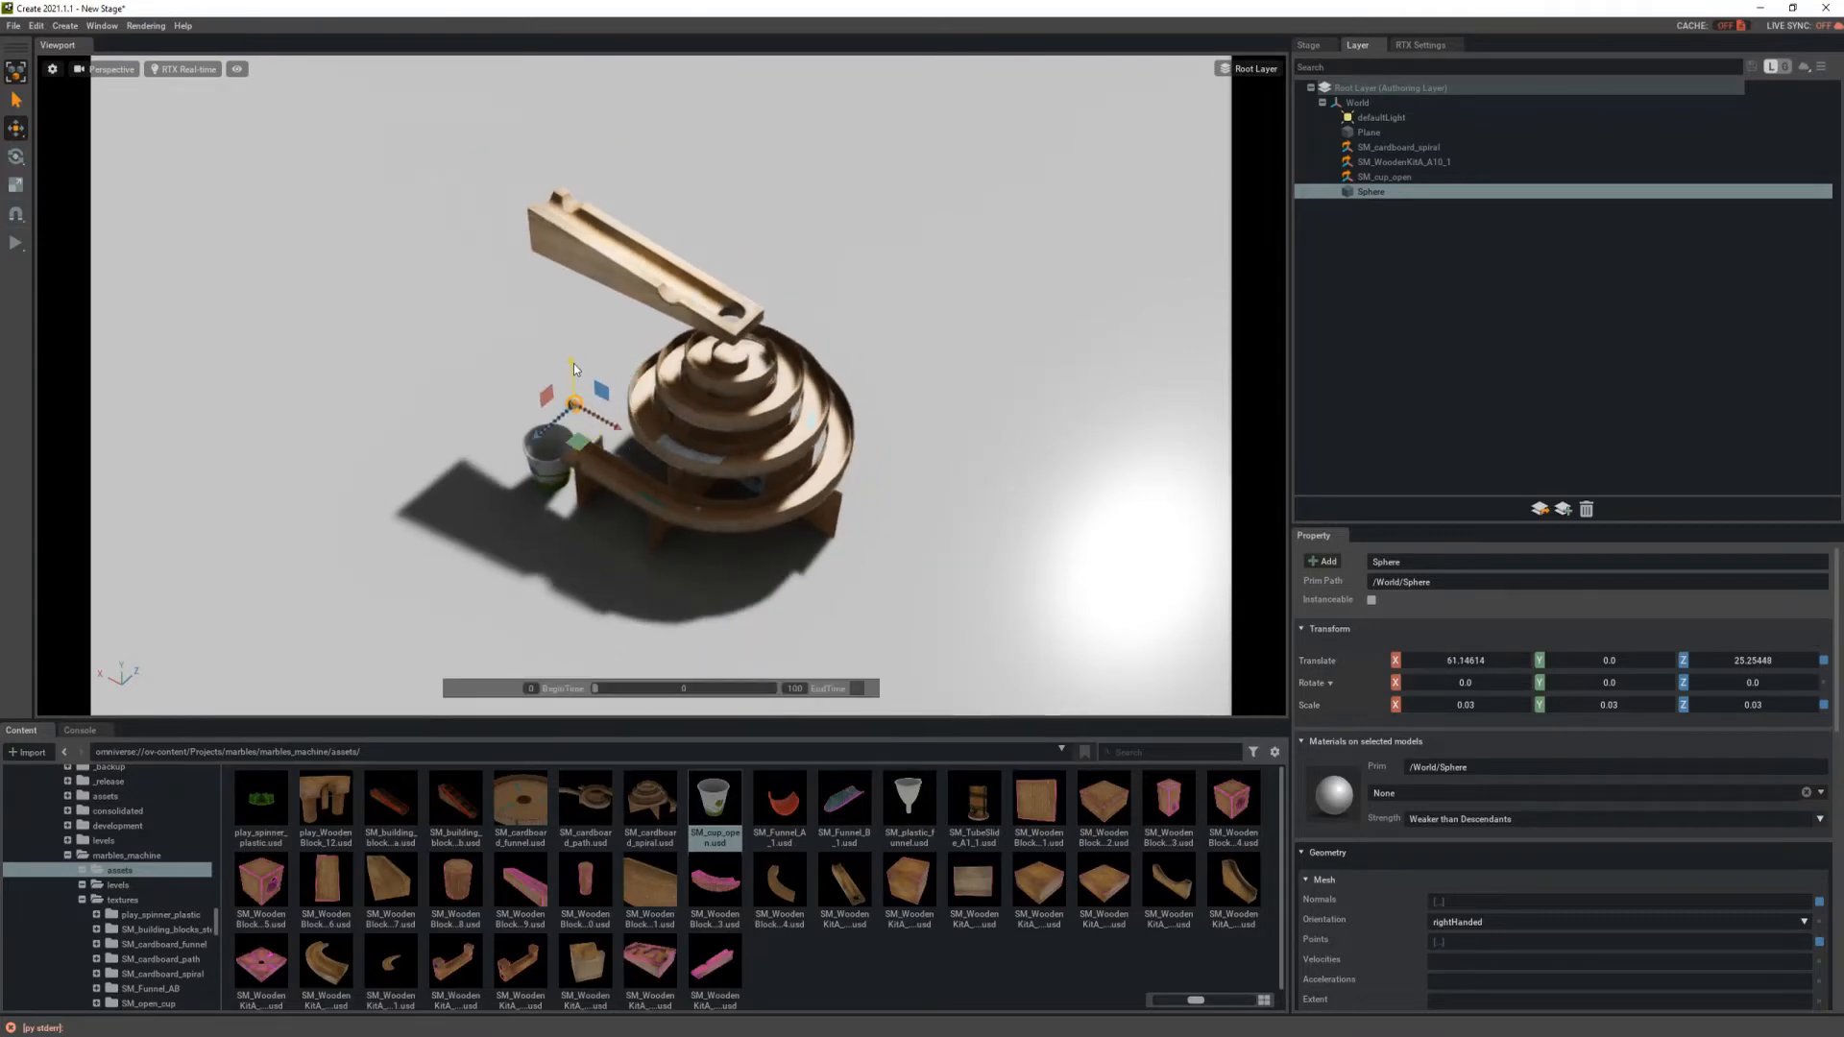
pyautogui.moveTo(572, 371); pyautogui.dragTo(576, 194)
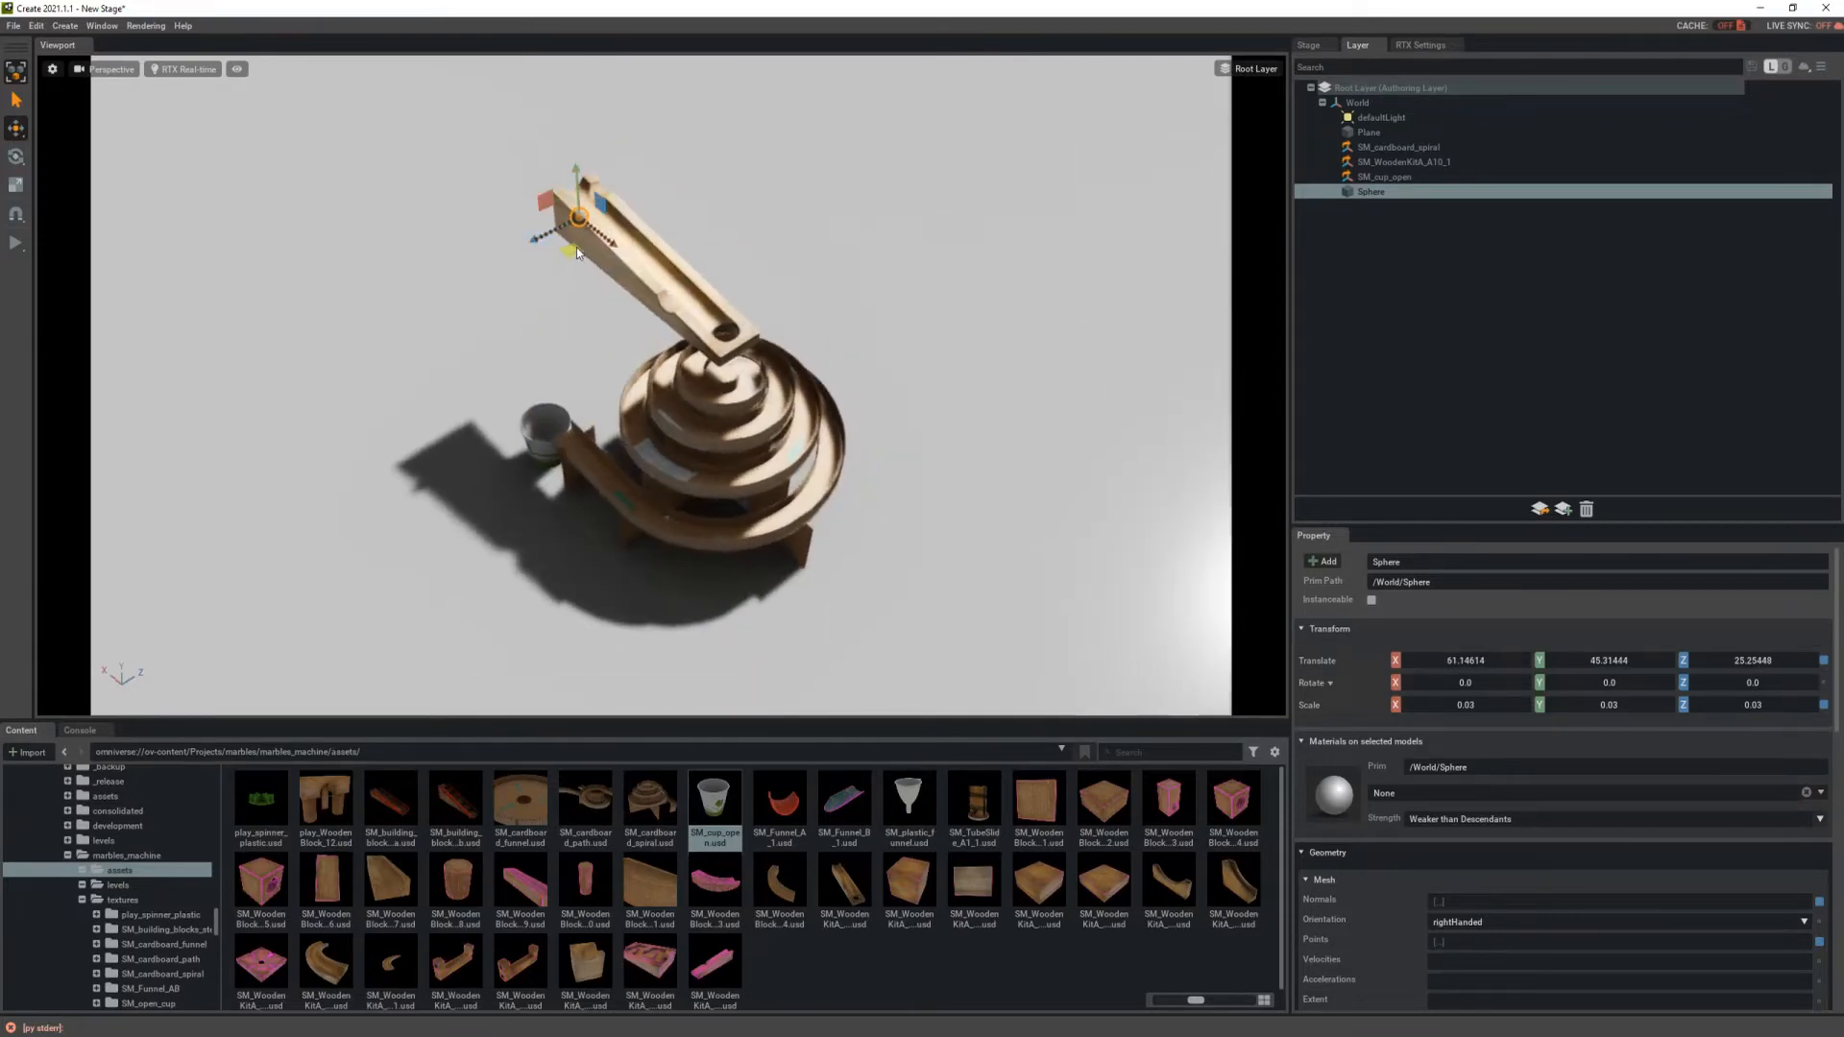
pyautogui.scroll(-3)
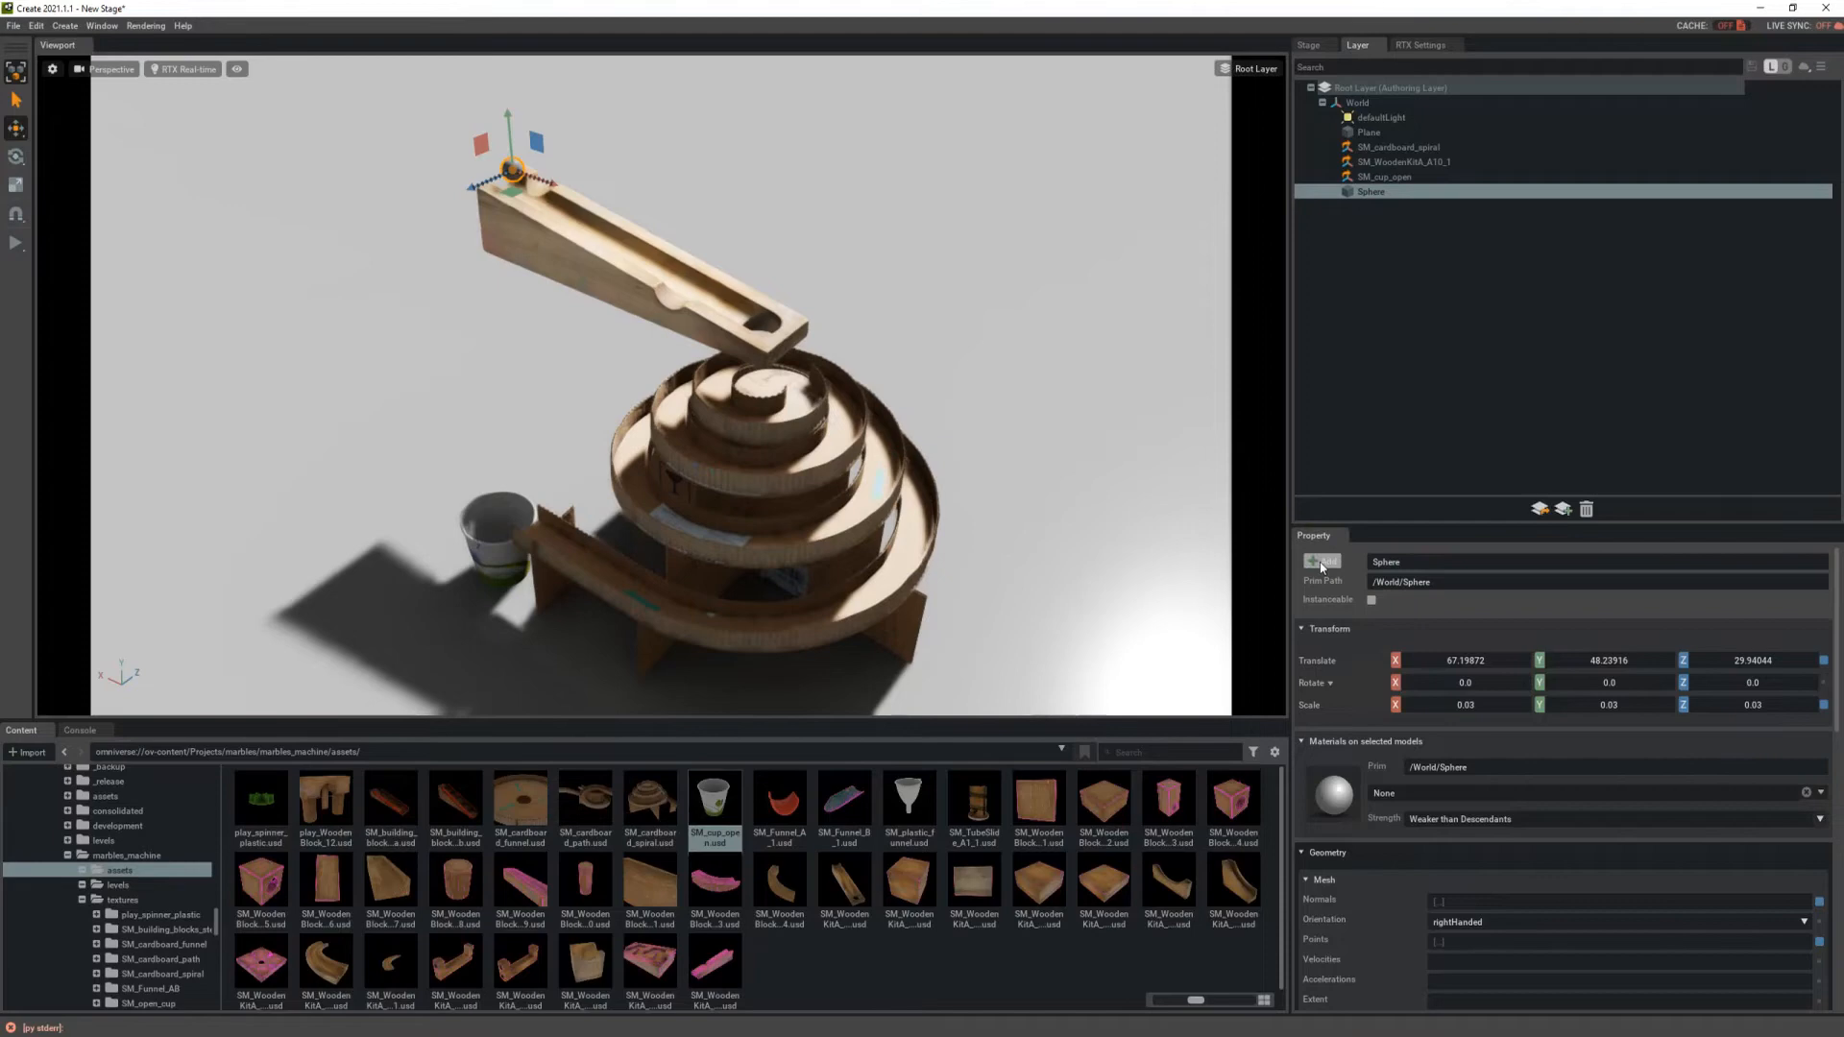
# Step: Add Rigid Body and Collider physics components to the Sphere
pyautogui.click(1323, 561)
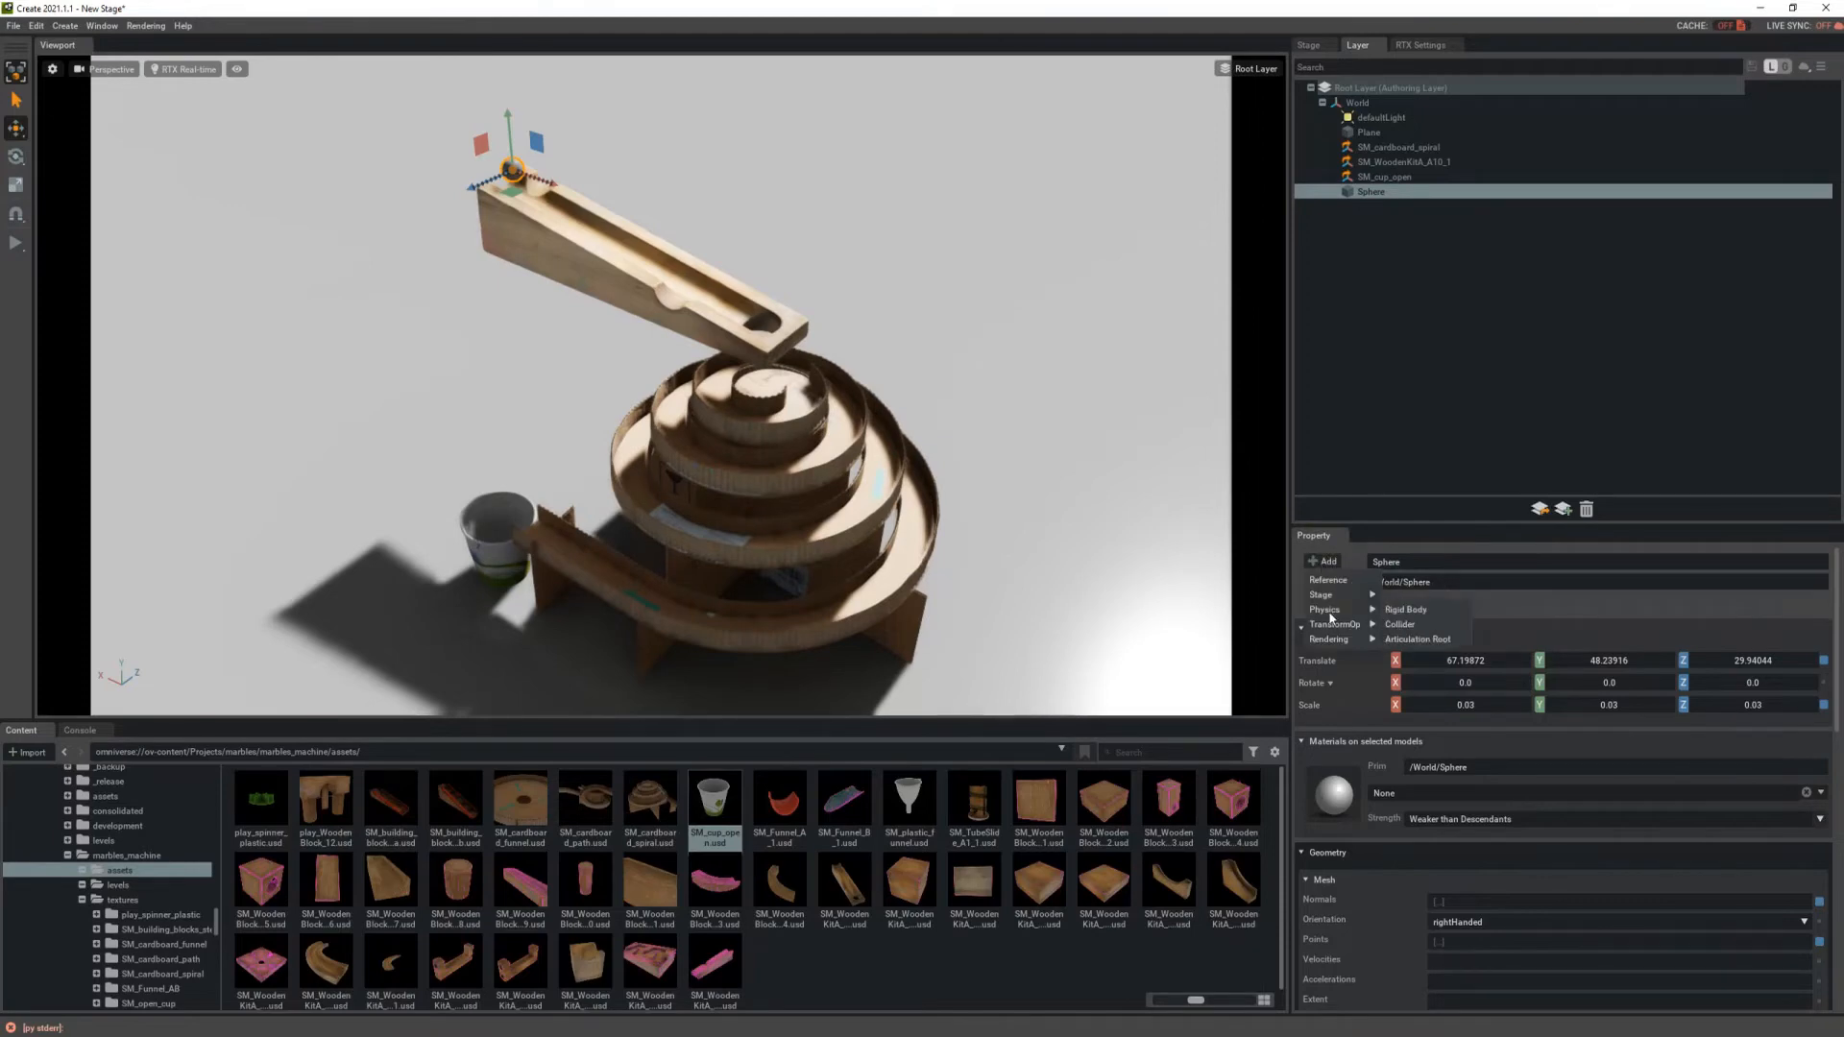
pyautogui.moveTo(1408, 609)
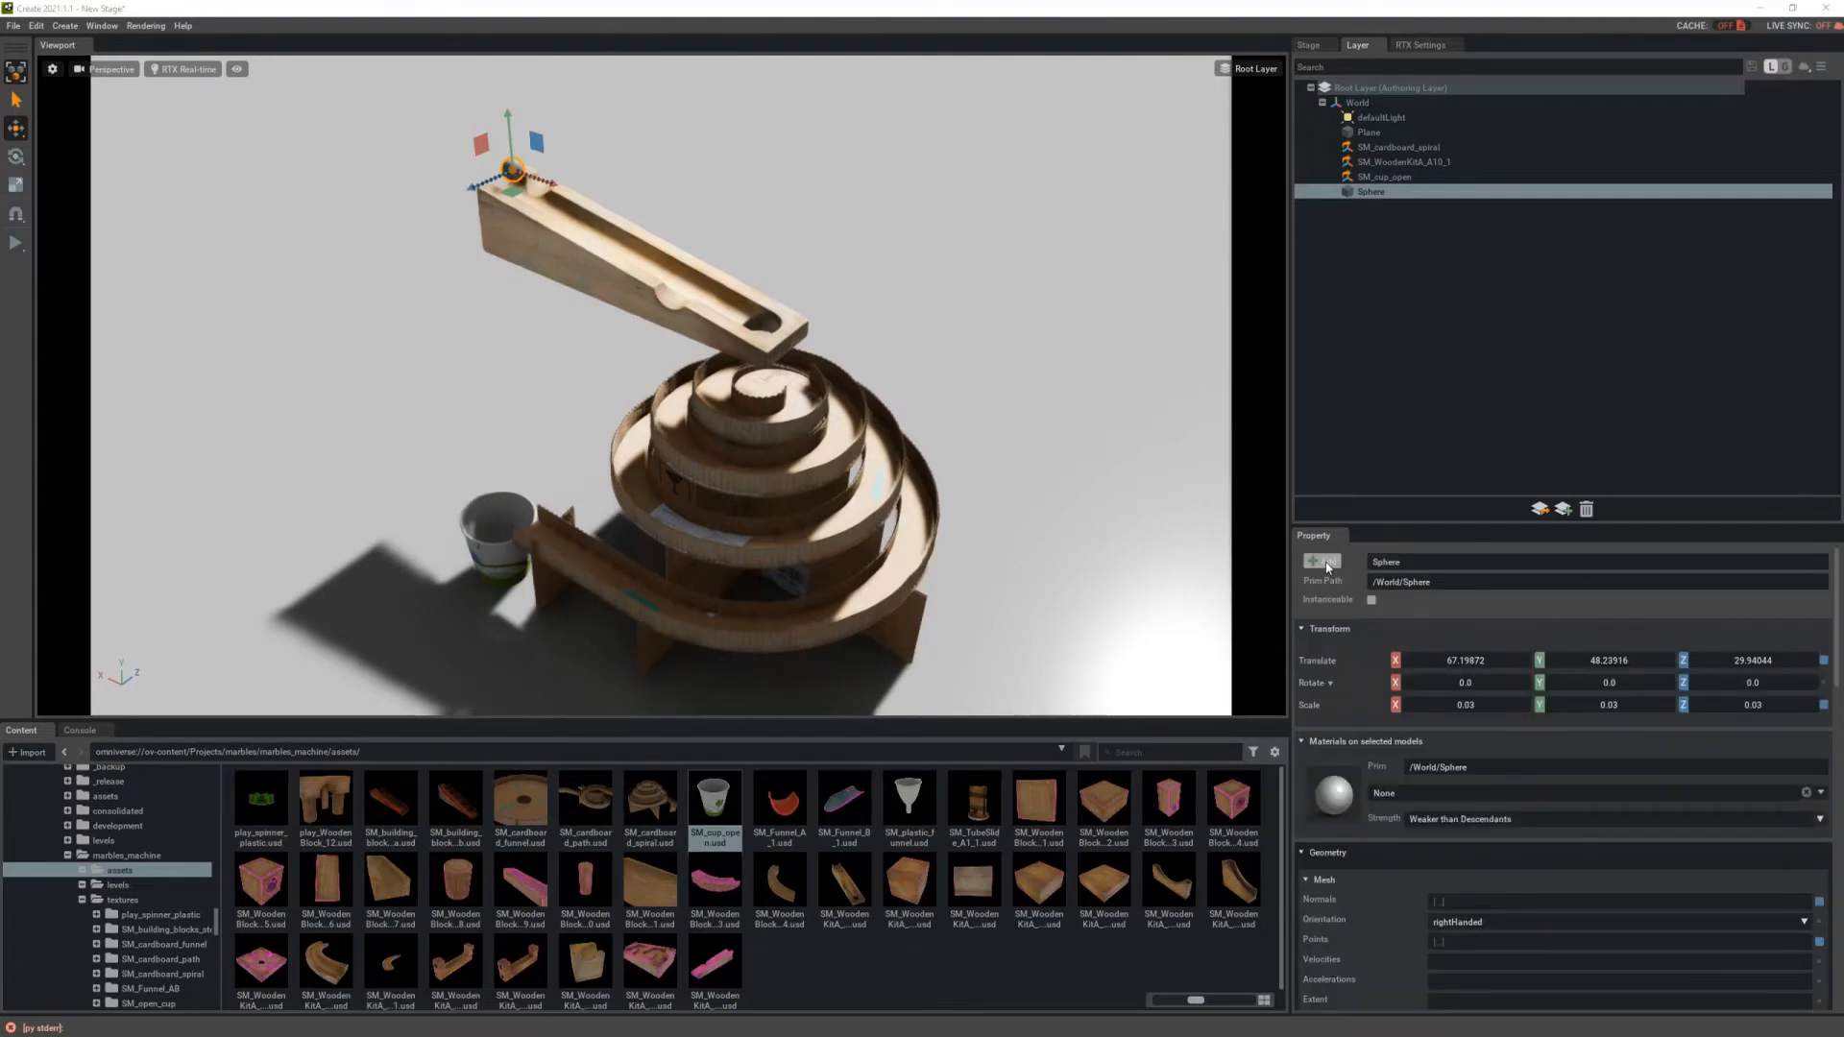
pyautogui.click(1323, 561)
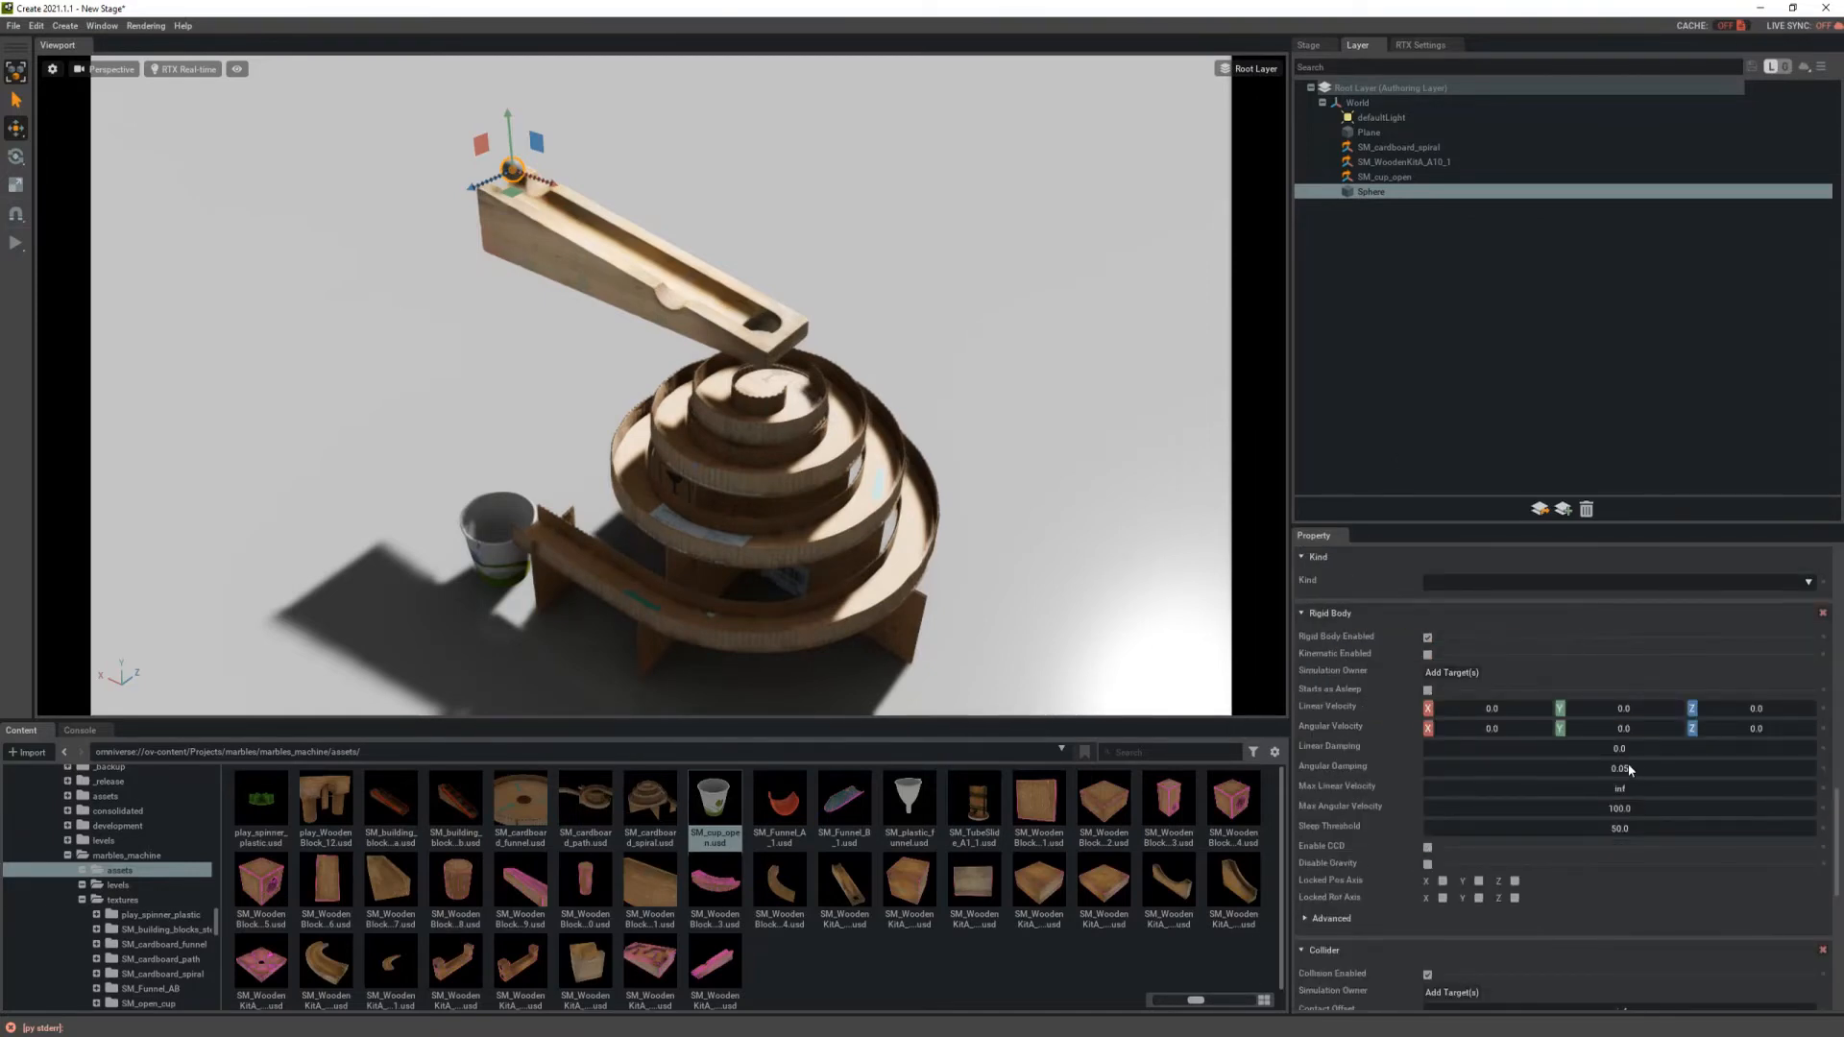
# Step: Set the Sphere's collider Approximation to boundingSphere
pyautogui.scroll(-3)
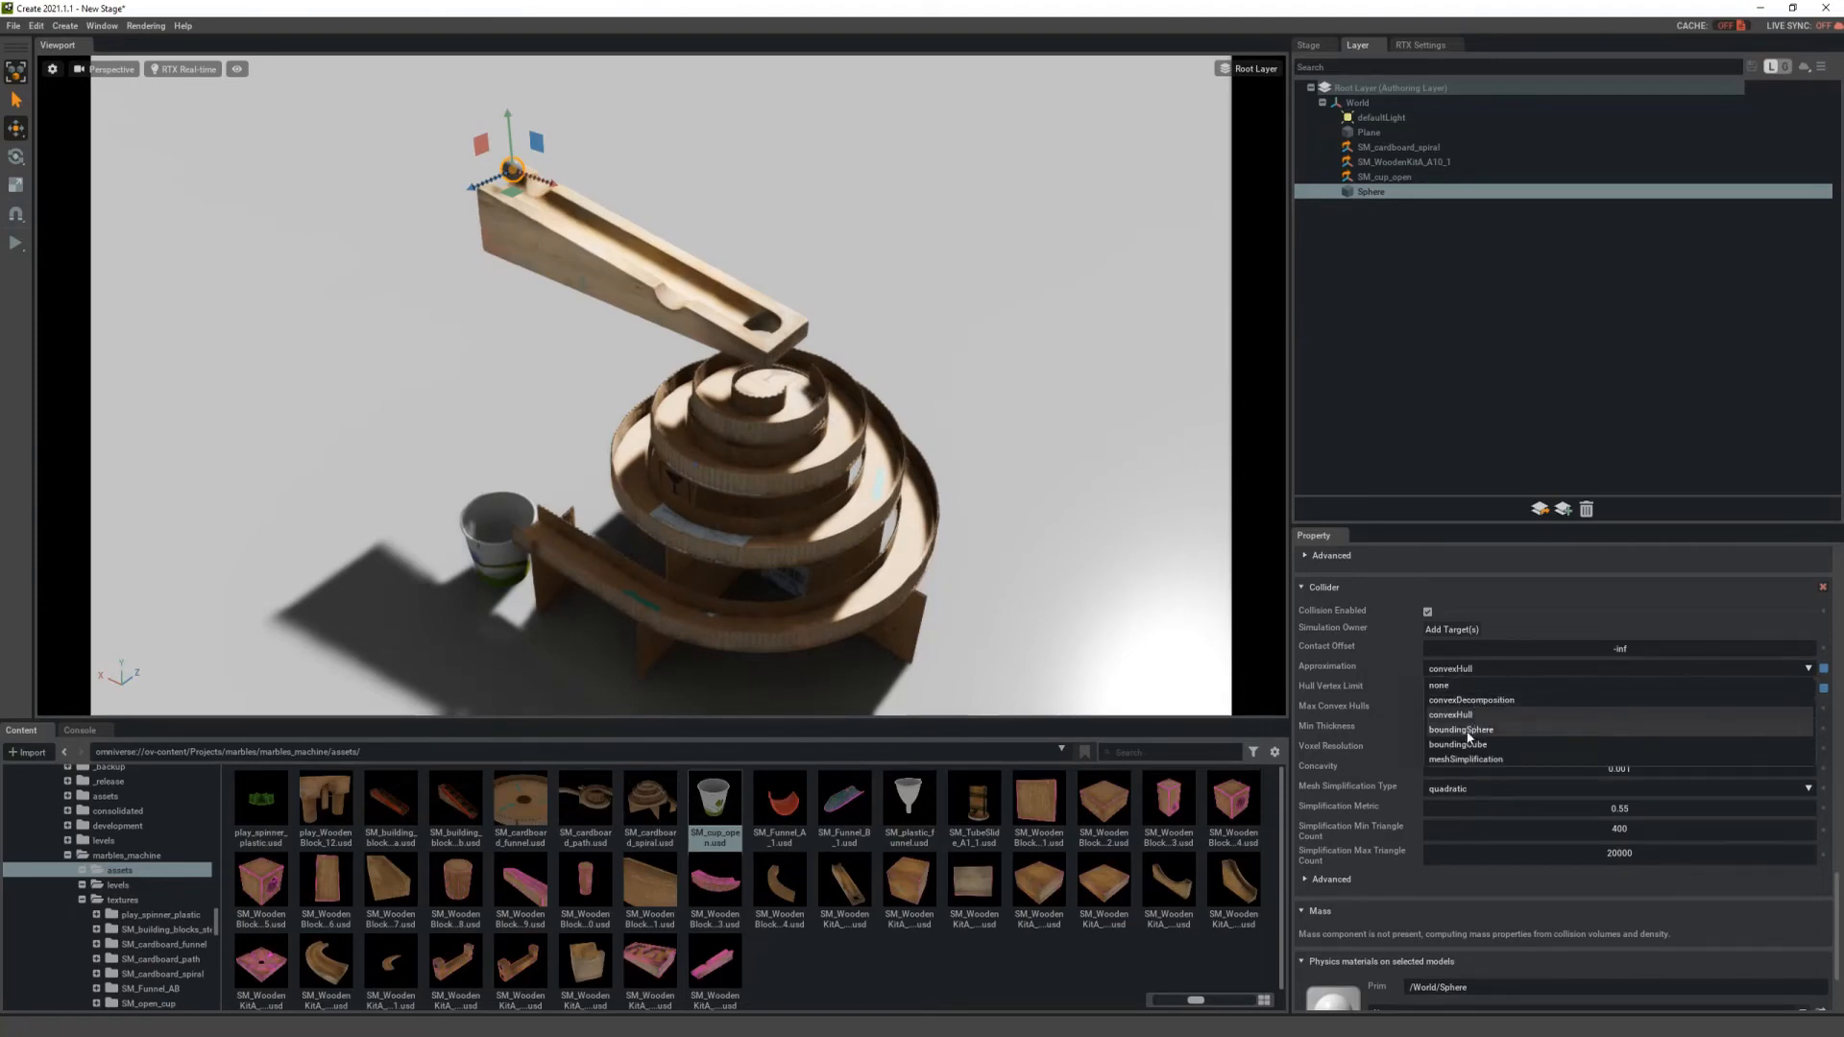
pyautogui.click(1461, 729)
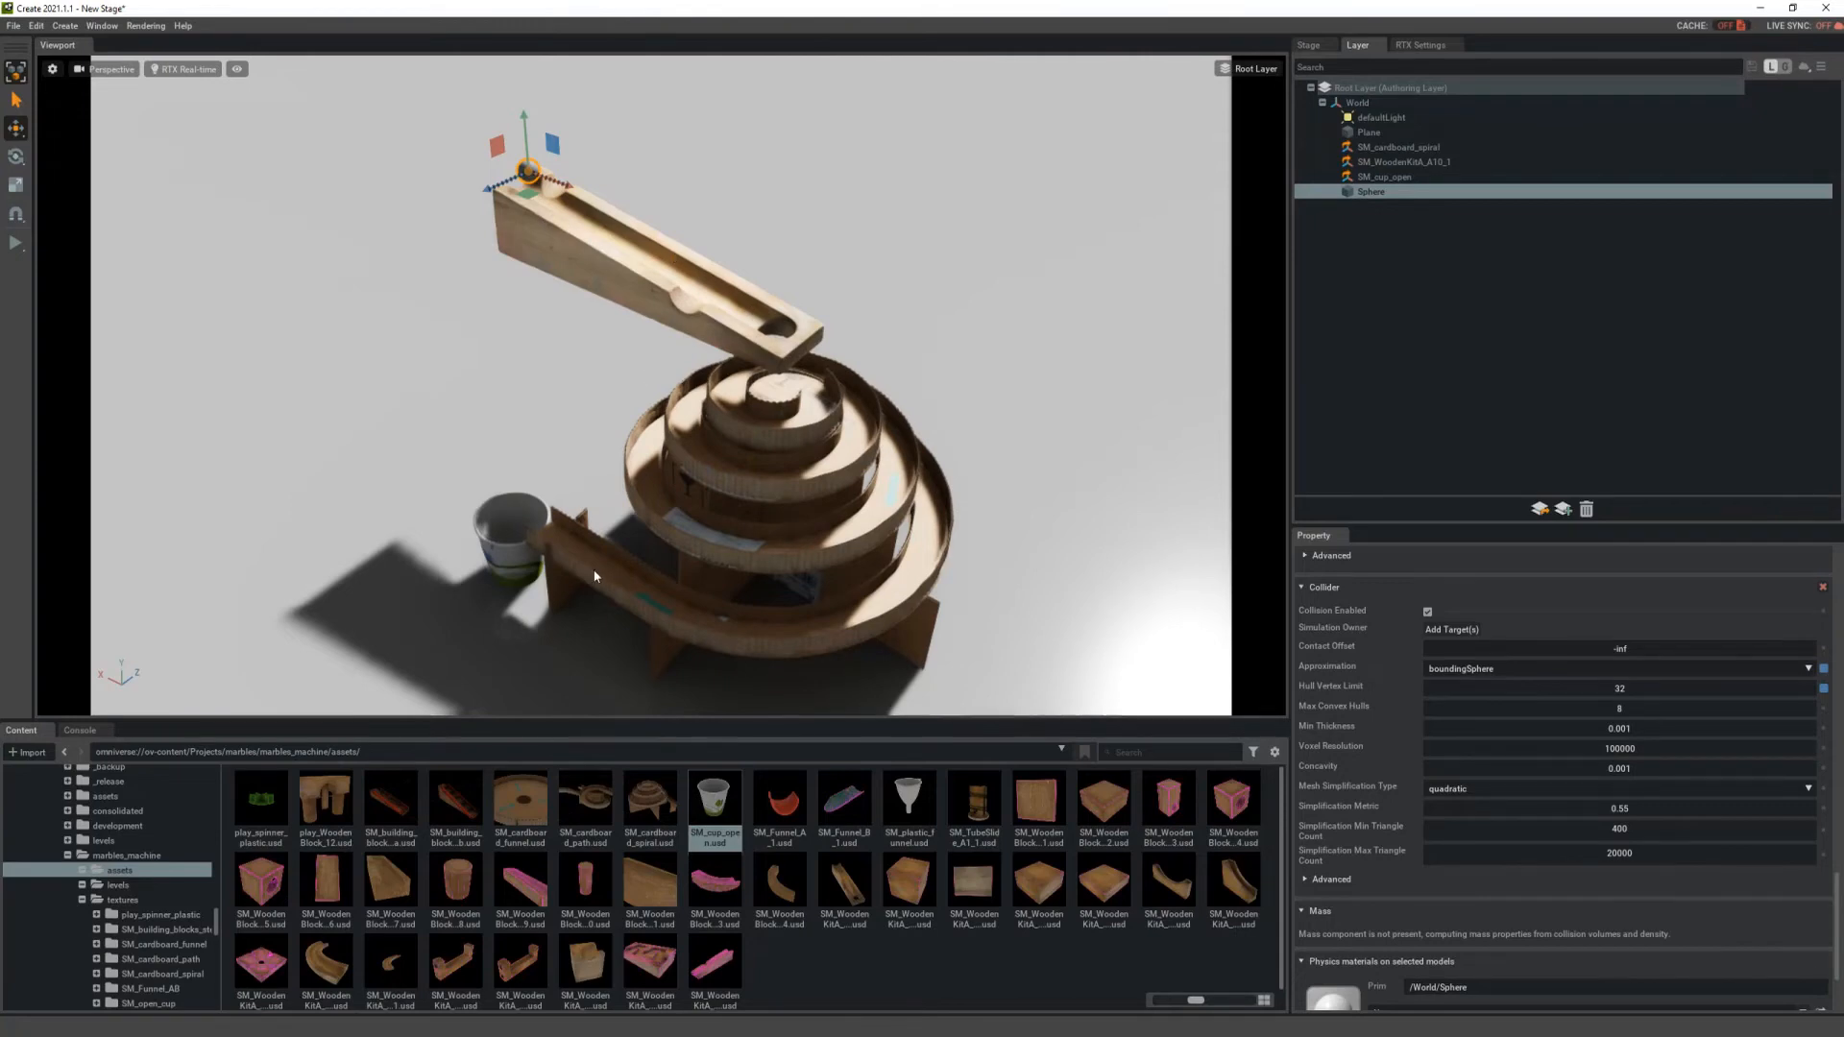
pyautogui.moveTo(799, 303)
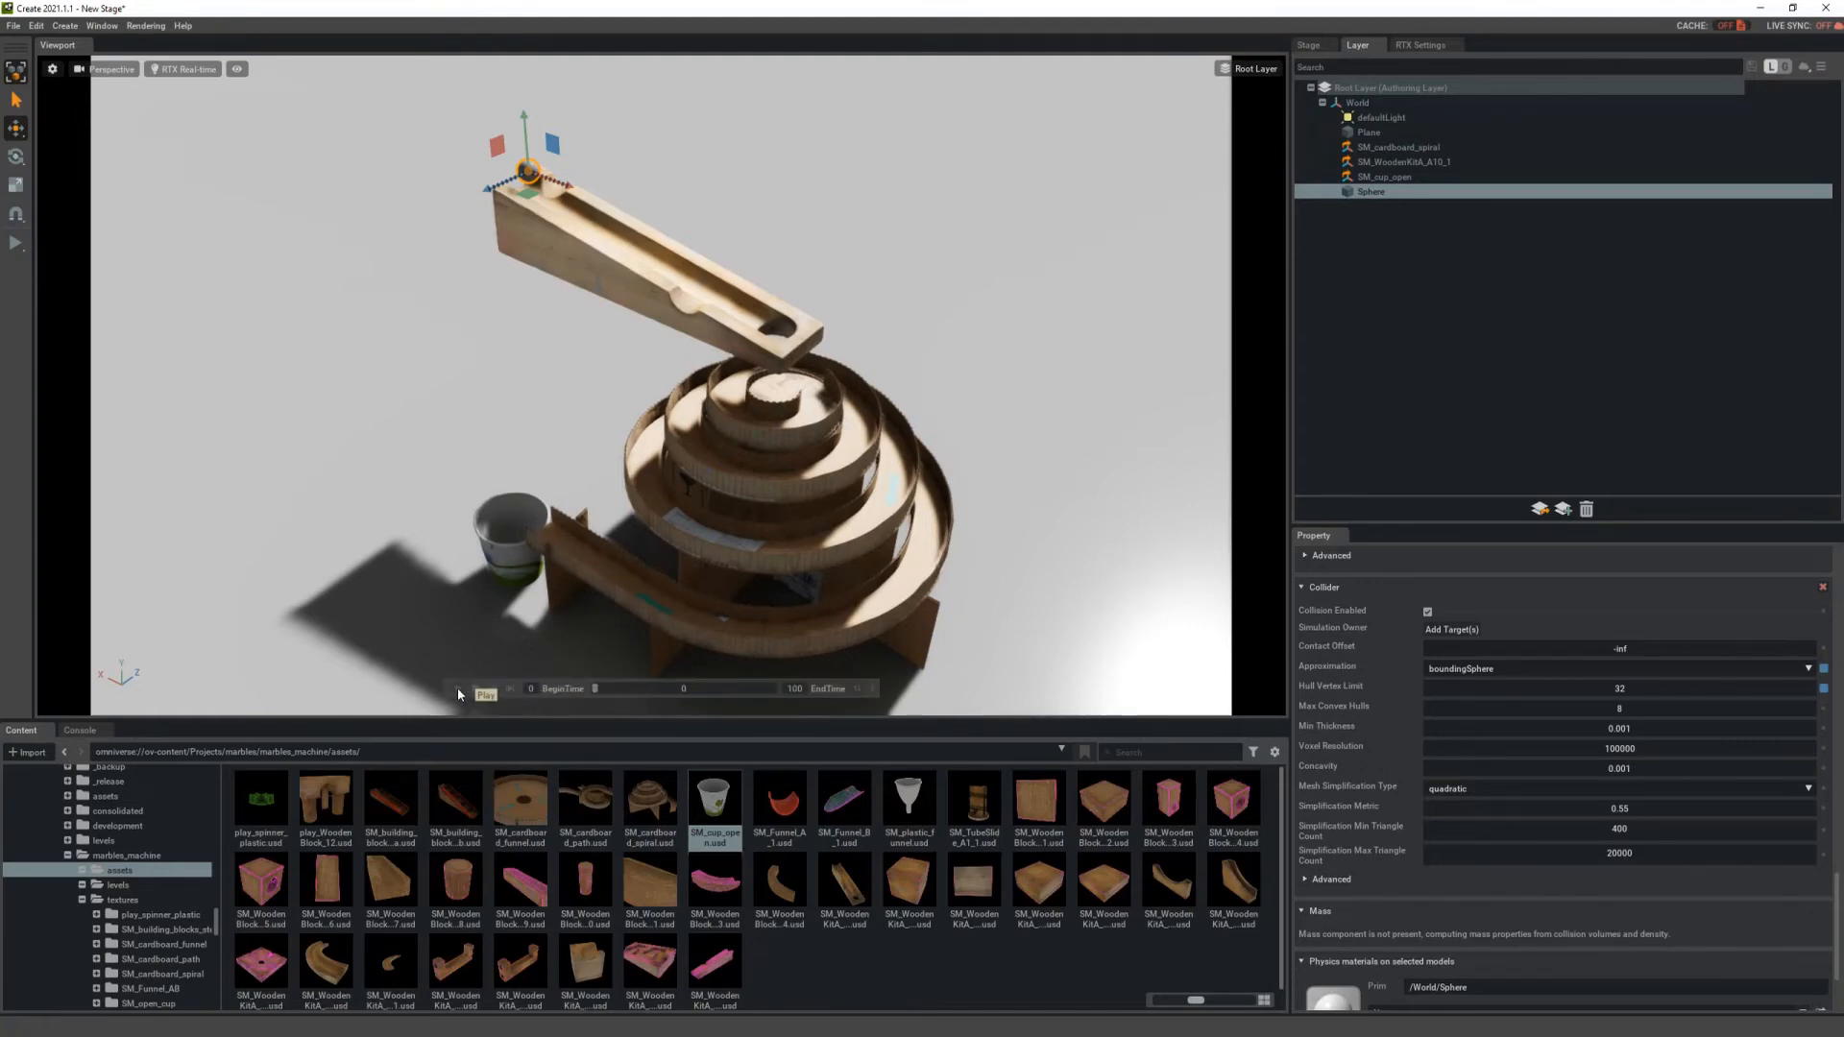
# Step: Try Play, then add a Physics Scene from Create > Physics and view the Stage
pyautogui.click(484, 687)
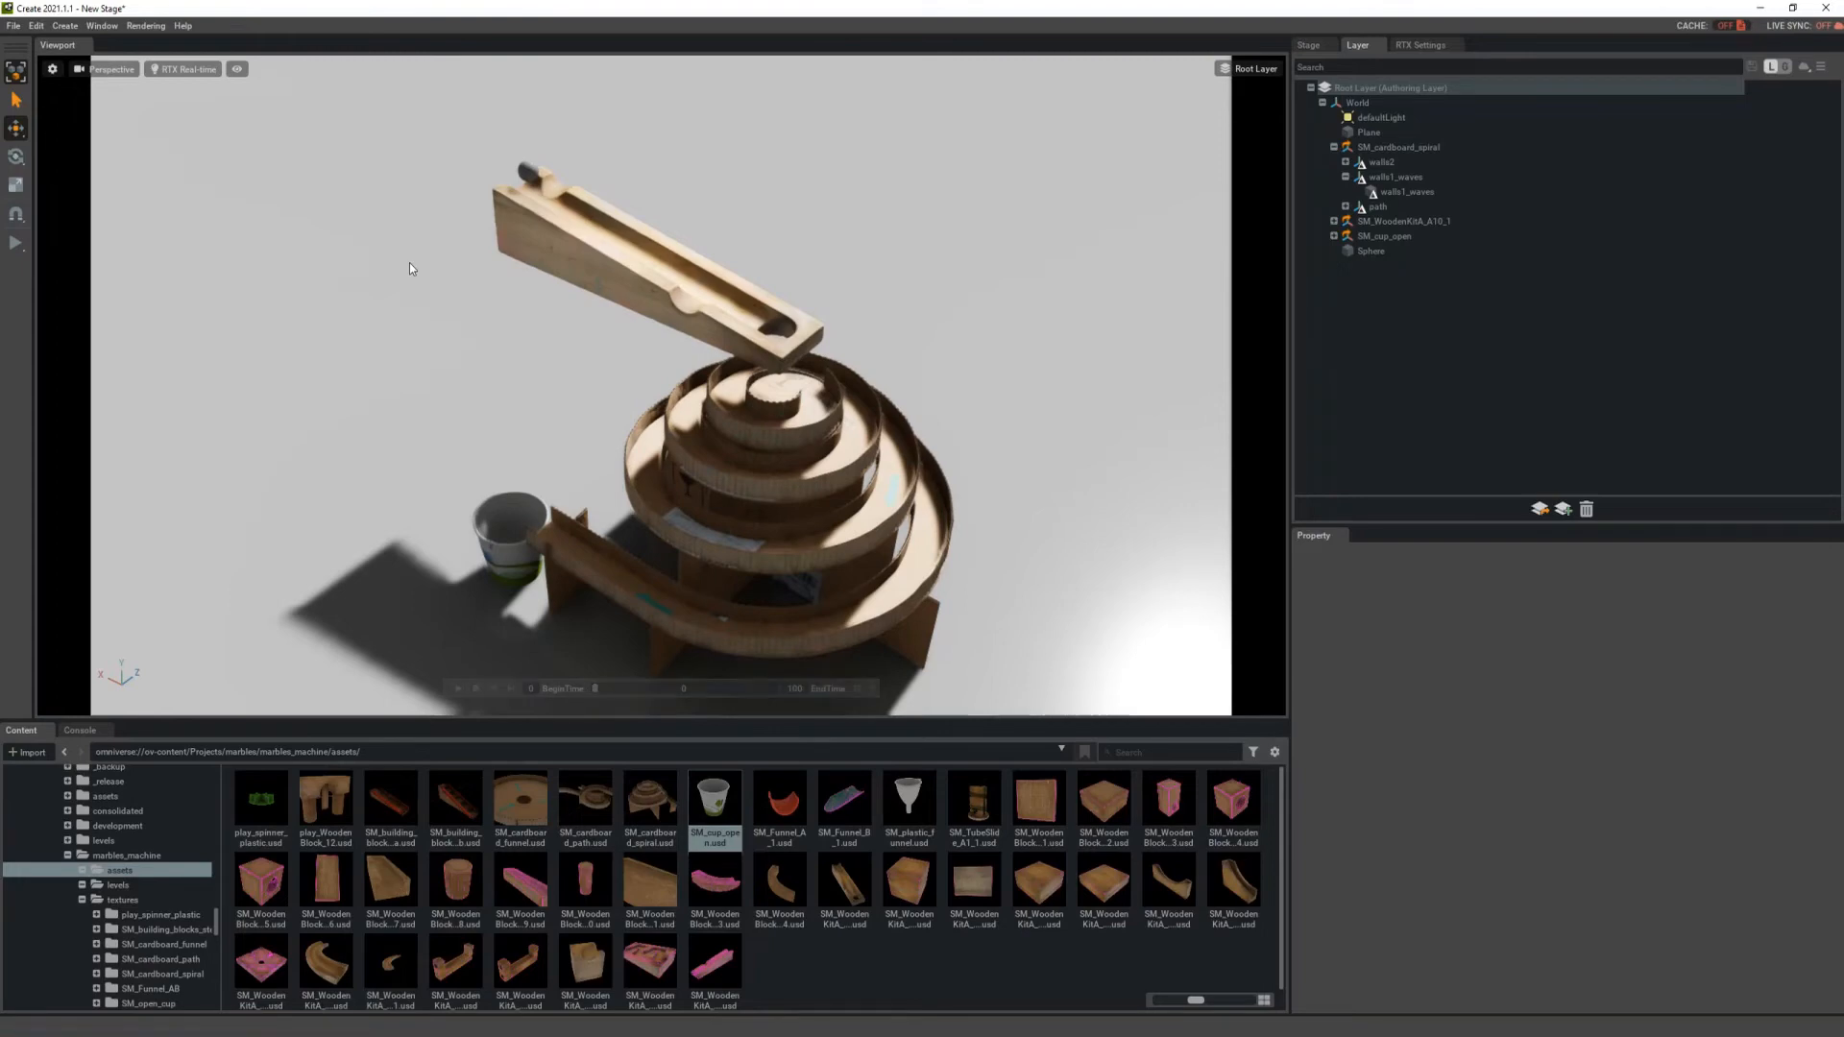
pyautogui.click(63, 25)
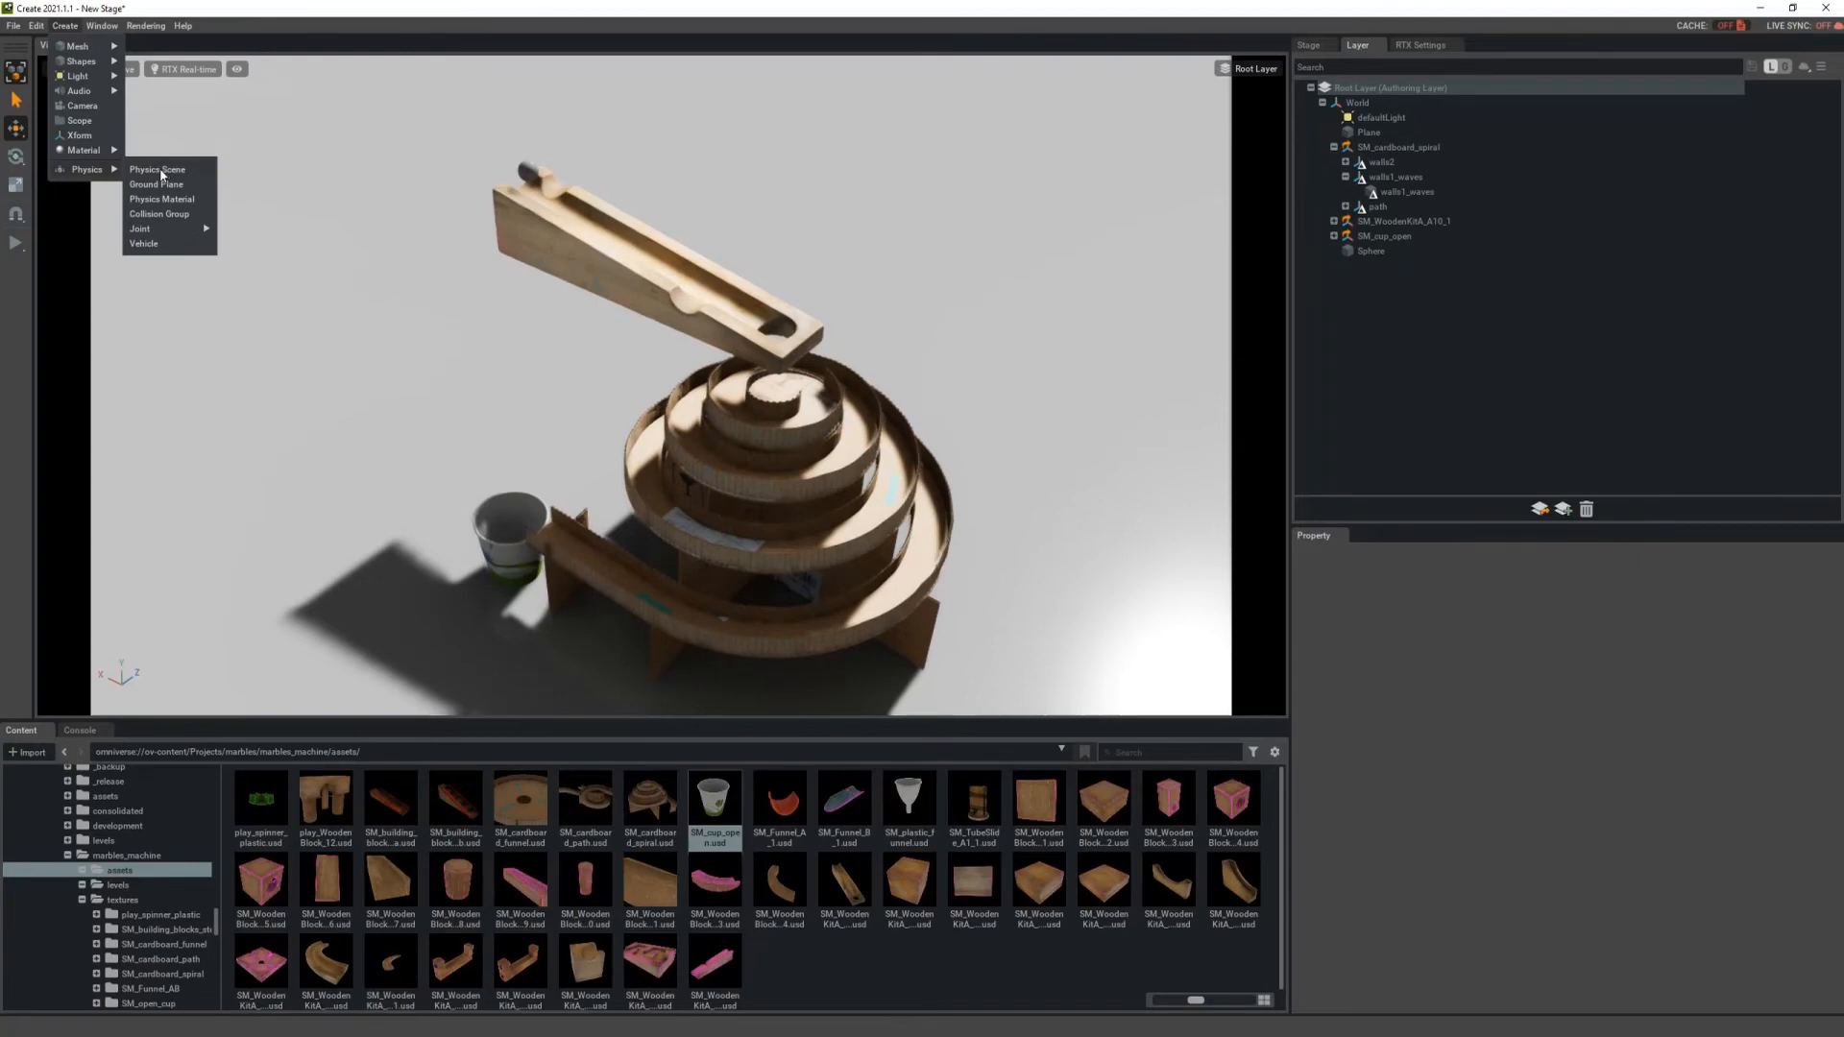
pyautogui.click(157, 169)
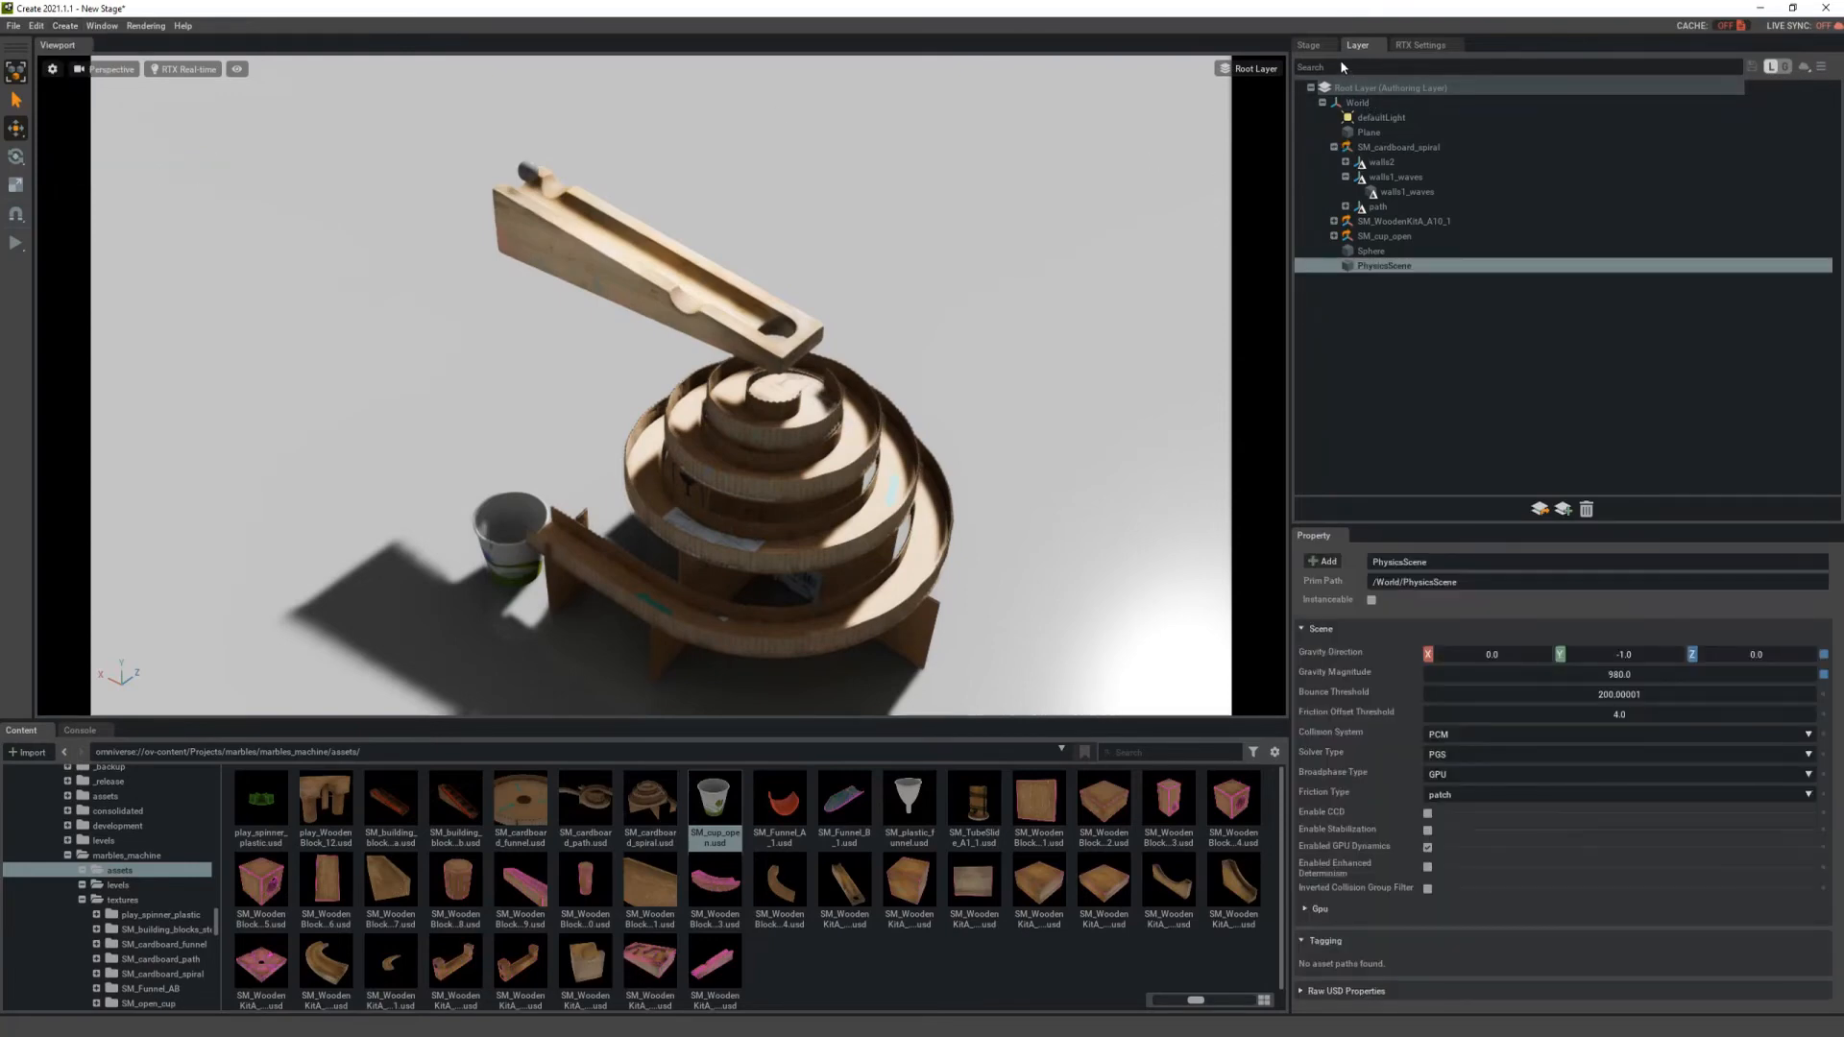
pyautogui.click(1310, 44)
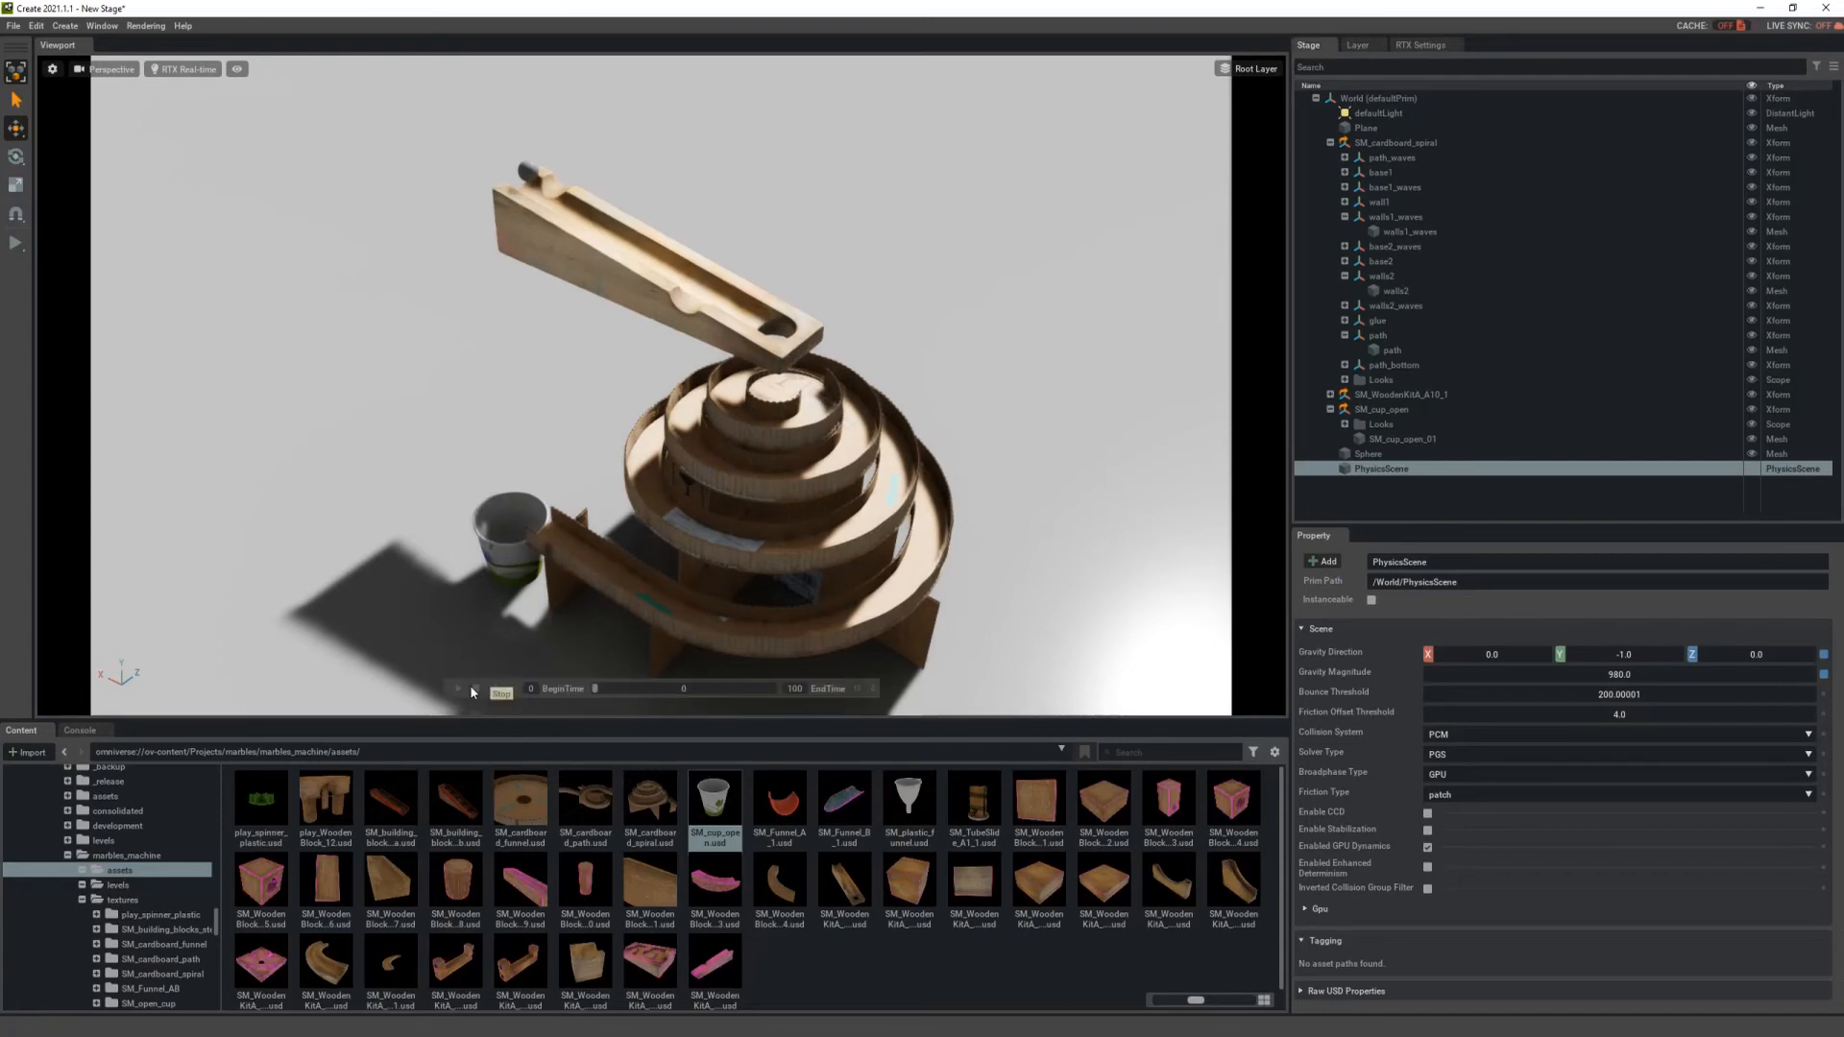
# Step: Play and stop the simulation to test the marble rolling, resetting it afterwards
pyautogui.click(457, 689)
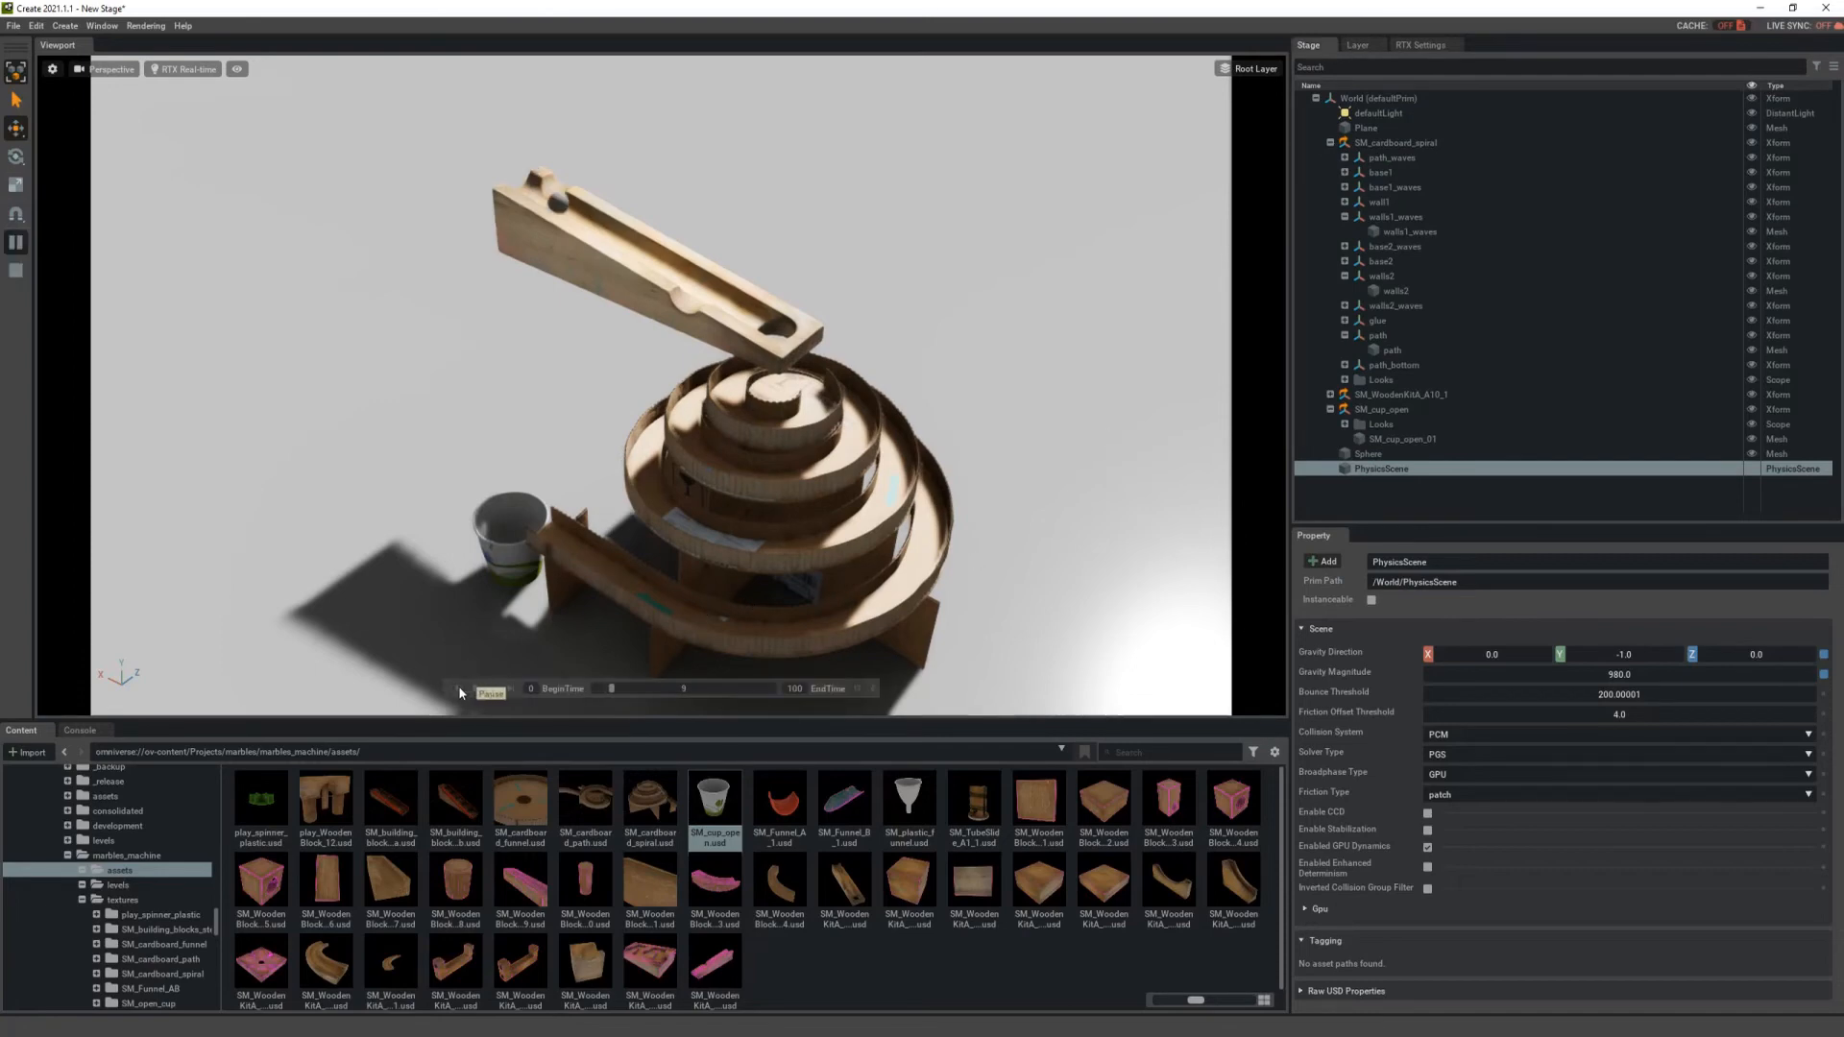
pyautogui.click(491, 689)
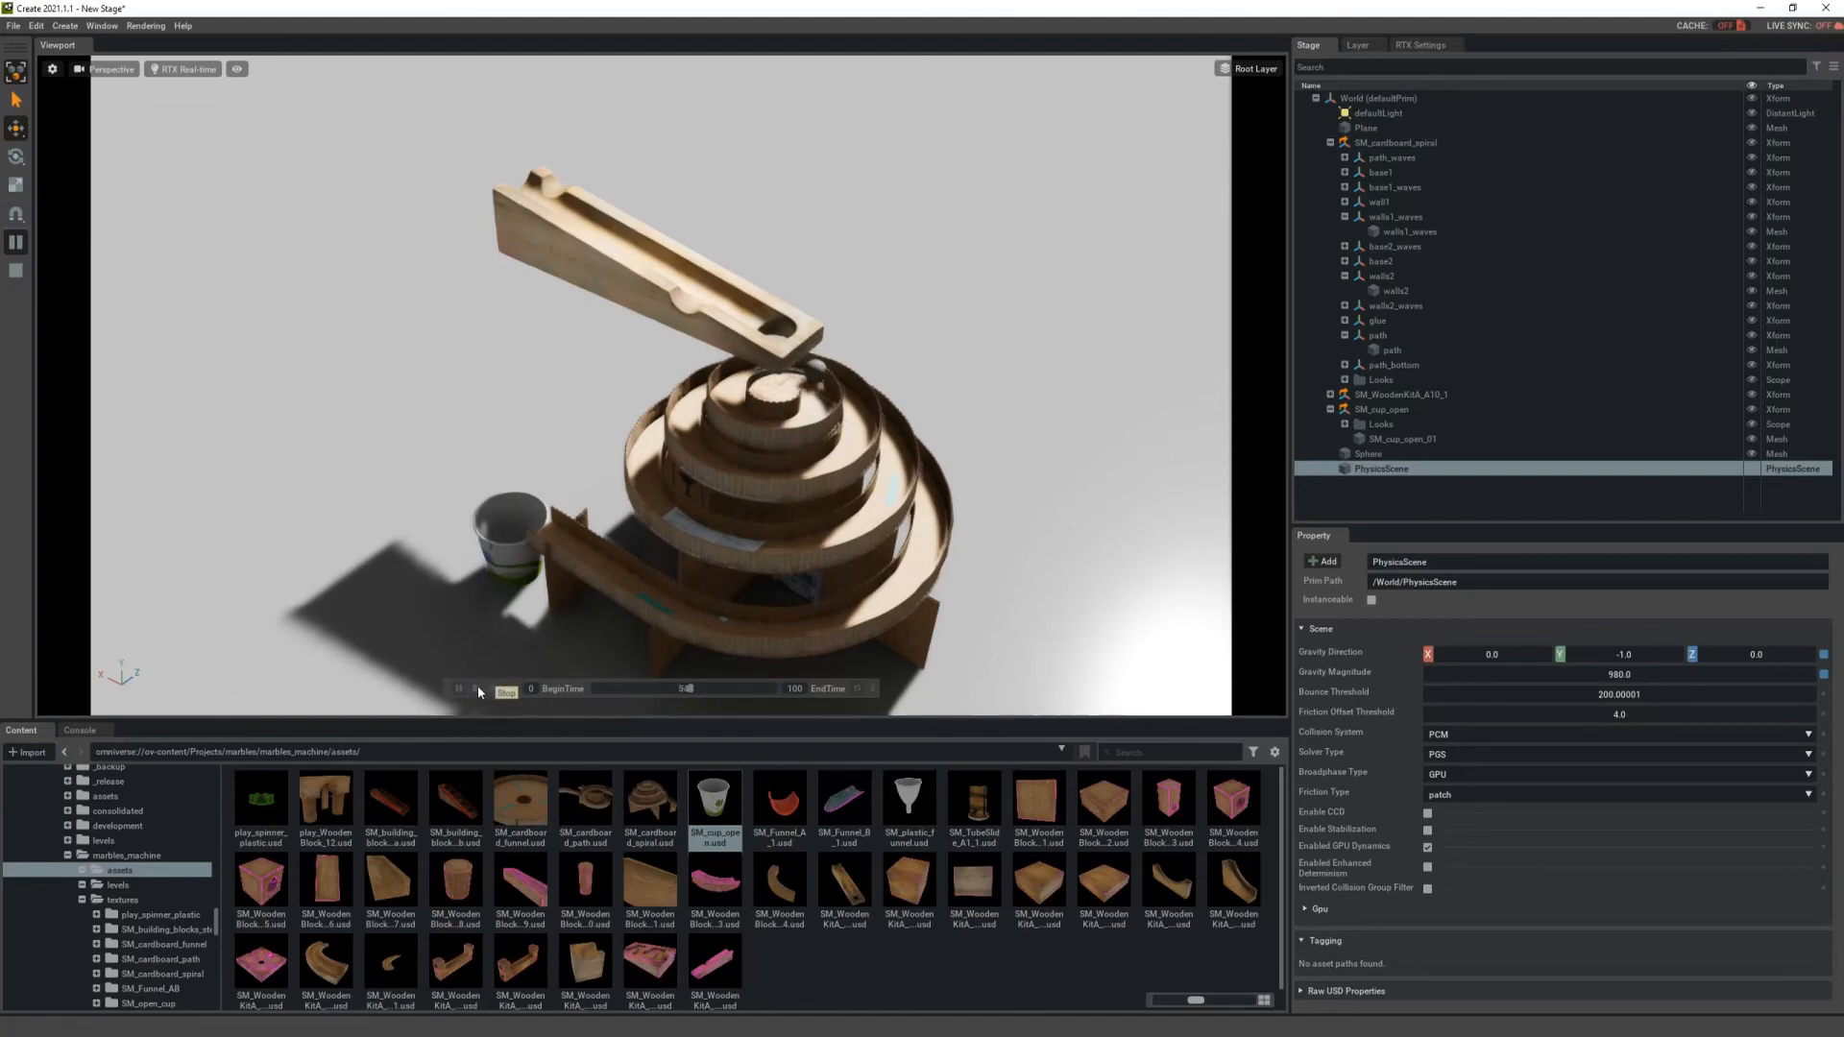
pyautogui.click(456, 690)
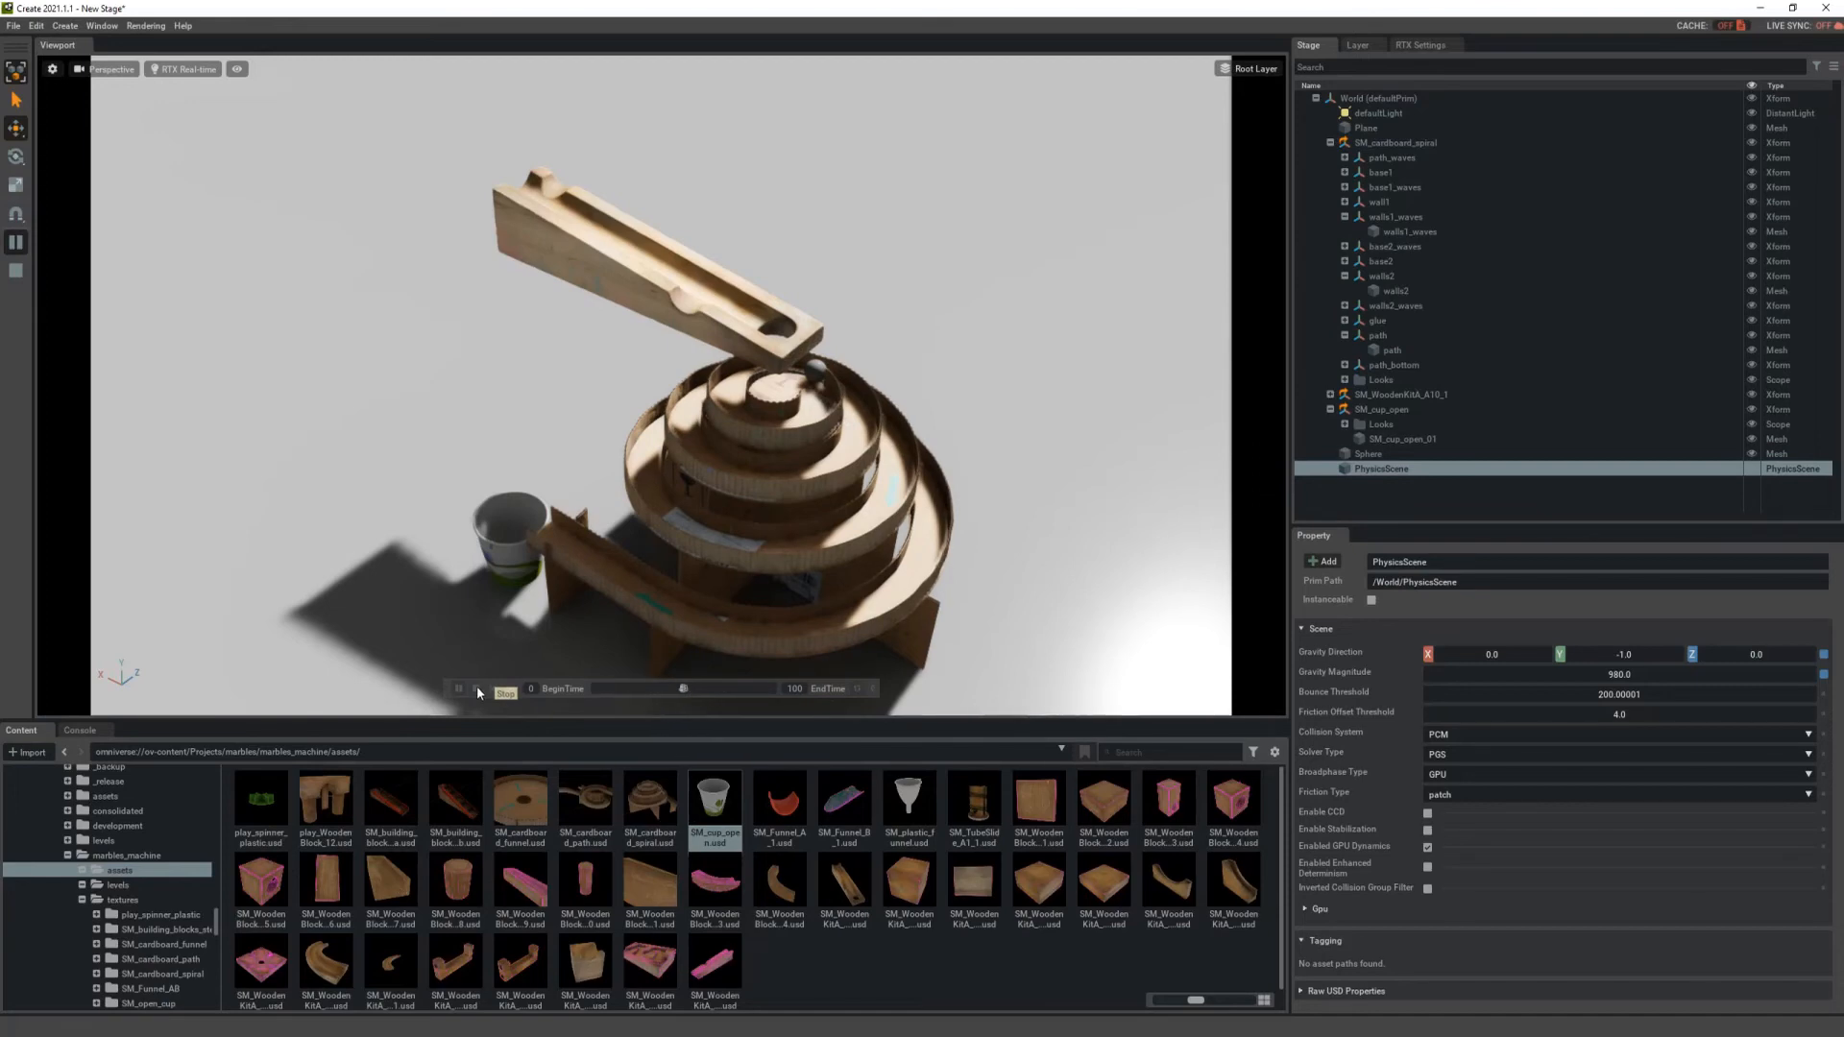
pyautogui.click(458, 689)
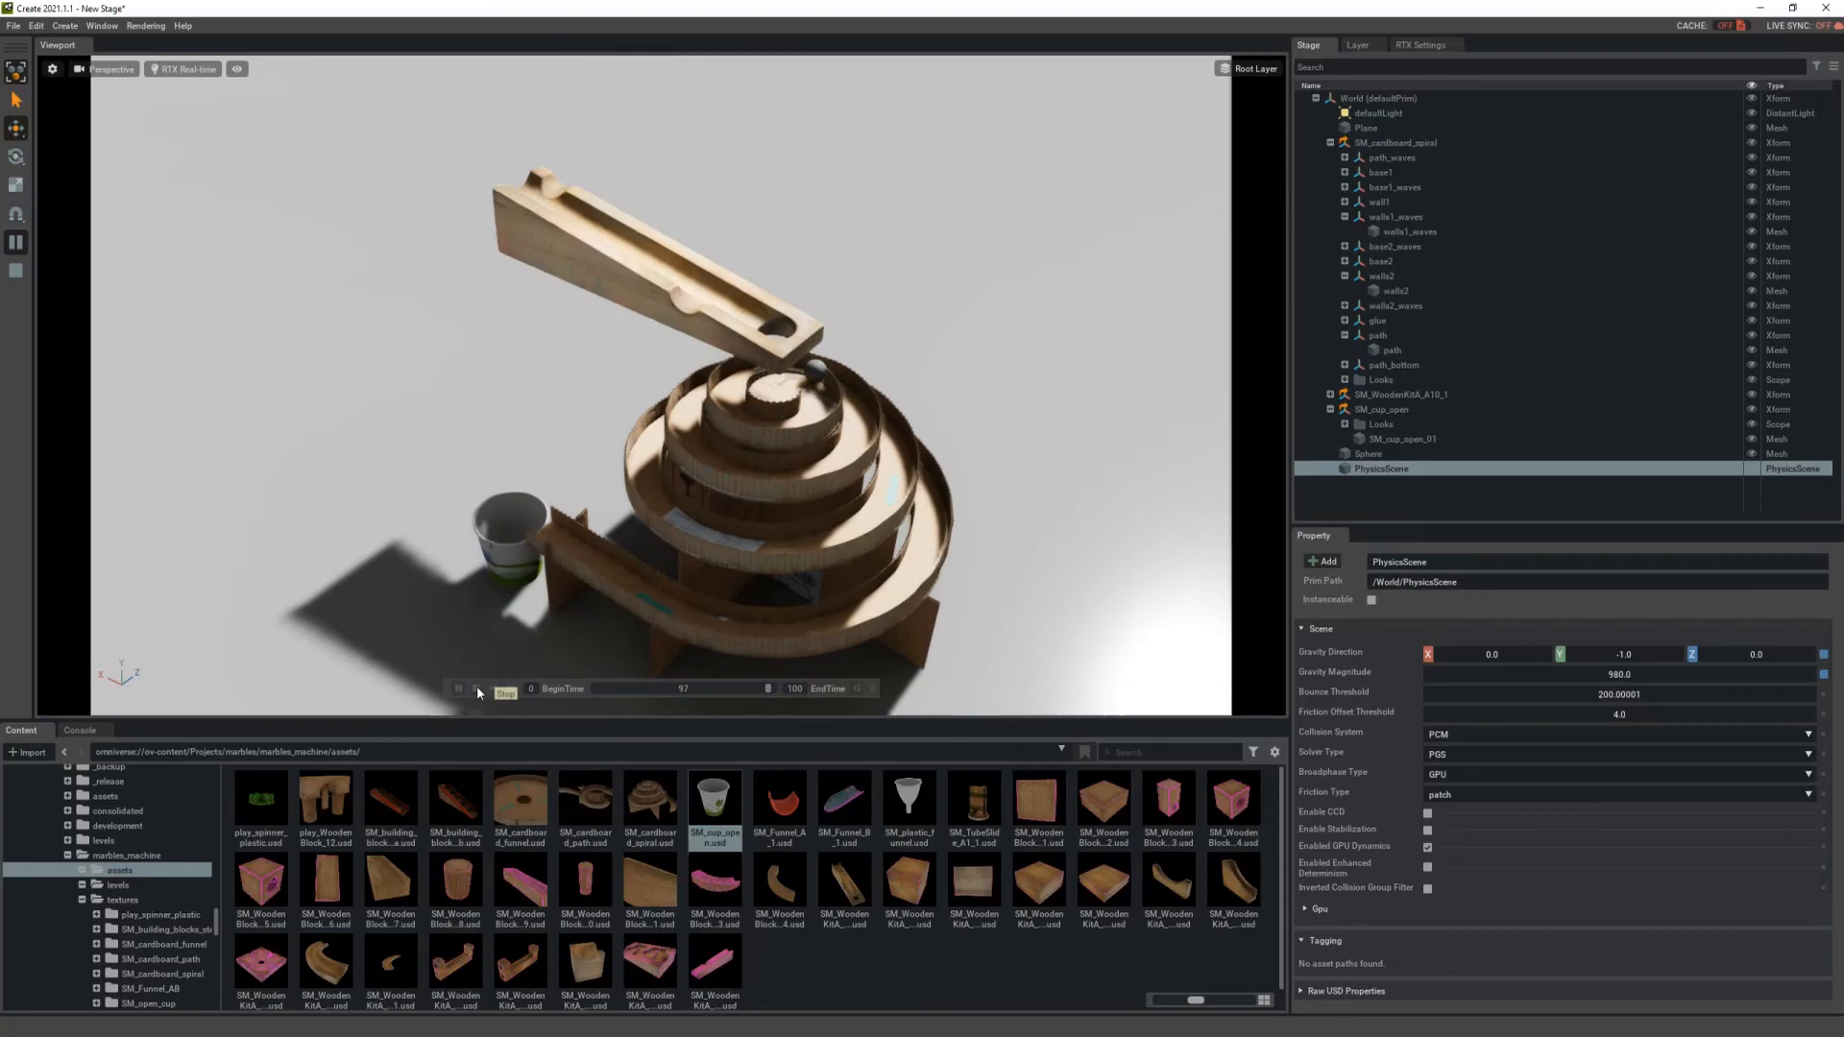
pyautogui.click(1368, 454)
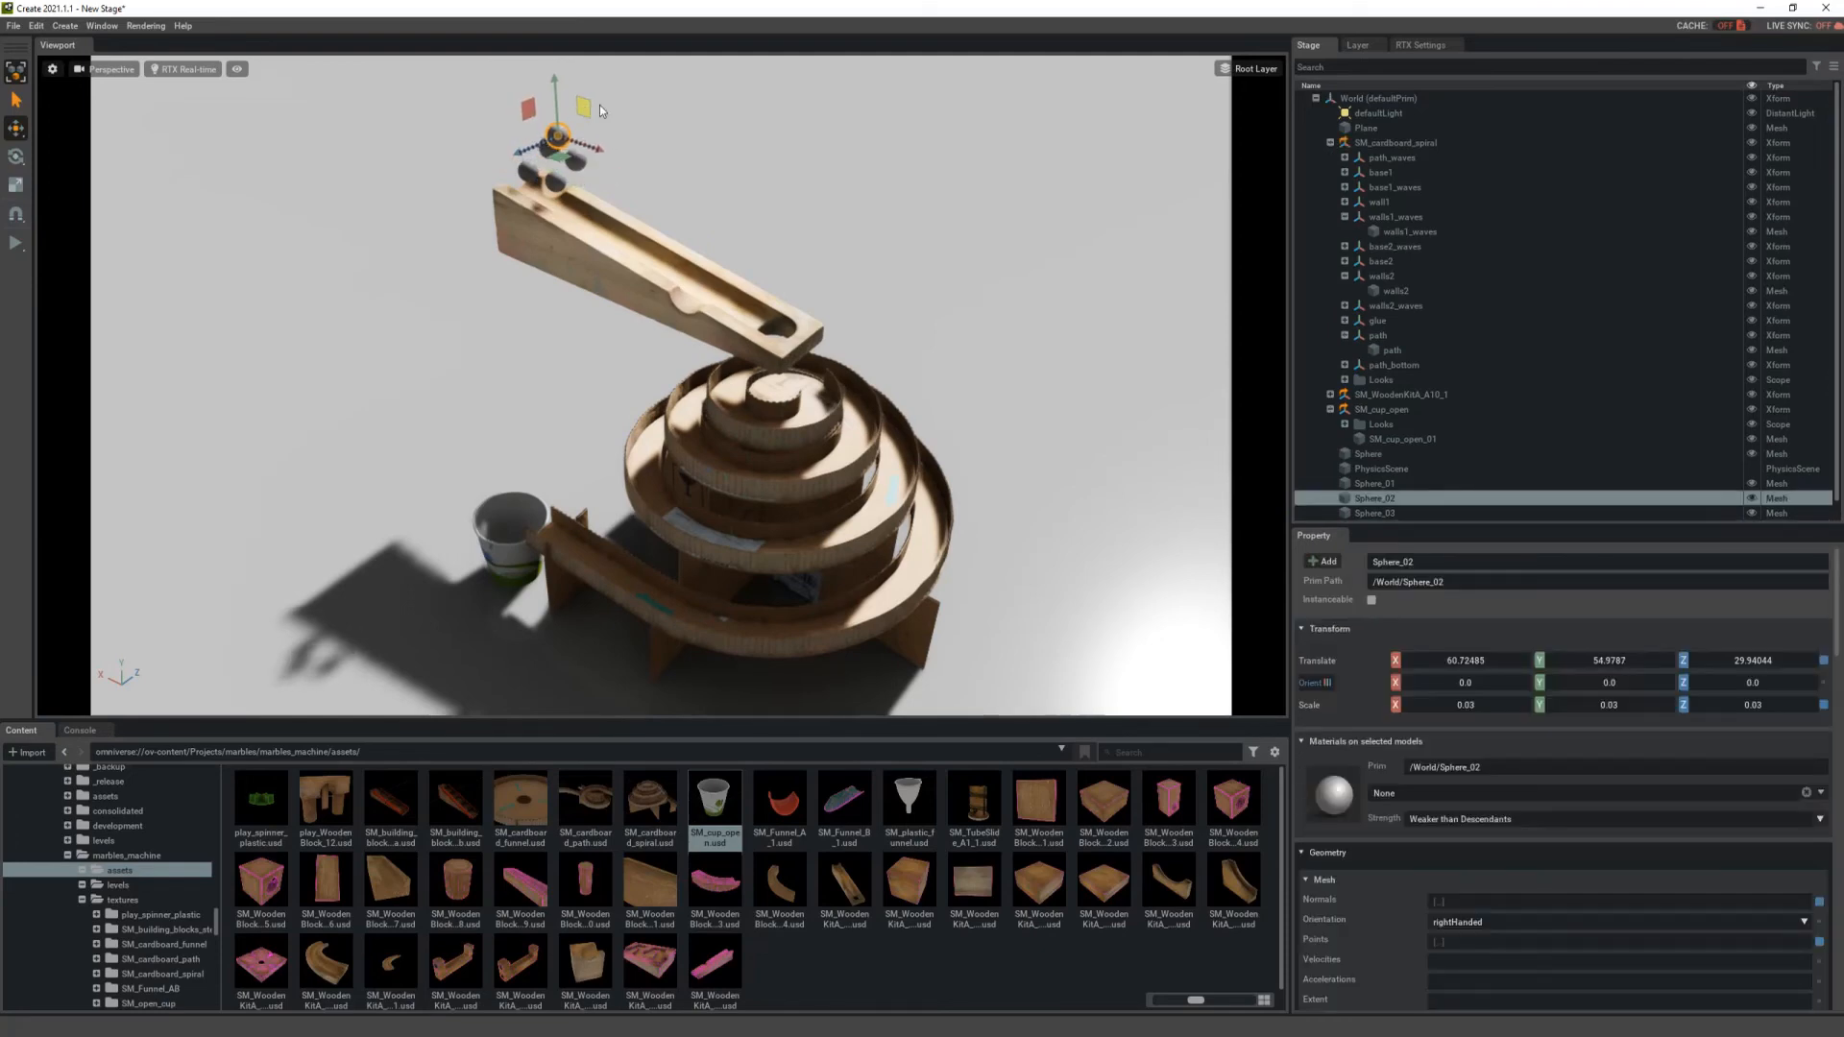
# Step: Place the duplicated marbles in a row across the top of the ramp, Sphere_01 to Sphere_07
pyautogui.moveTo(555, 136); pyautogui.dragTo(608, 162)
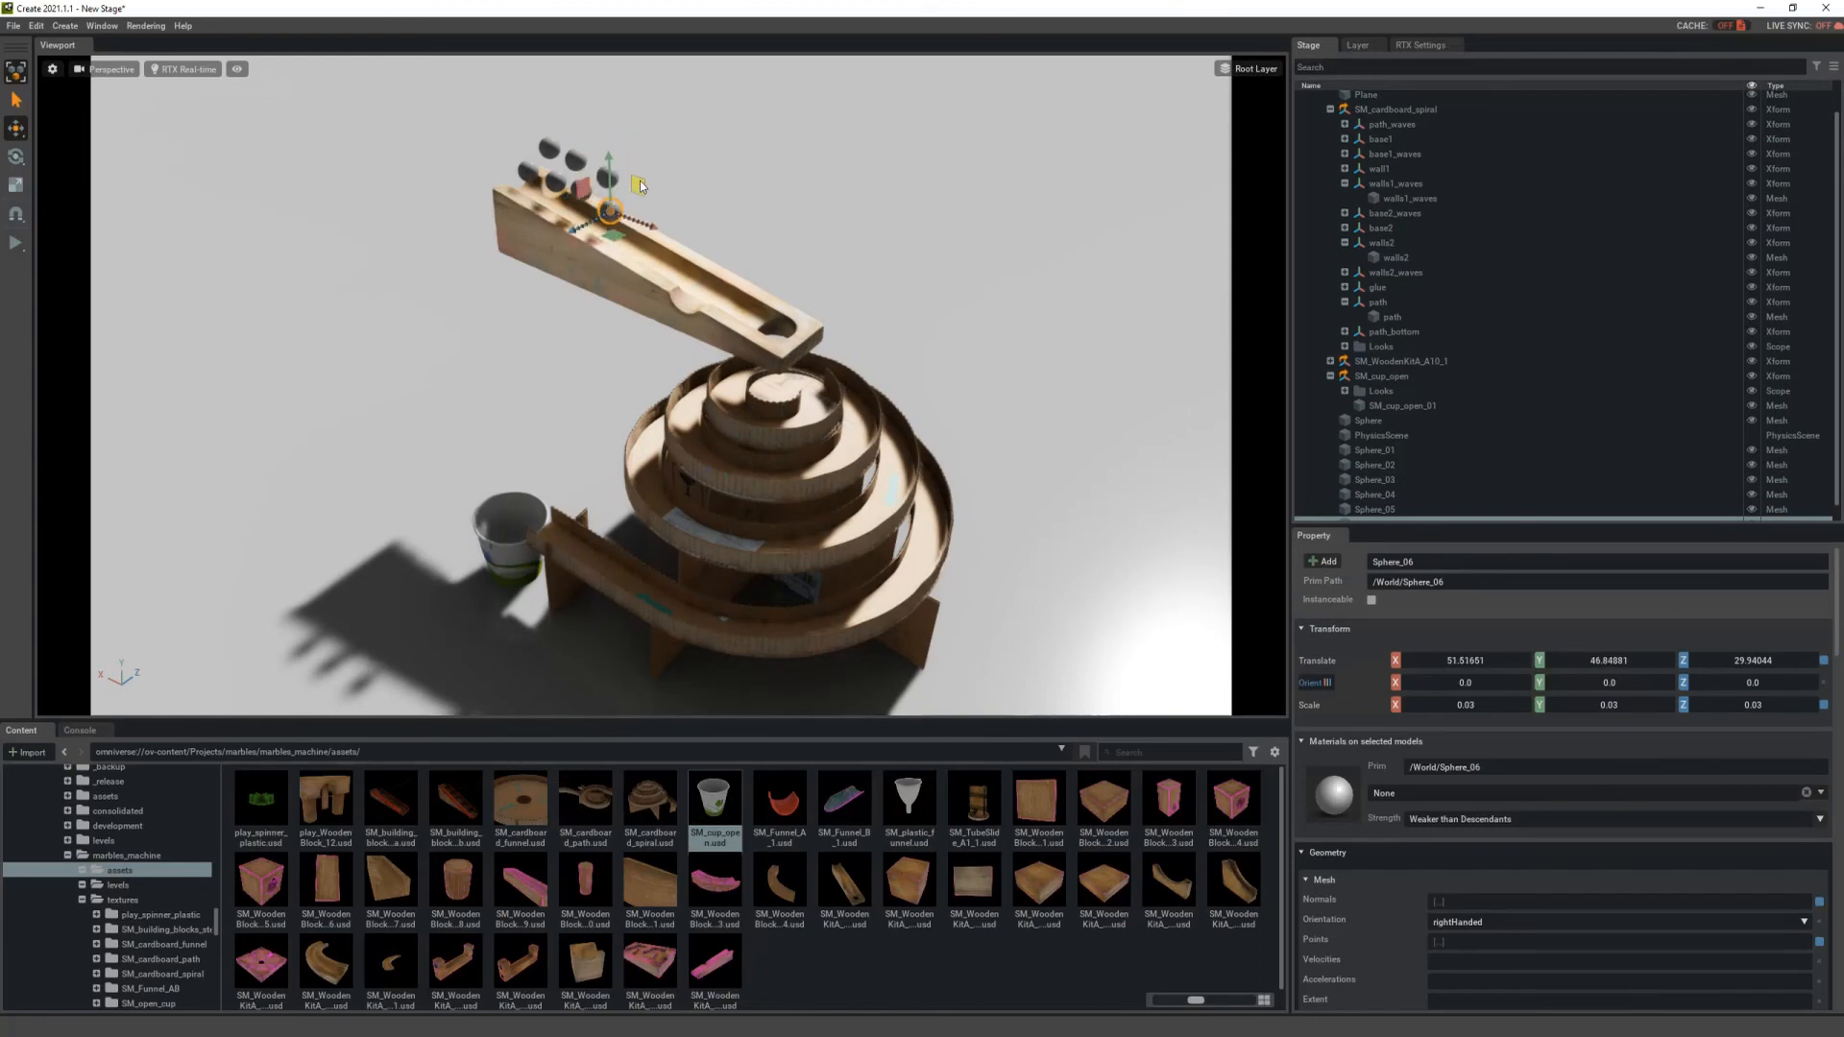
pyautogui.click(1375, 509)
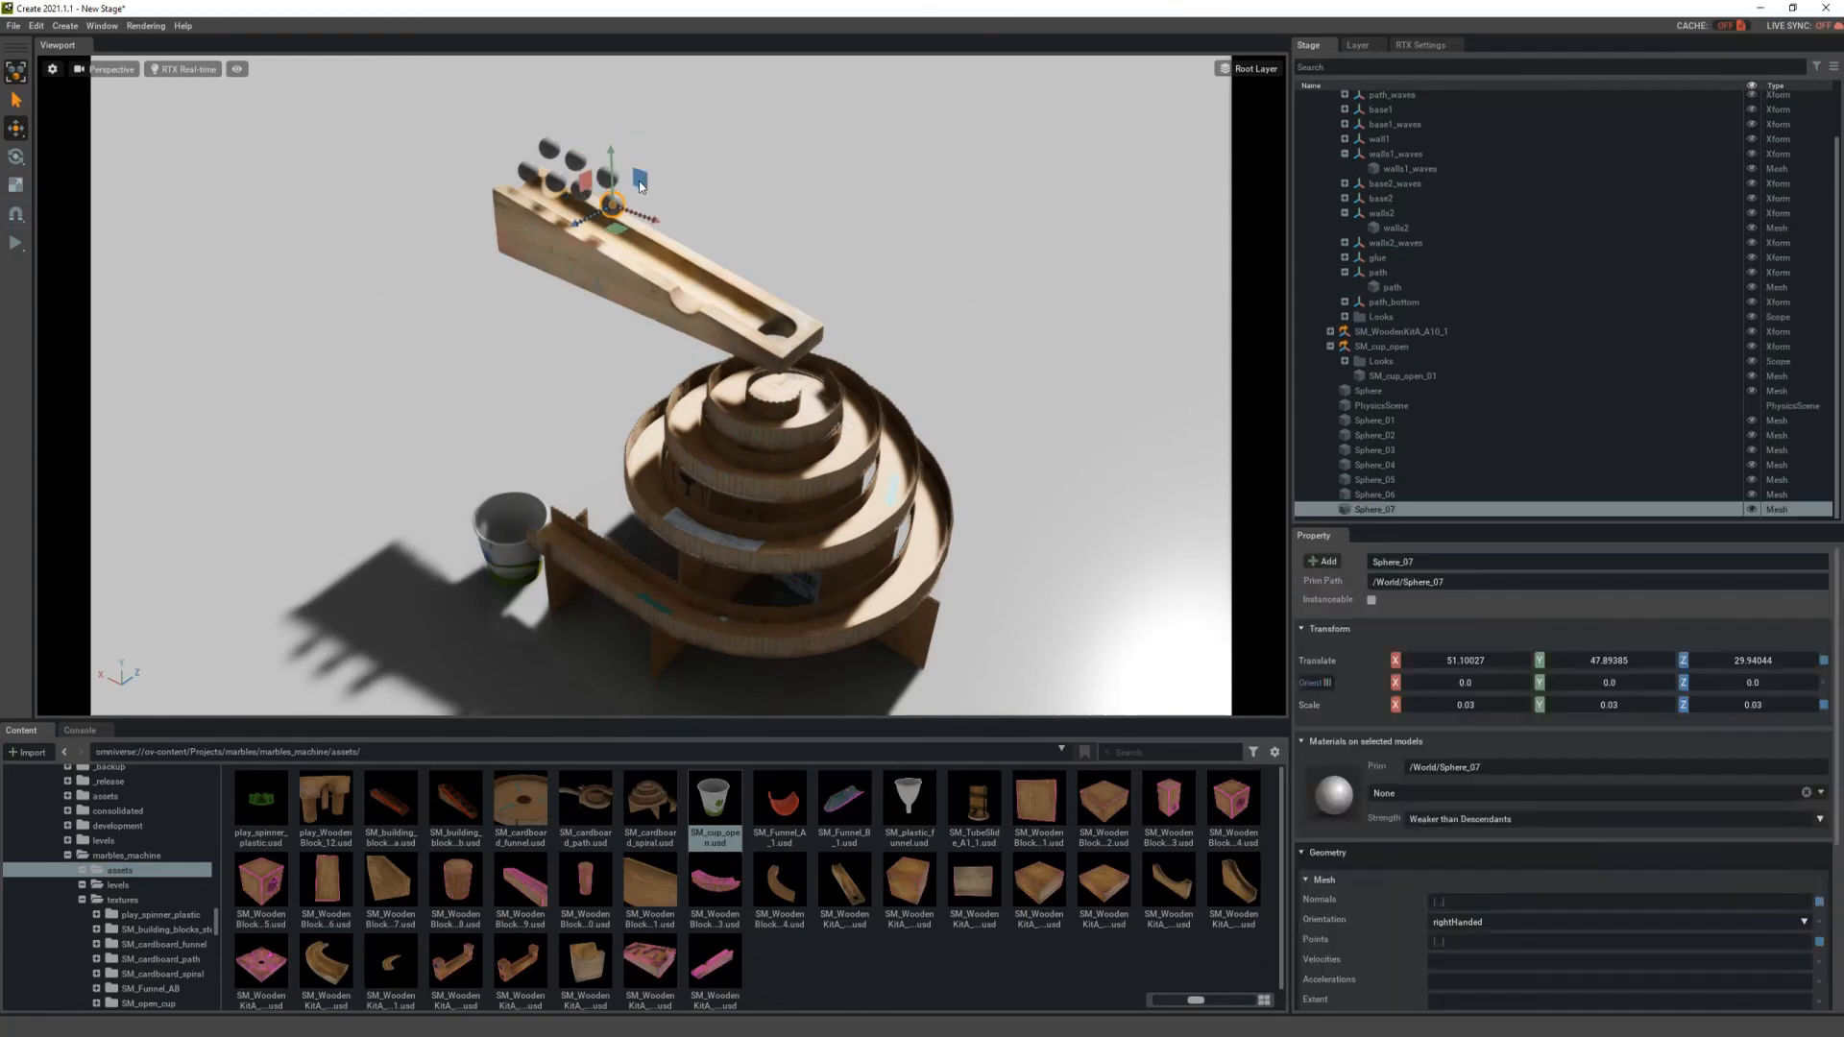
pyautogui.moveTo(640, 182); pyautogui.dragTo(666, 173)
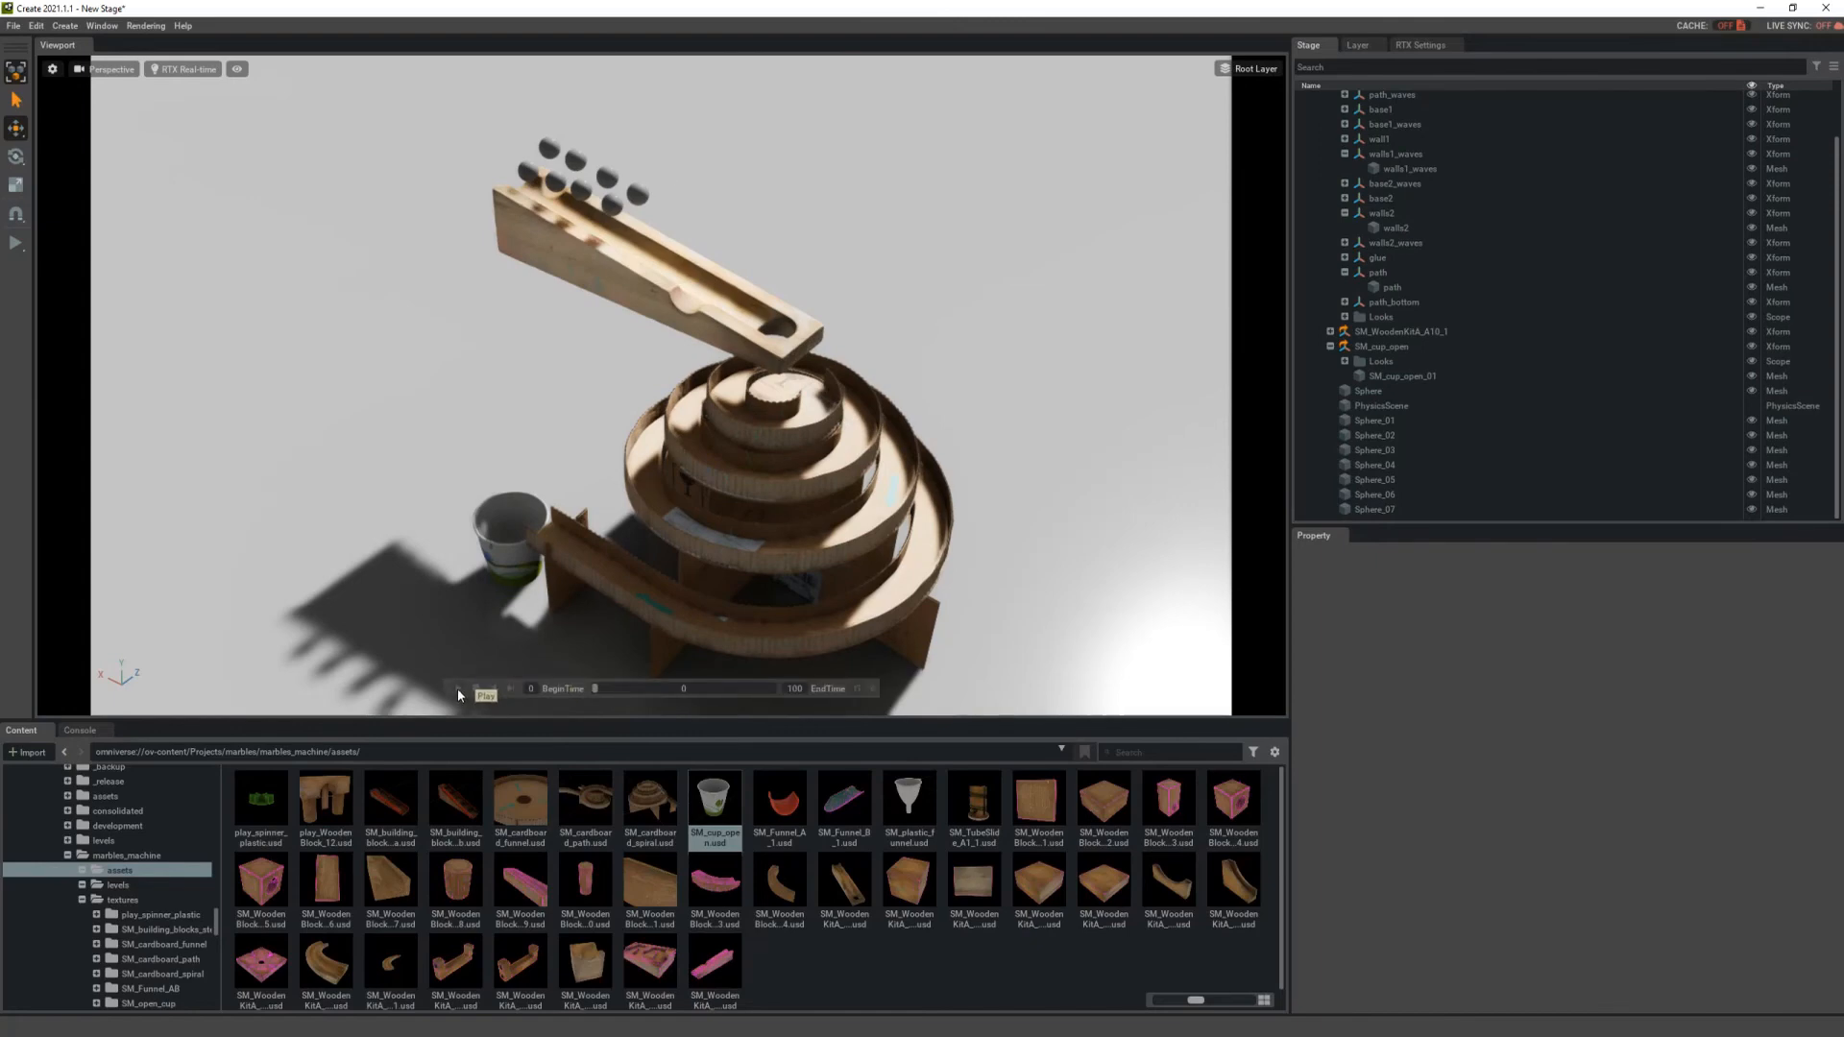
# Step: Play the timeline so all the marbles roll down the ramp and around the spiral
pyautogui.click(486, 689)
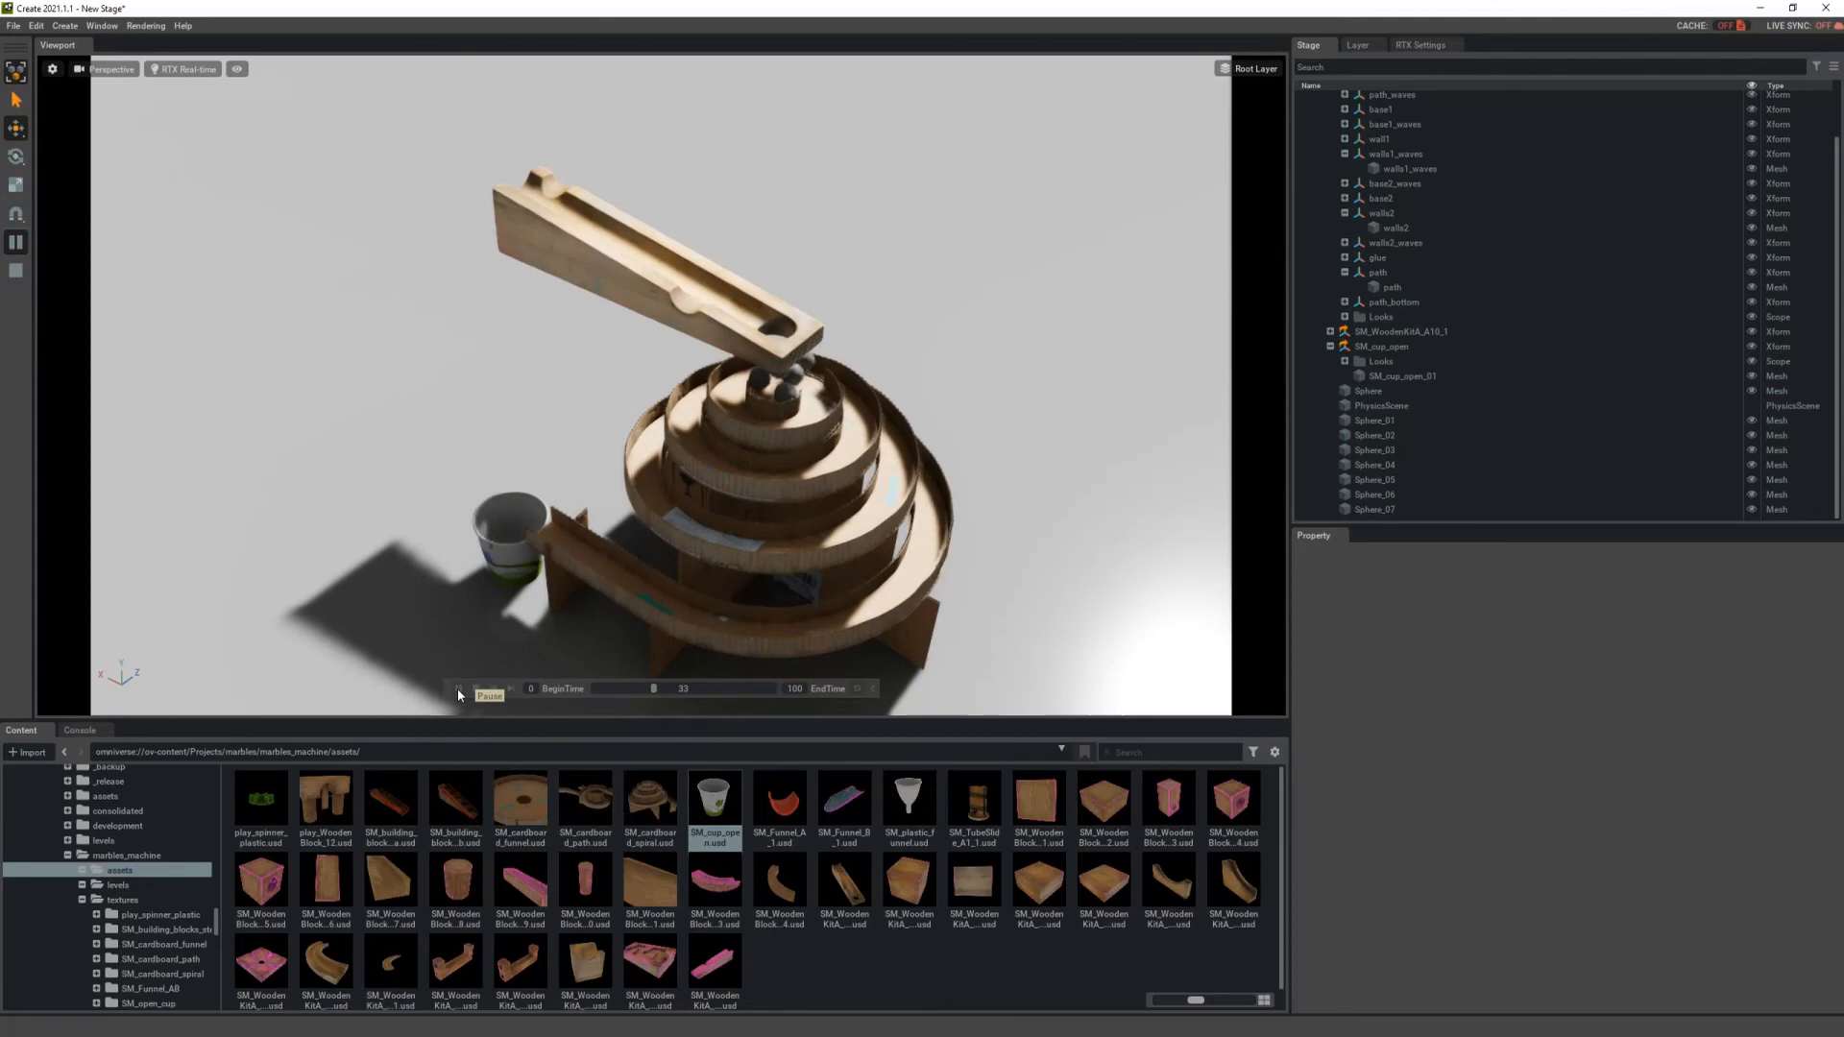
pyautogui.click(459, 693)
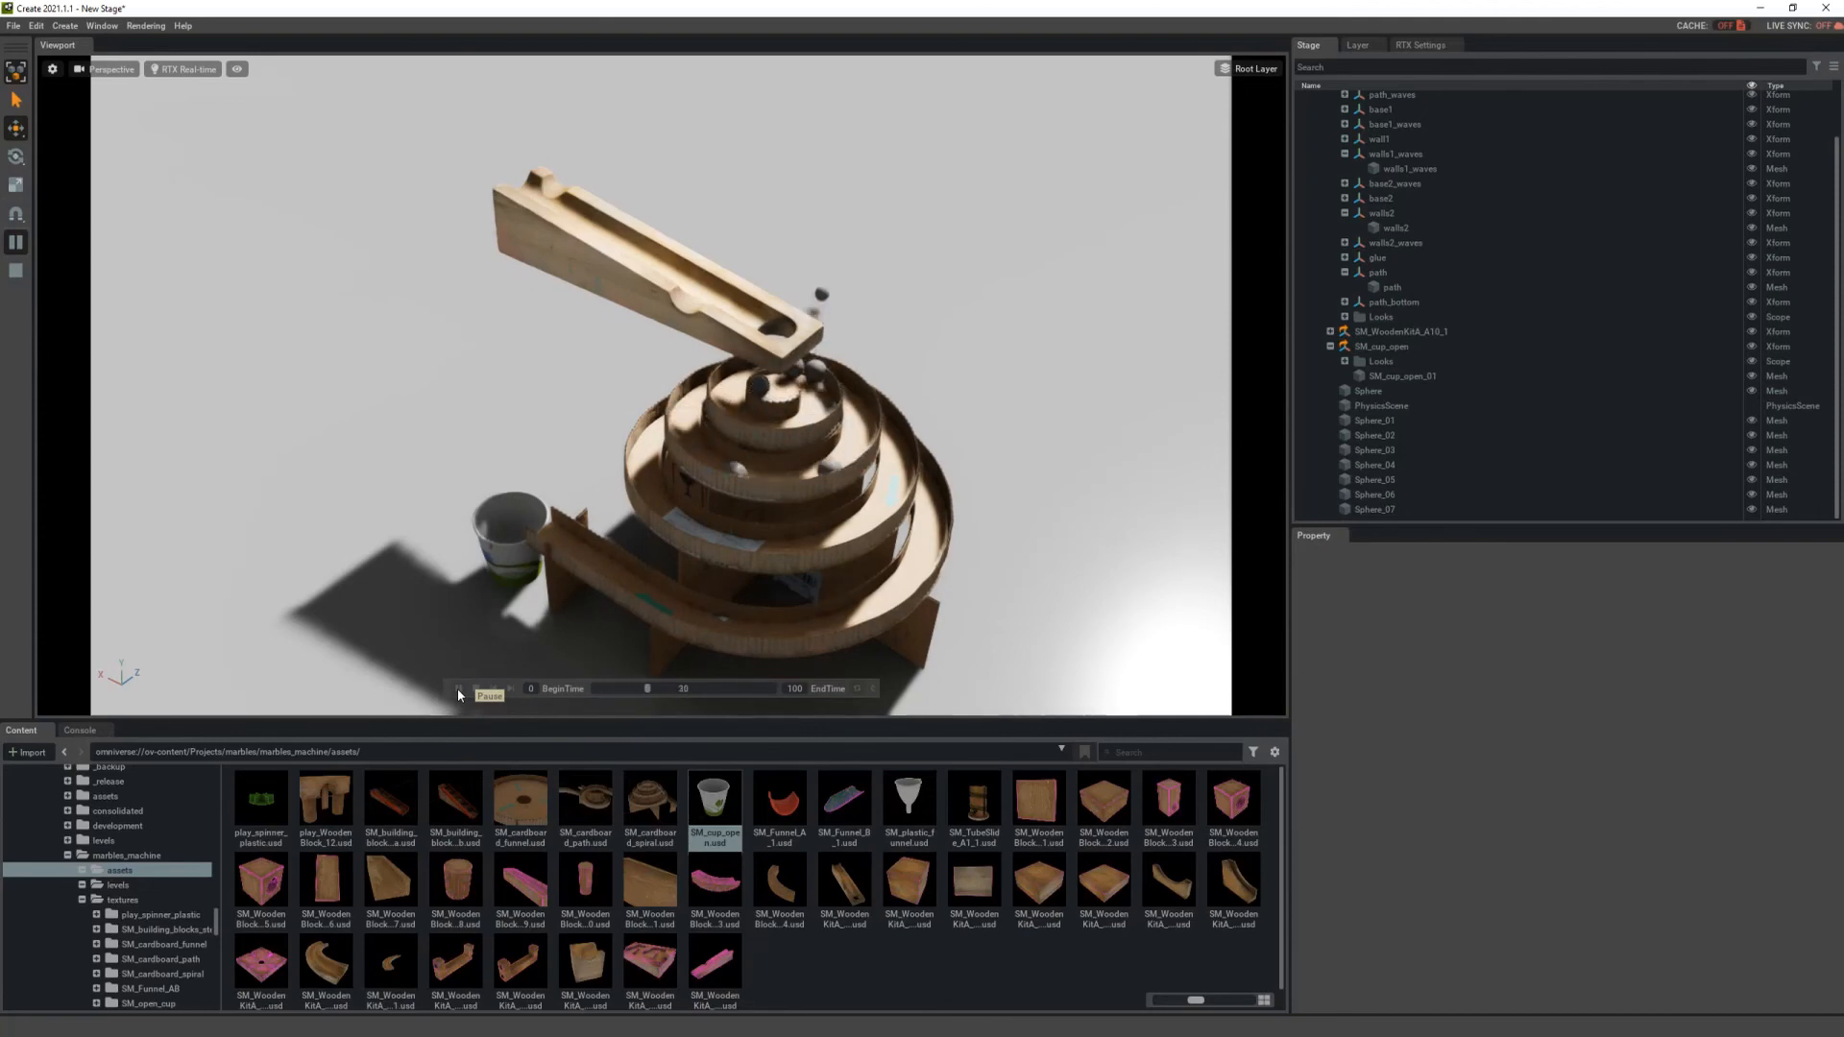
pyautogui.click(458, 688)
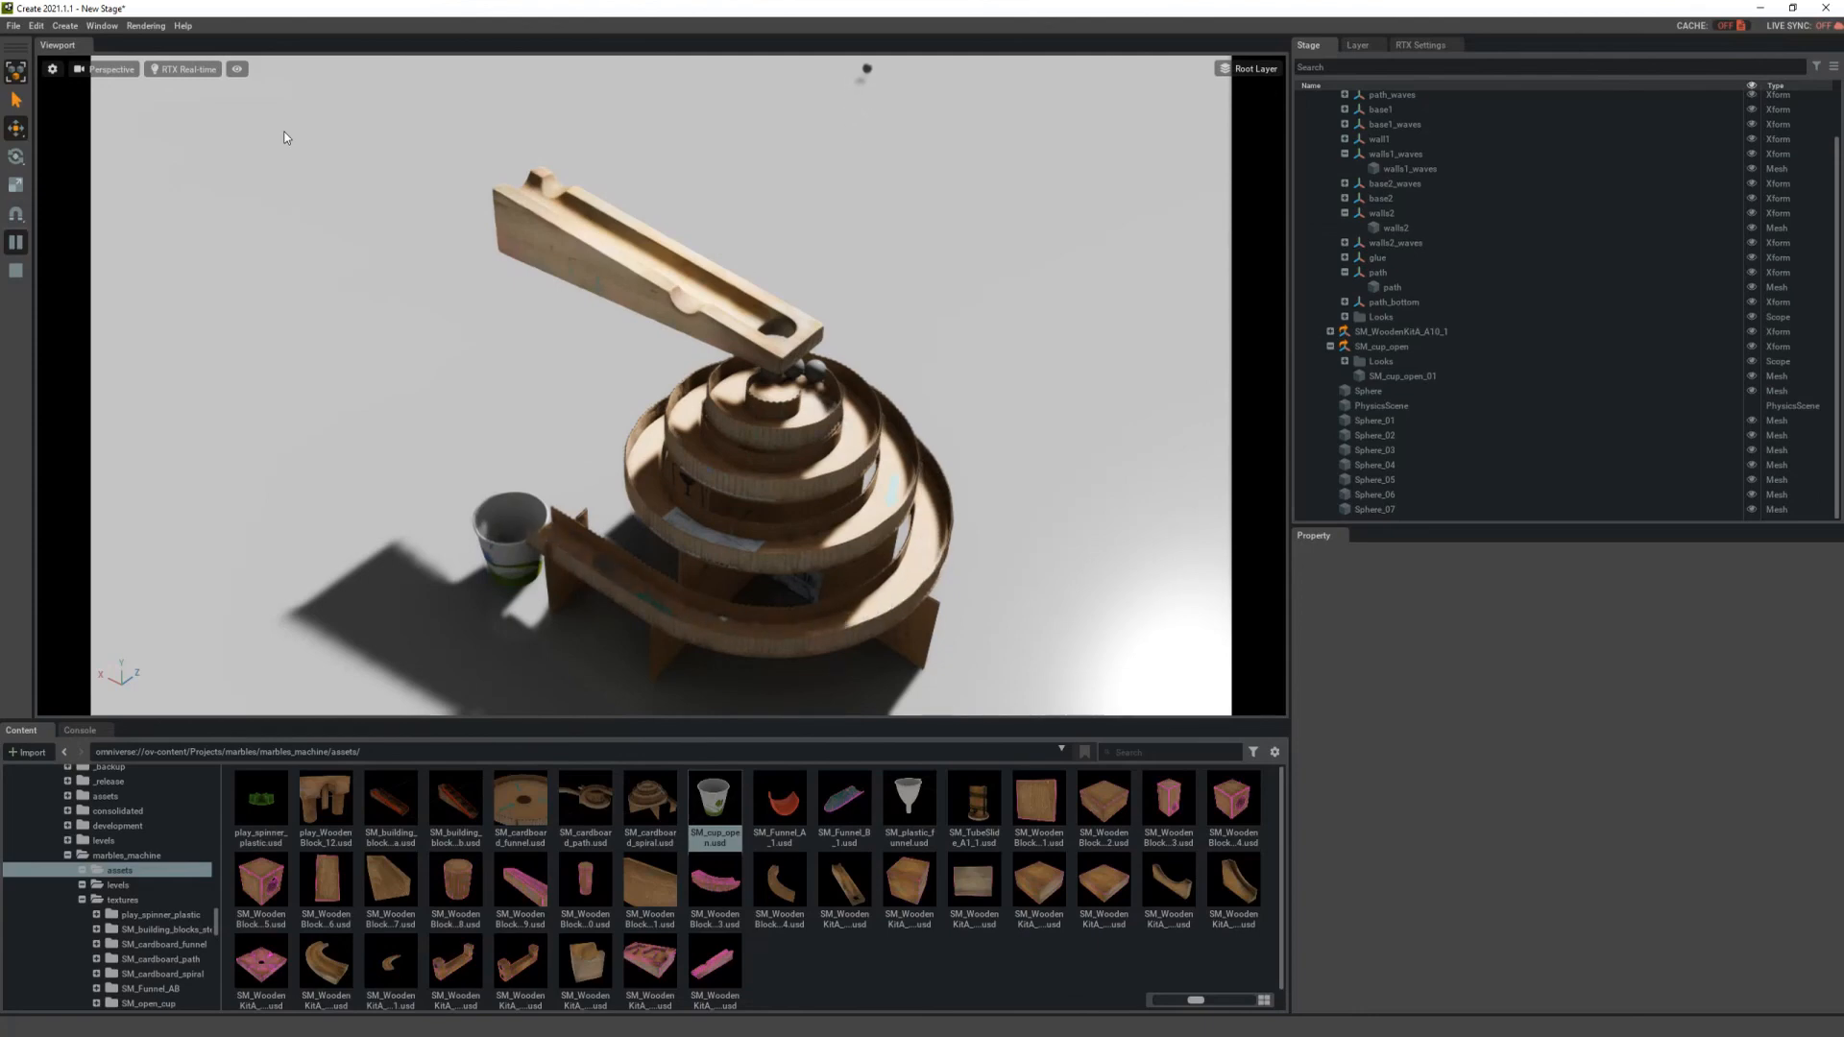
# Step: Change the viewport render mode from RTX Real-time to RTX Path-Traced
pyautogui.click(184, 69)
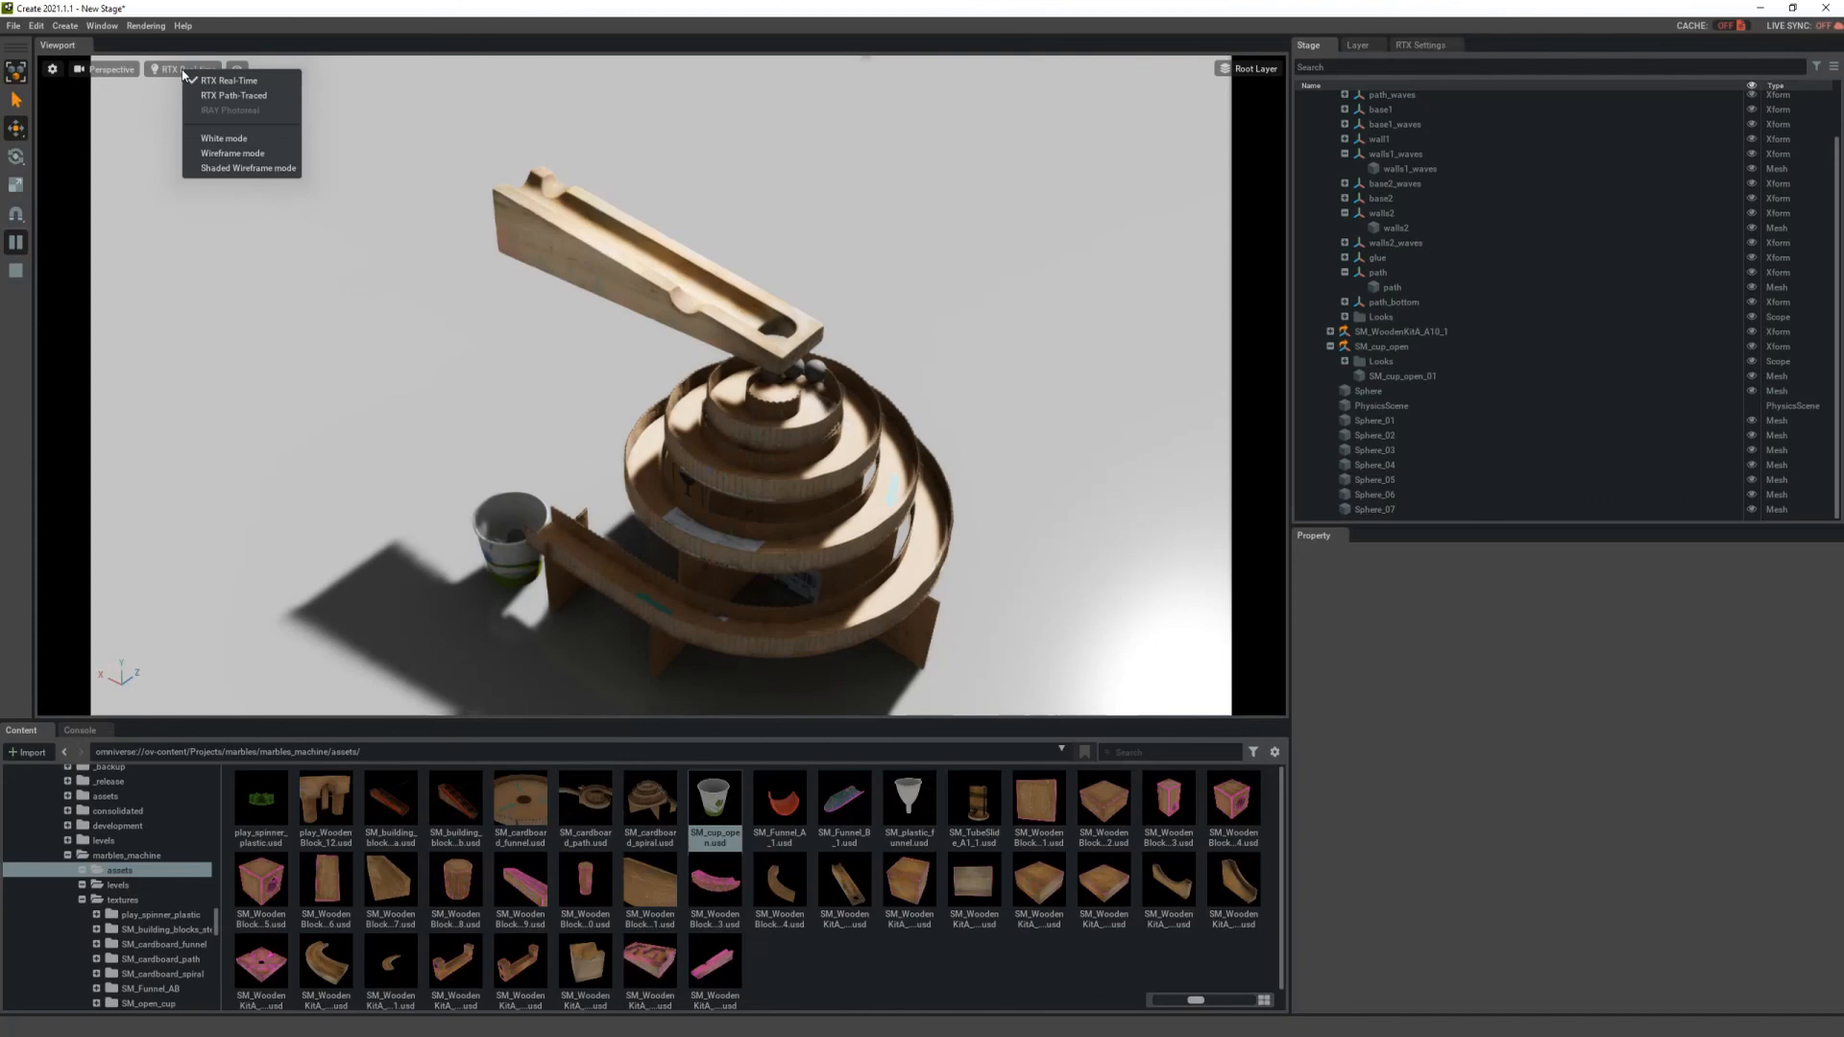
pyautogui.click(232, 95)
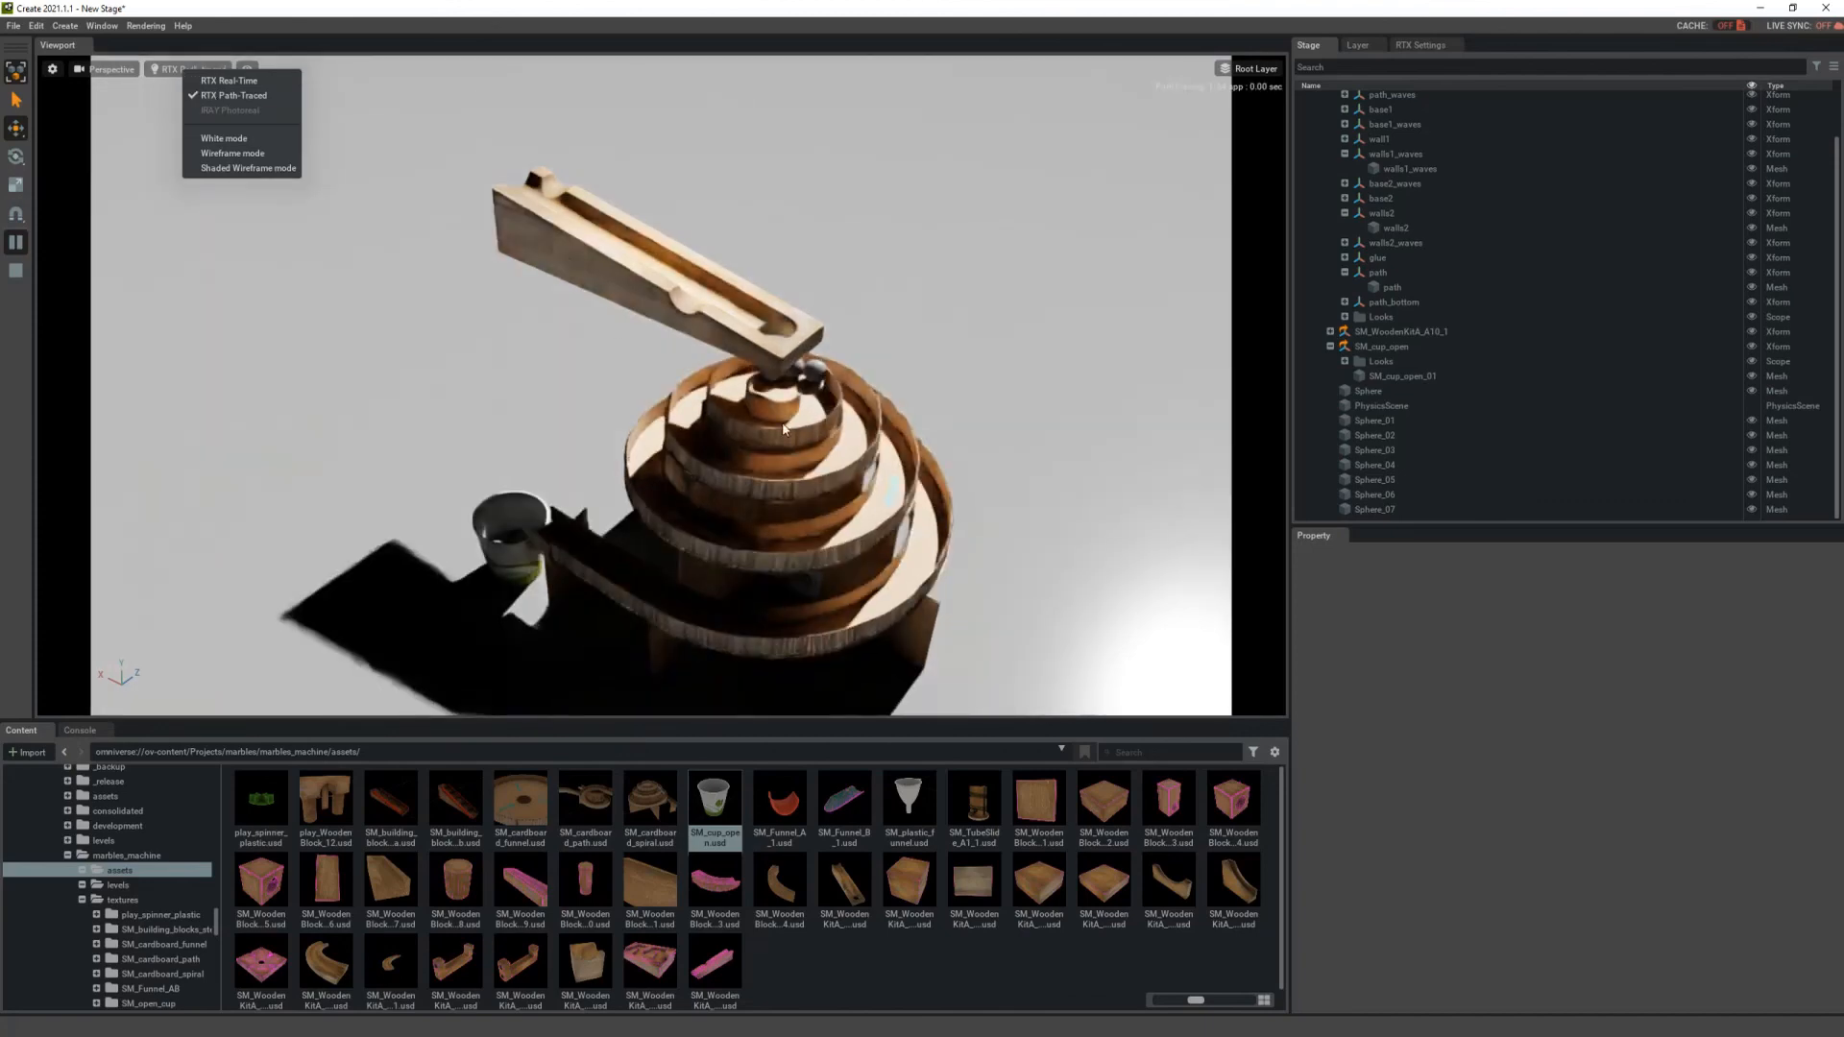